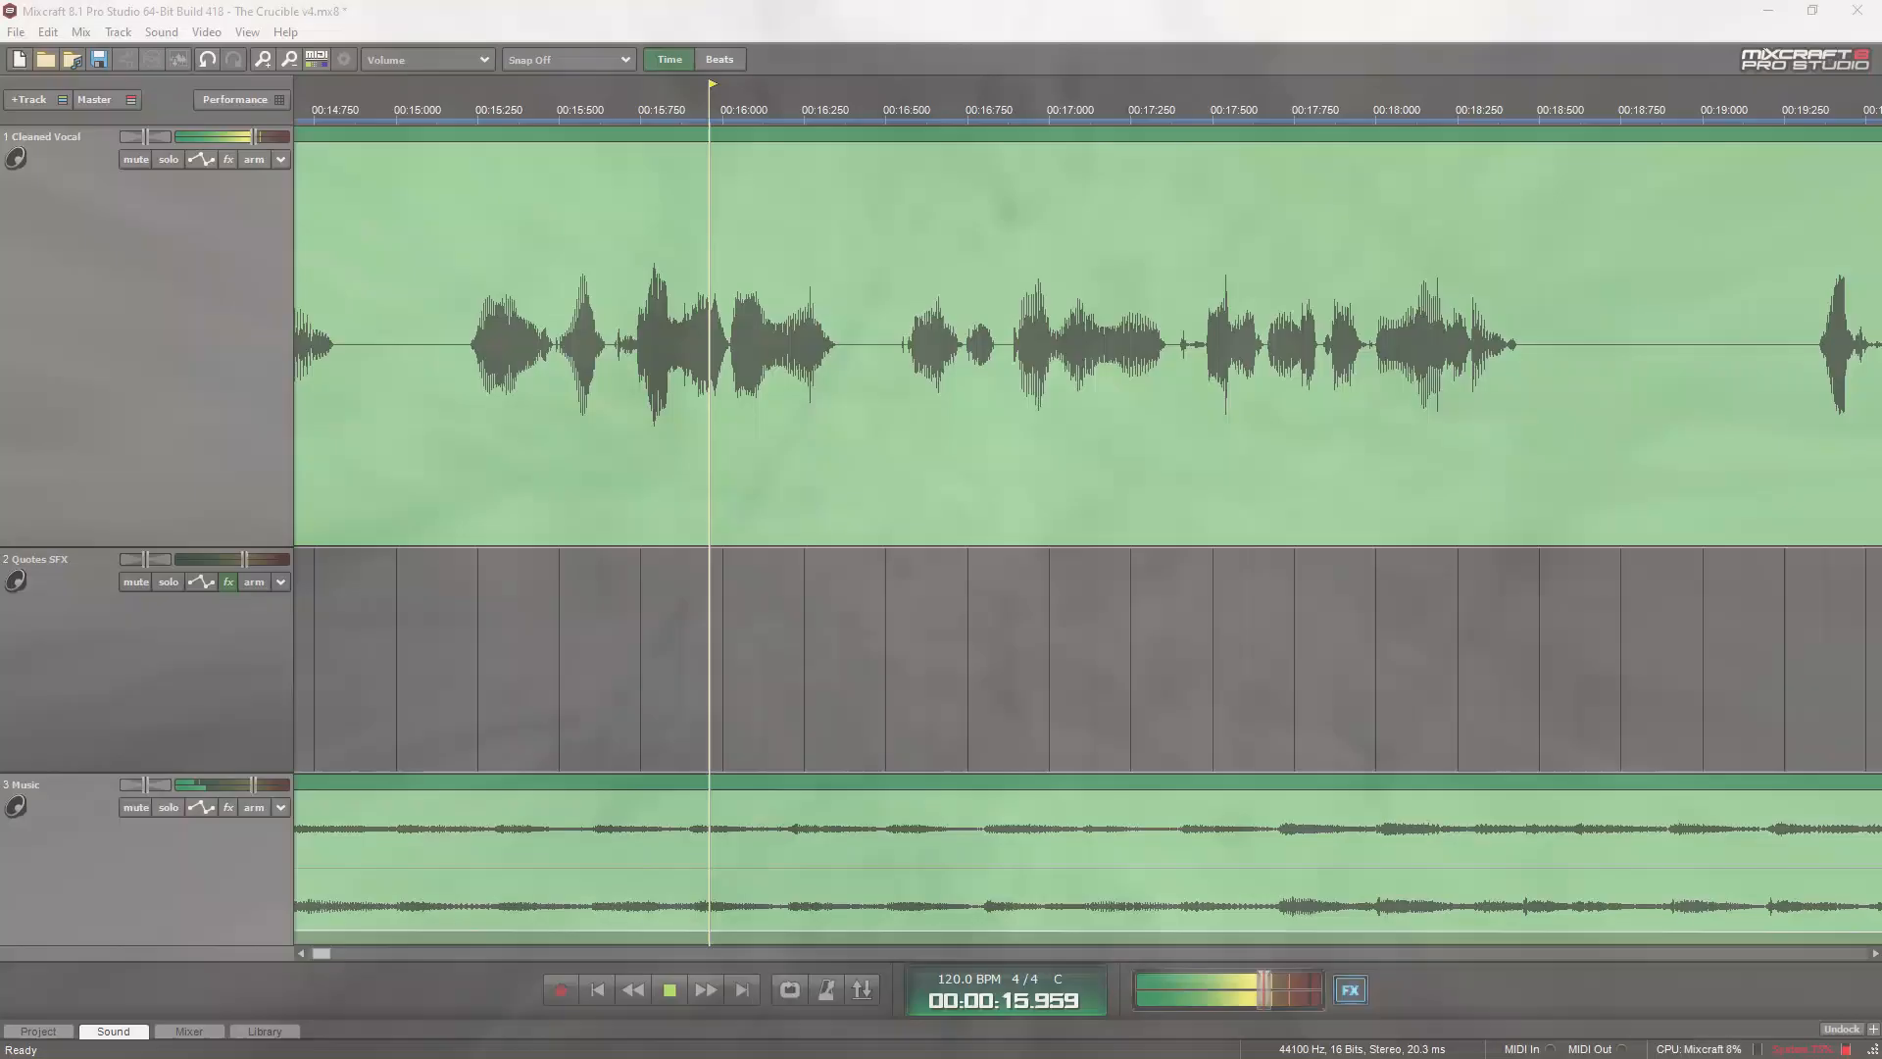
- Keep the transport playing the podcast from about 0:16 on to 1:34
click(669, 990)
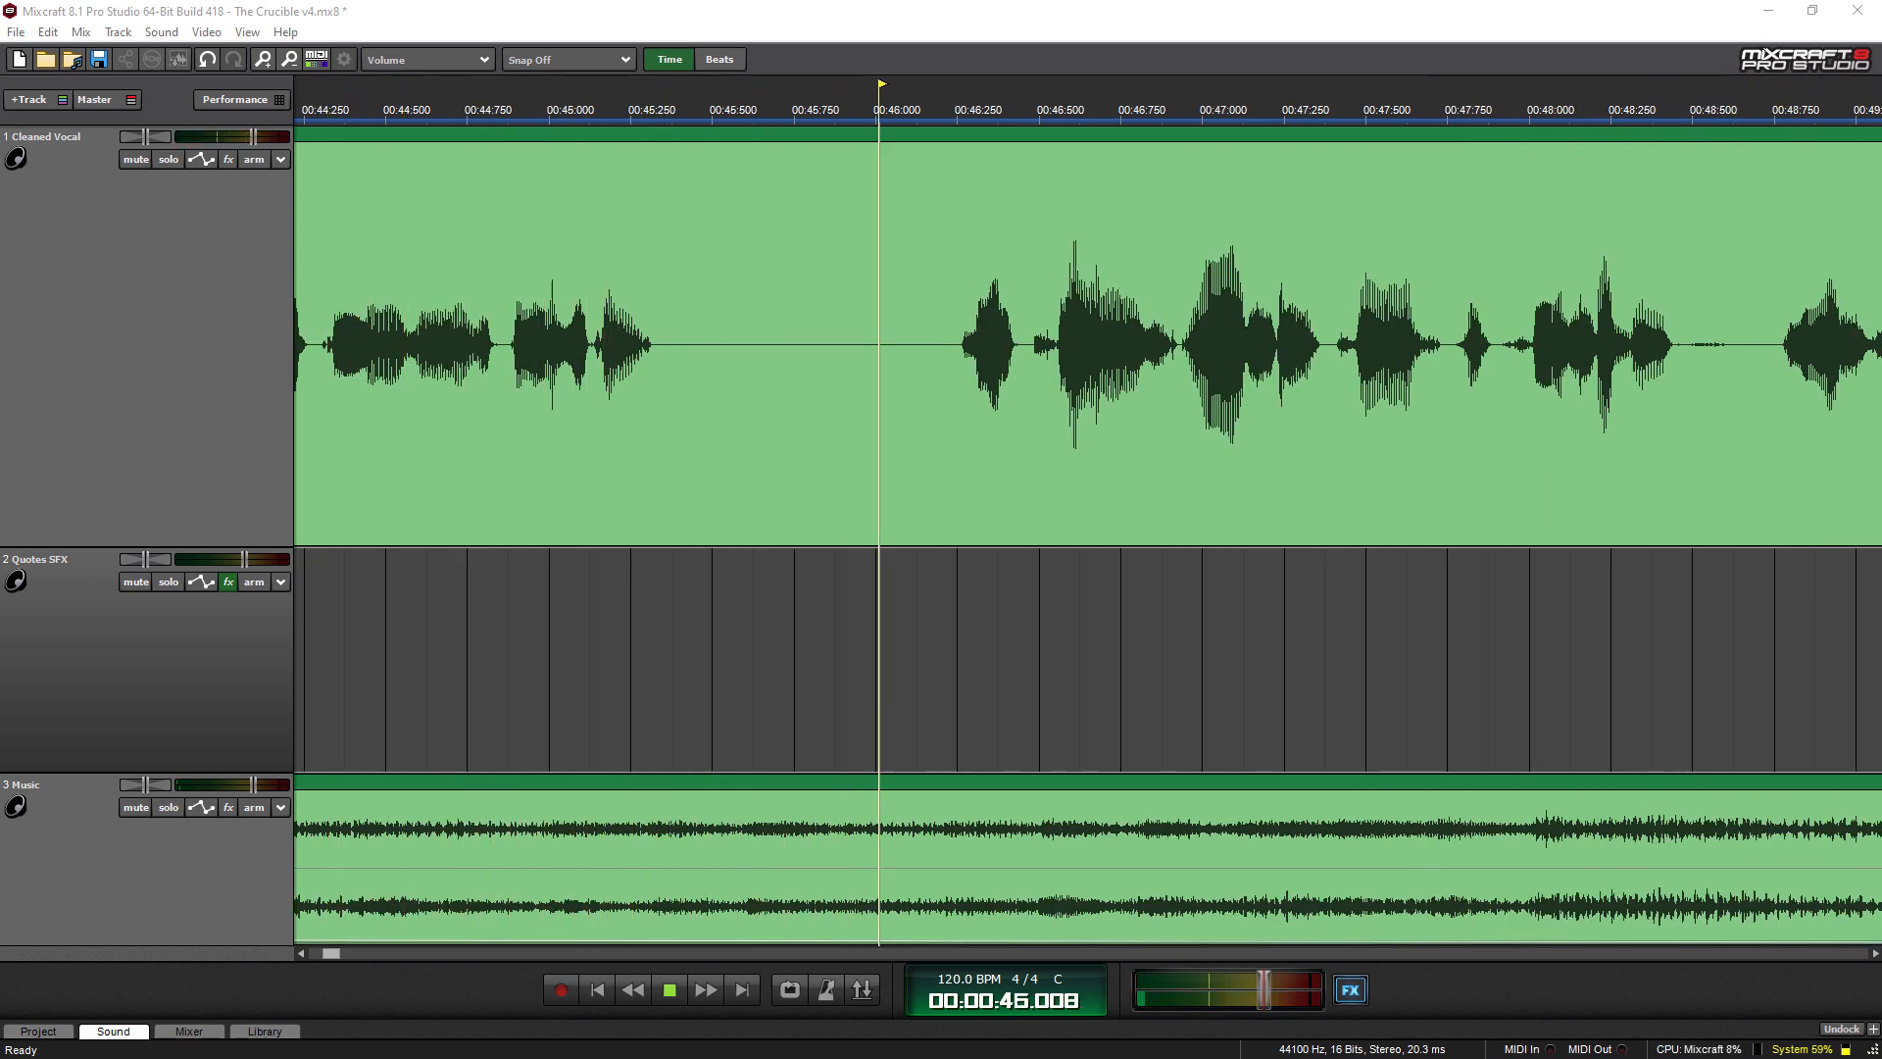
click(669, 990)
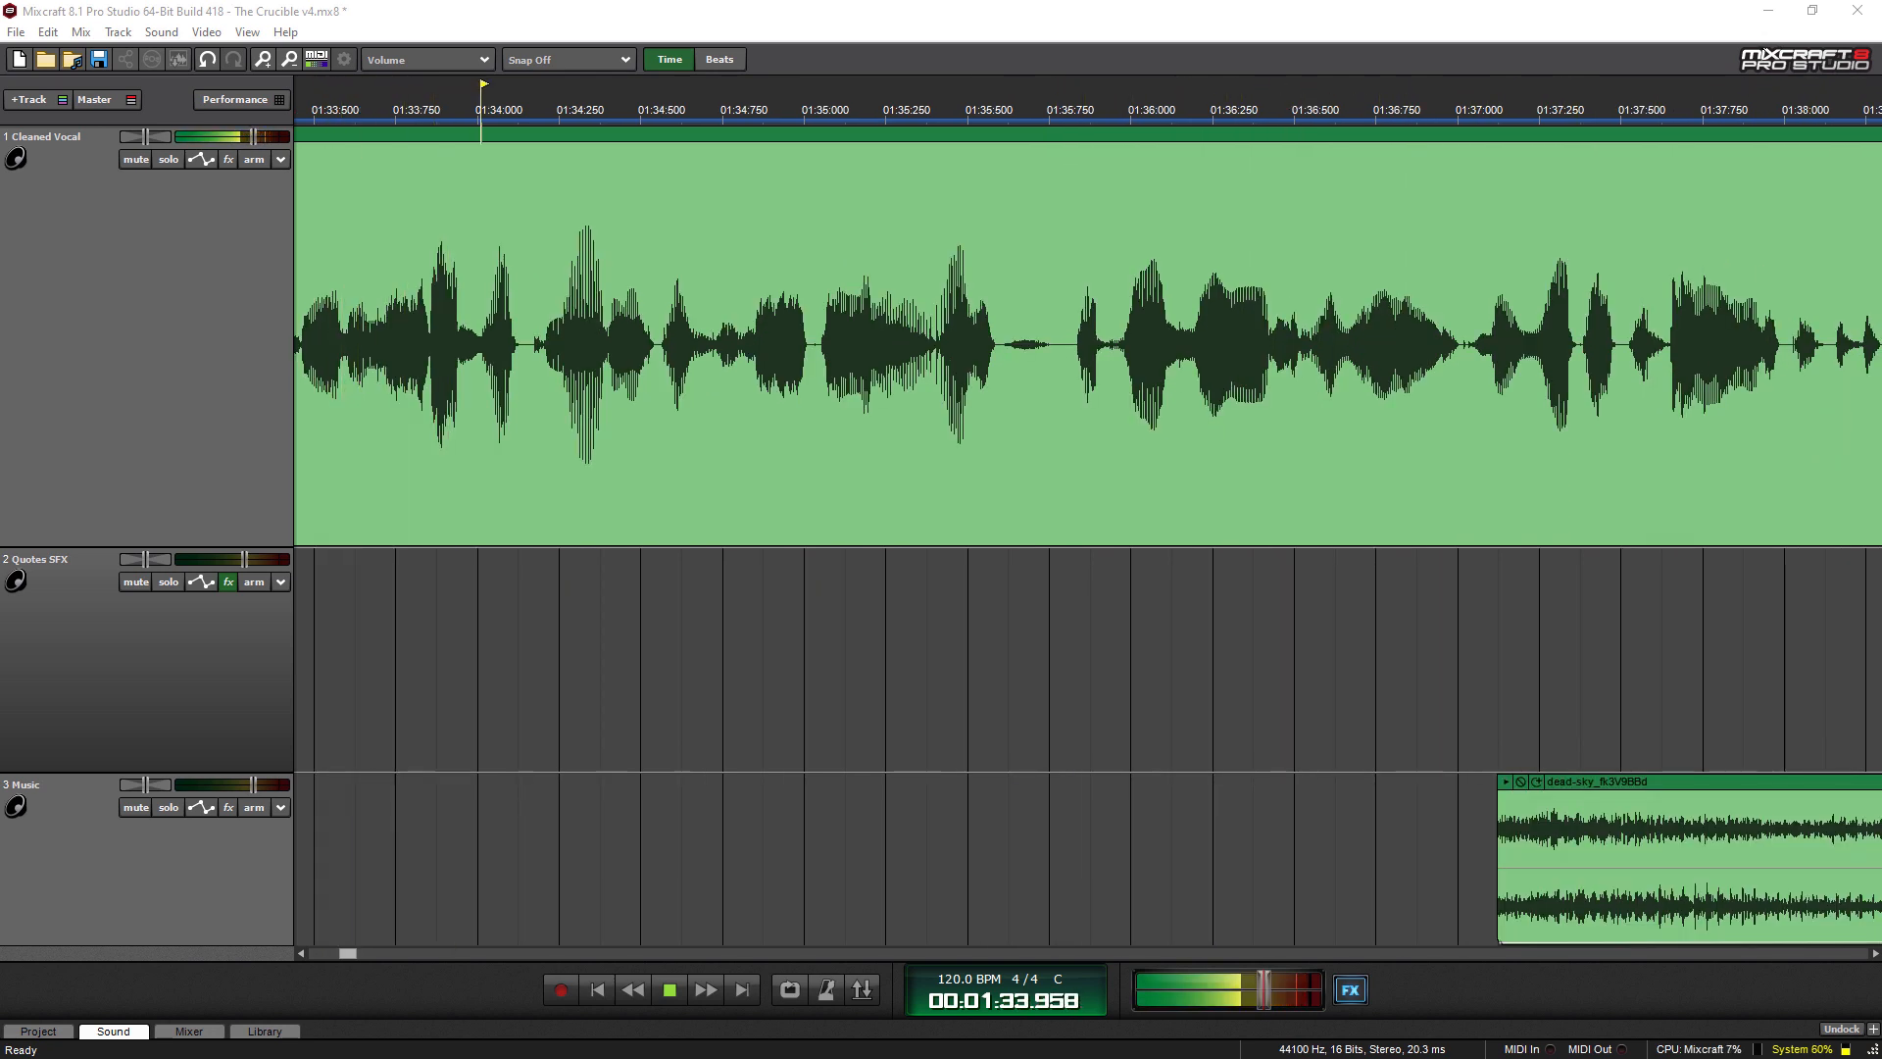
- Let playback run past the music clip to about 3:12, vocal only
click(669, 989)
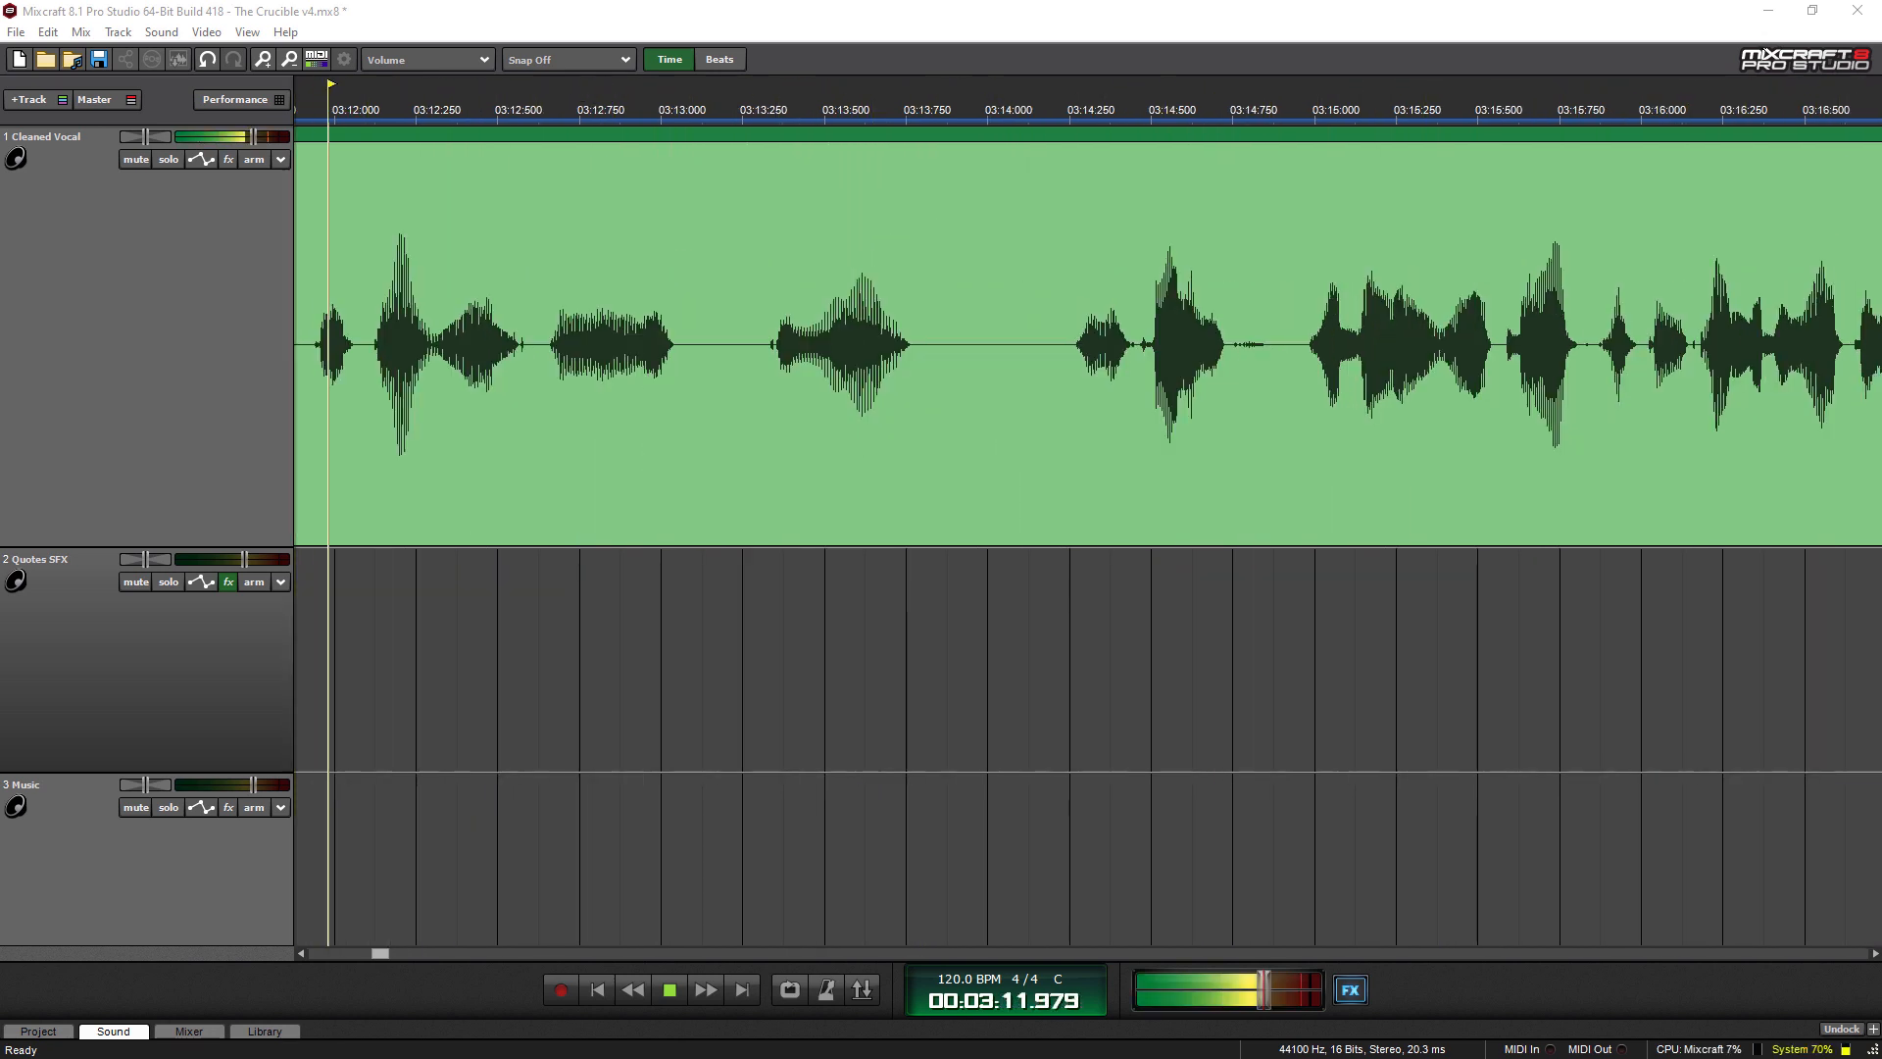
- Continue playing the vocal track as the timeline follows to about 4:26
click(987, 108)
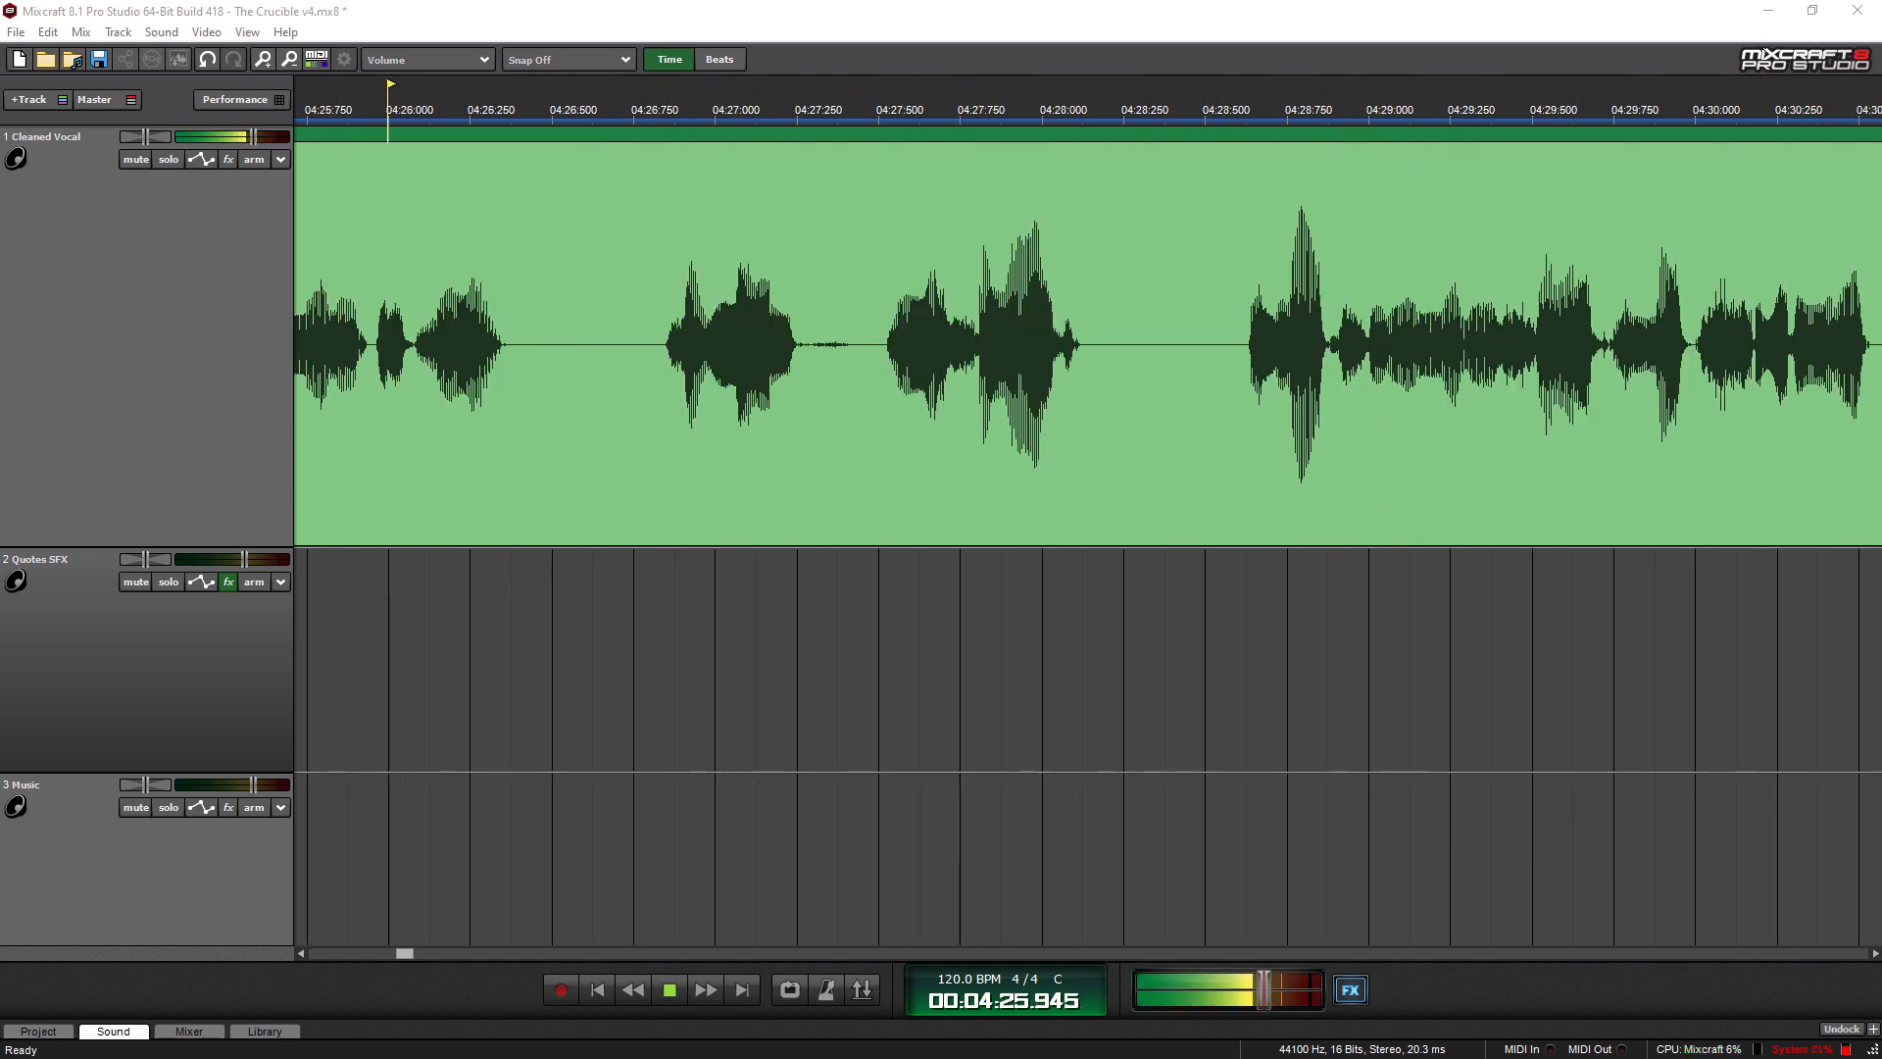
- Keep The Crucible v4 playing on the Cleaned Vocal until the timecode reads about 7:40
click(1046, 113)
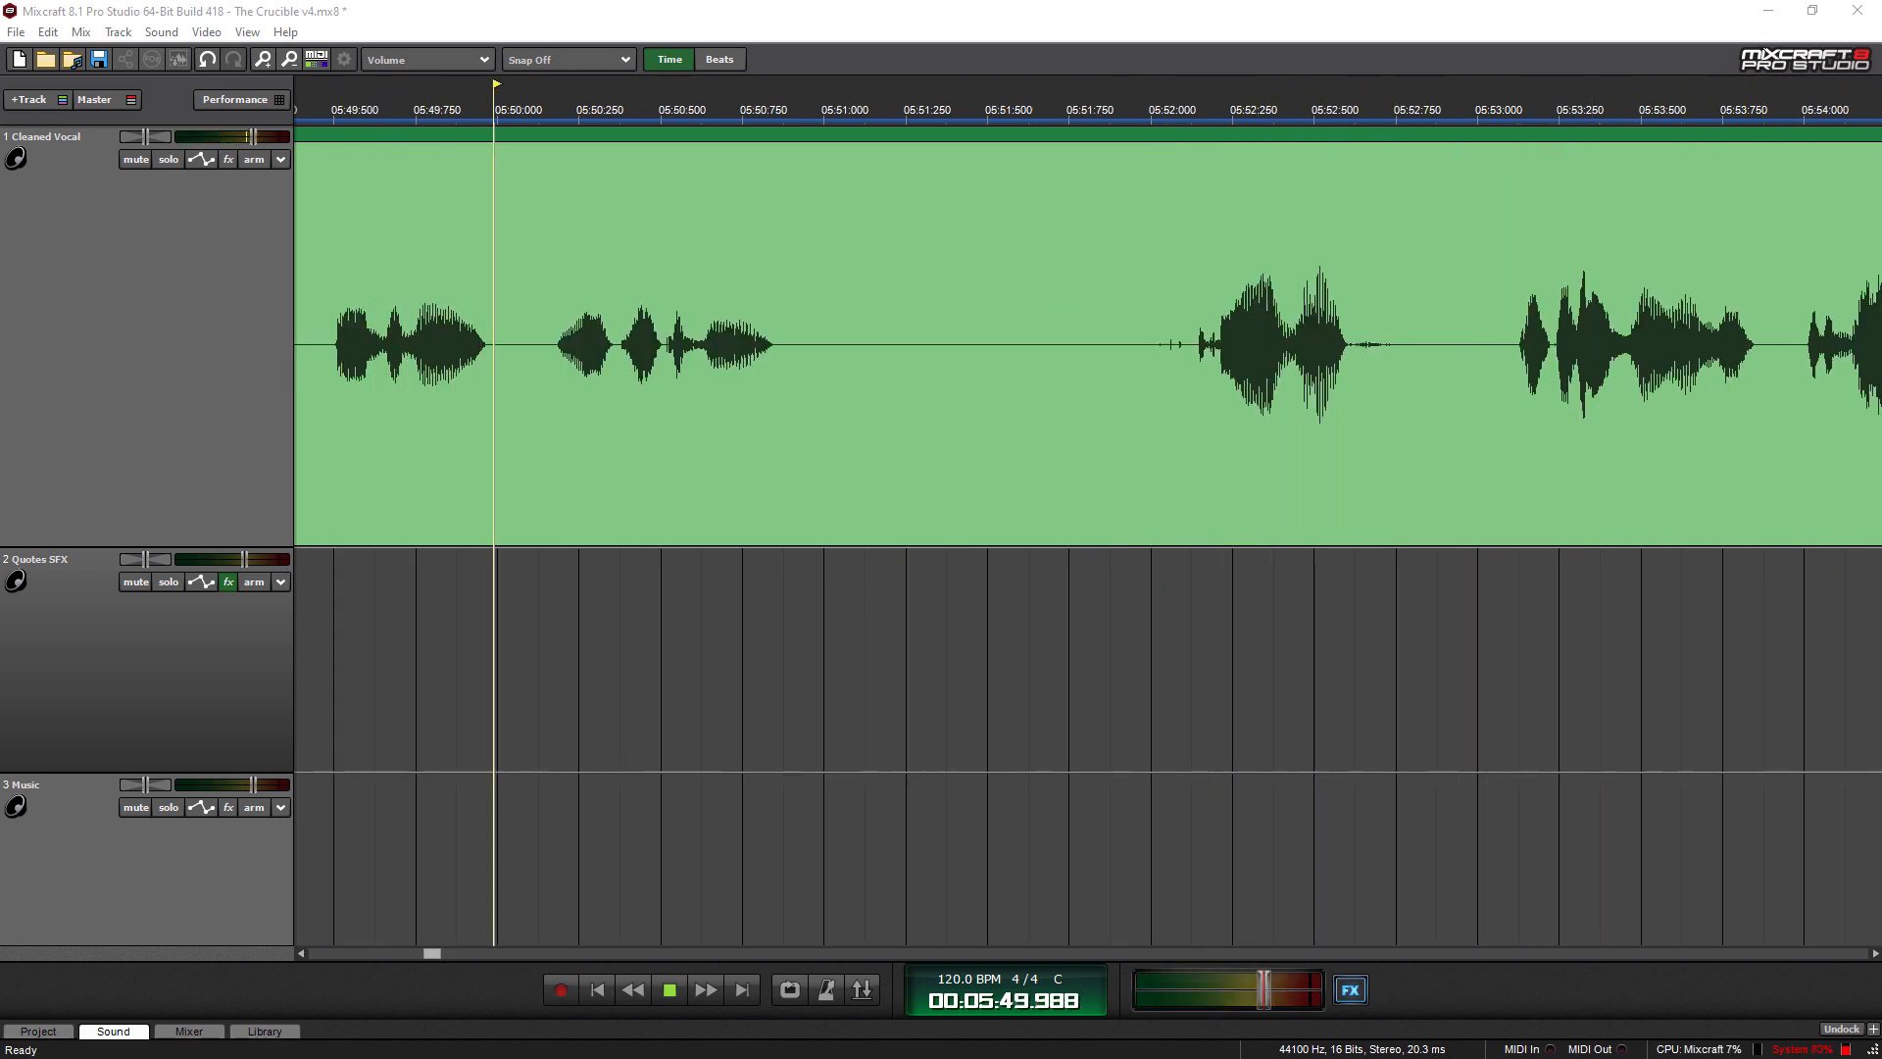
click(1154, 103)
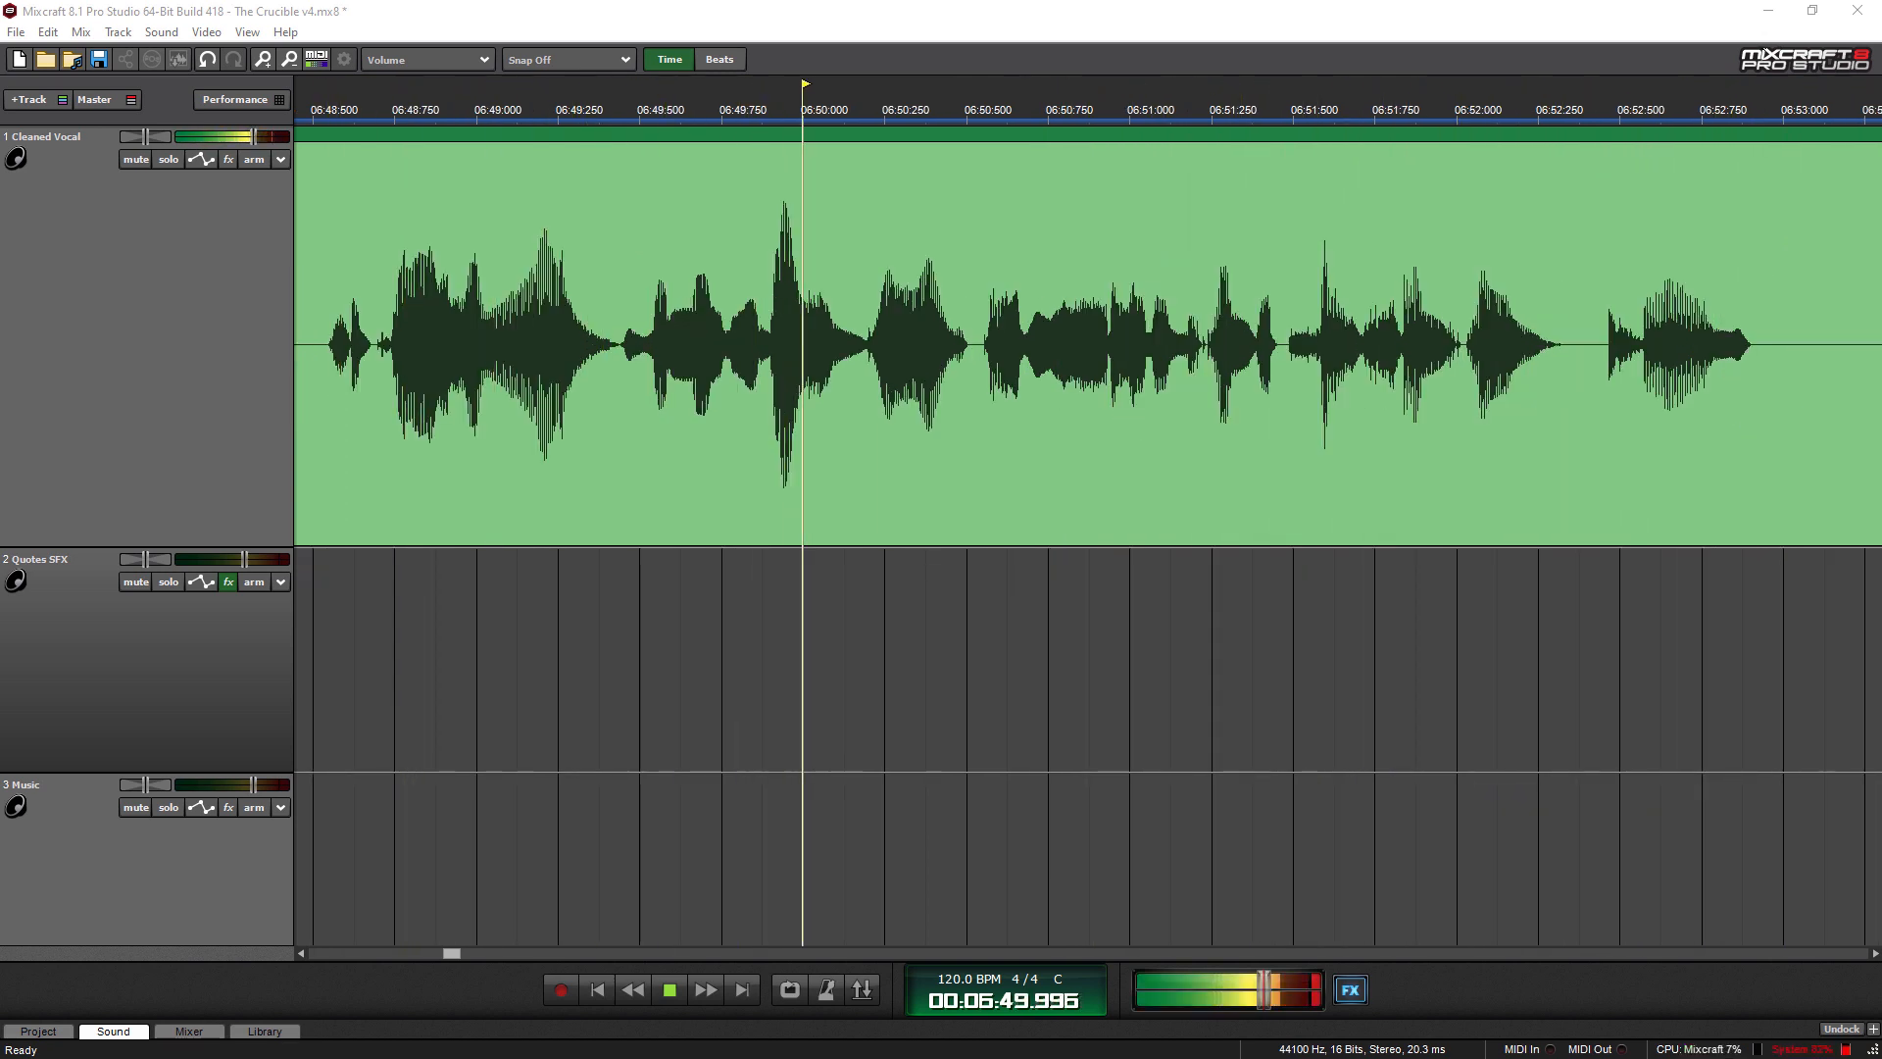
click(669, 989)
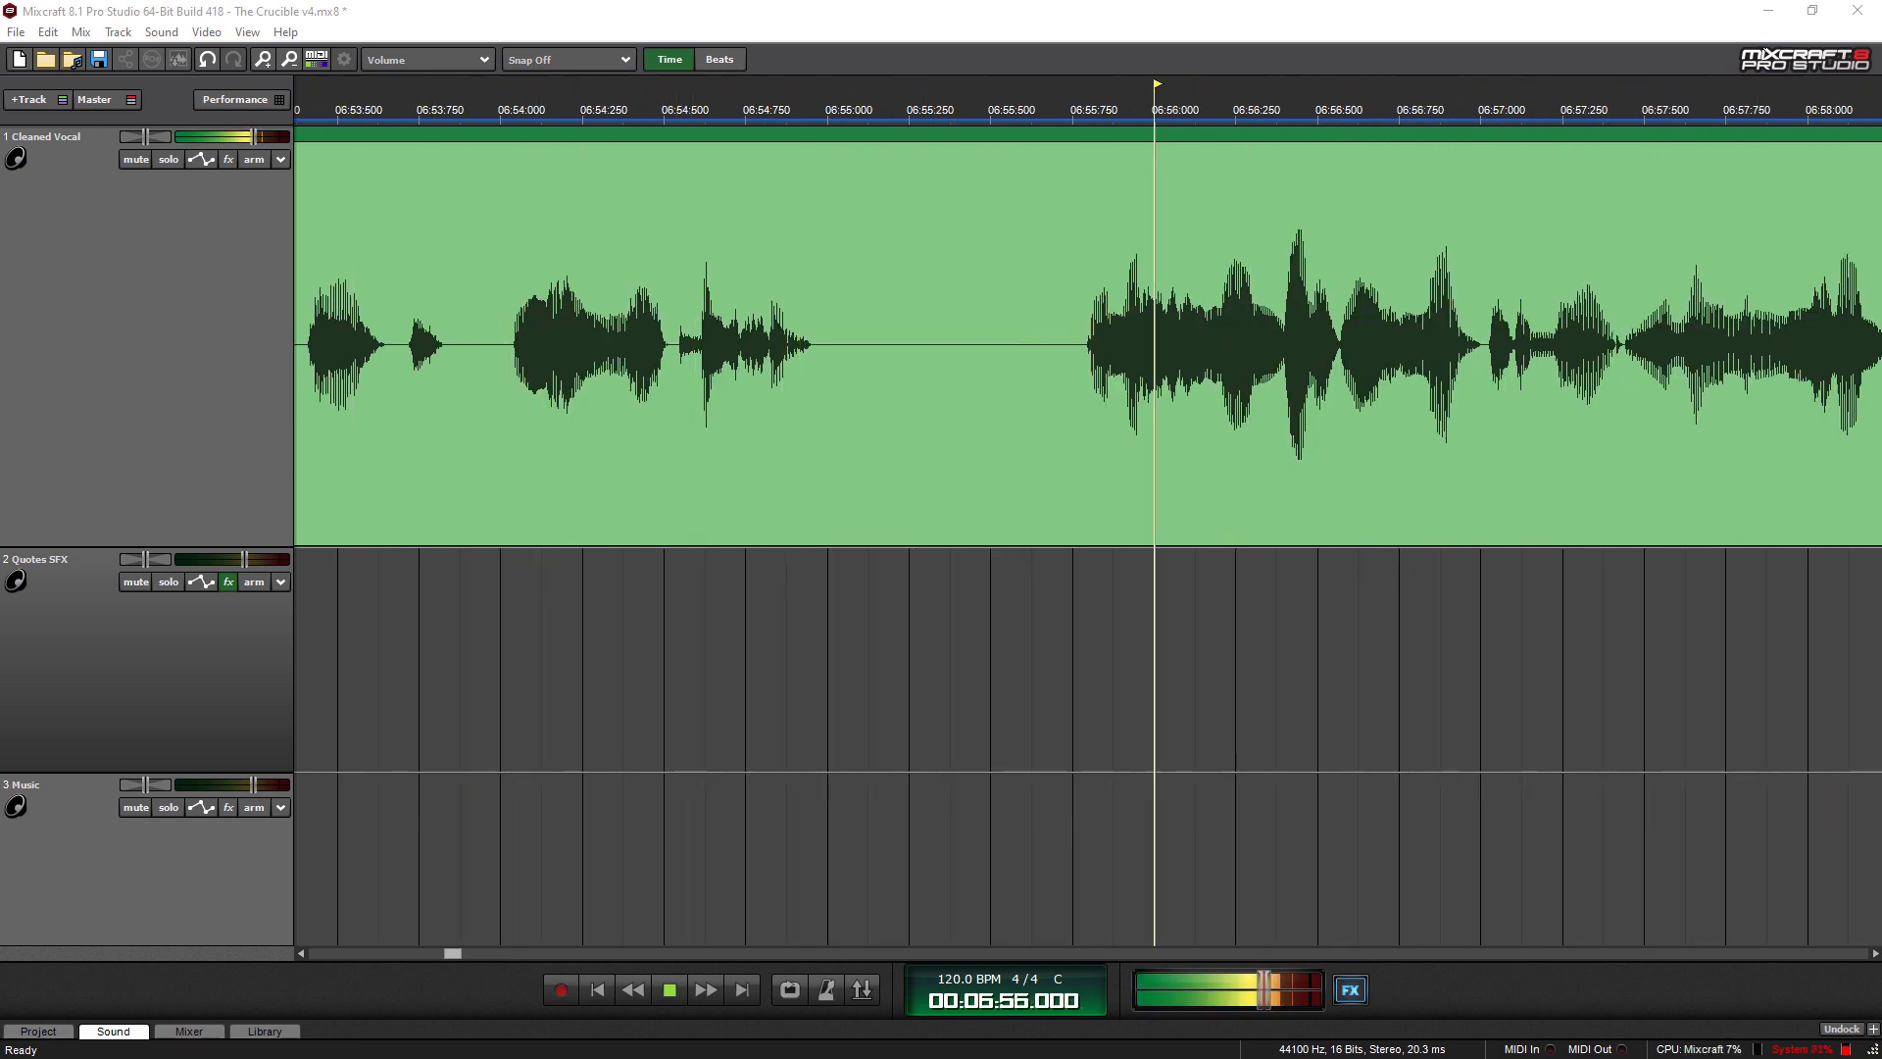
click(668, 989)
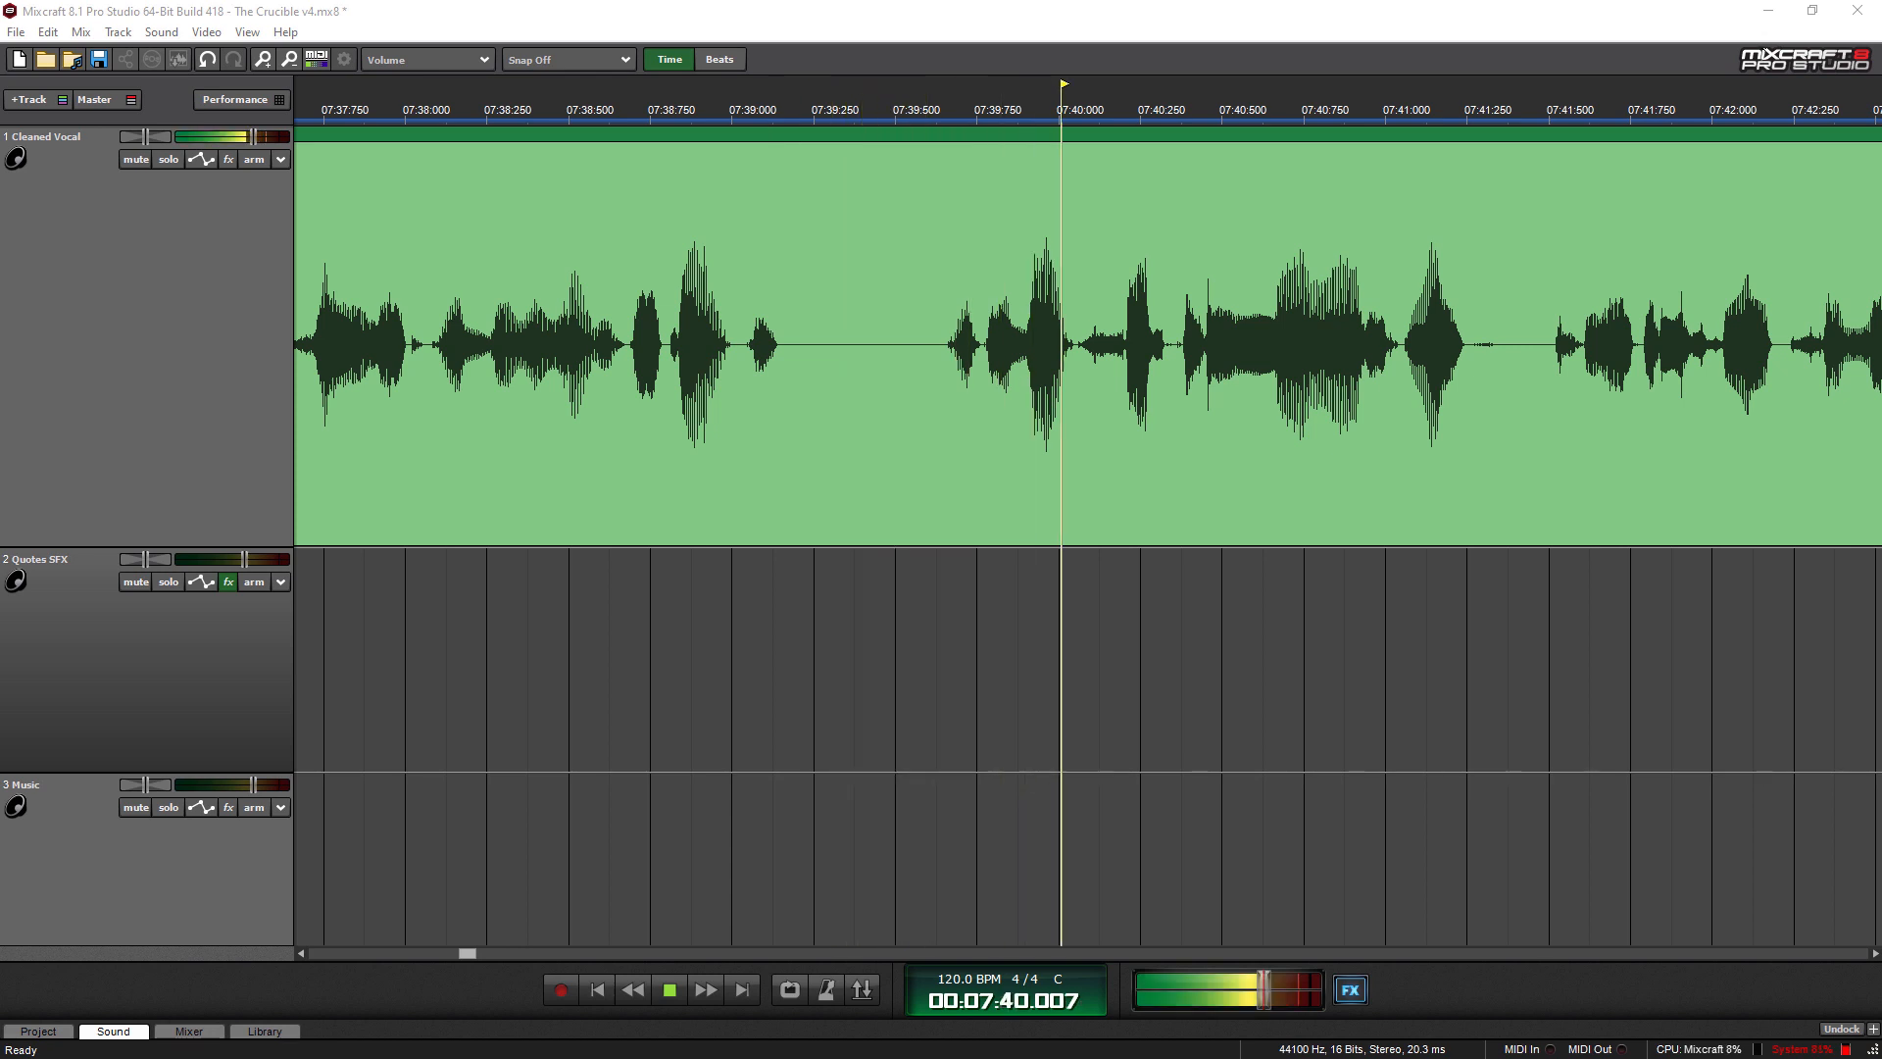
- Leave playback running until the transport shows about 9:32
click(668, 989)
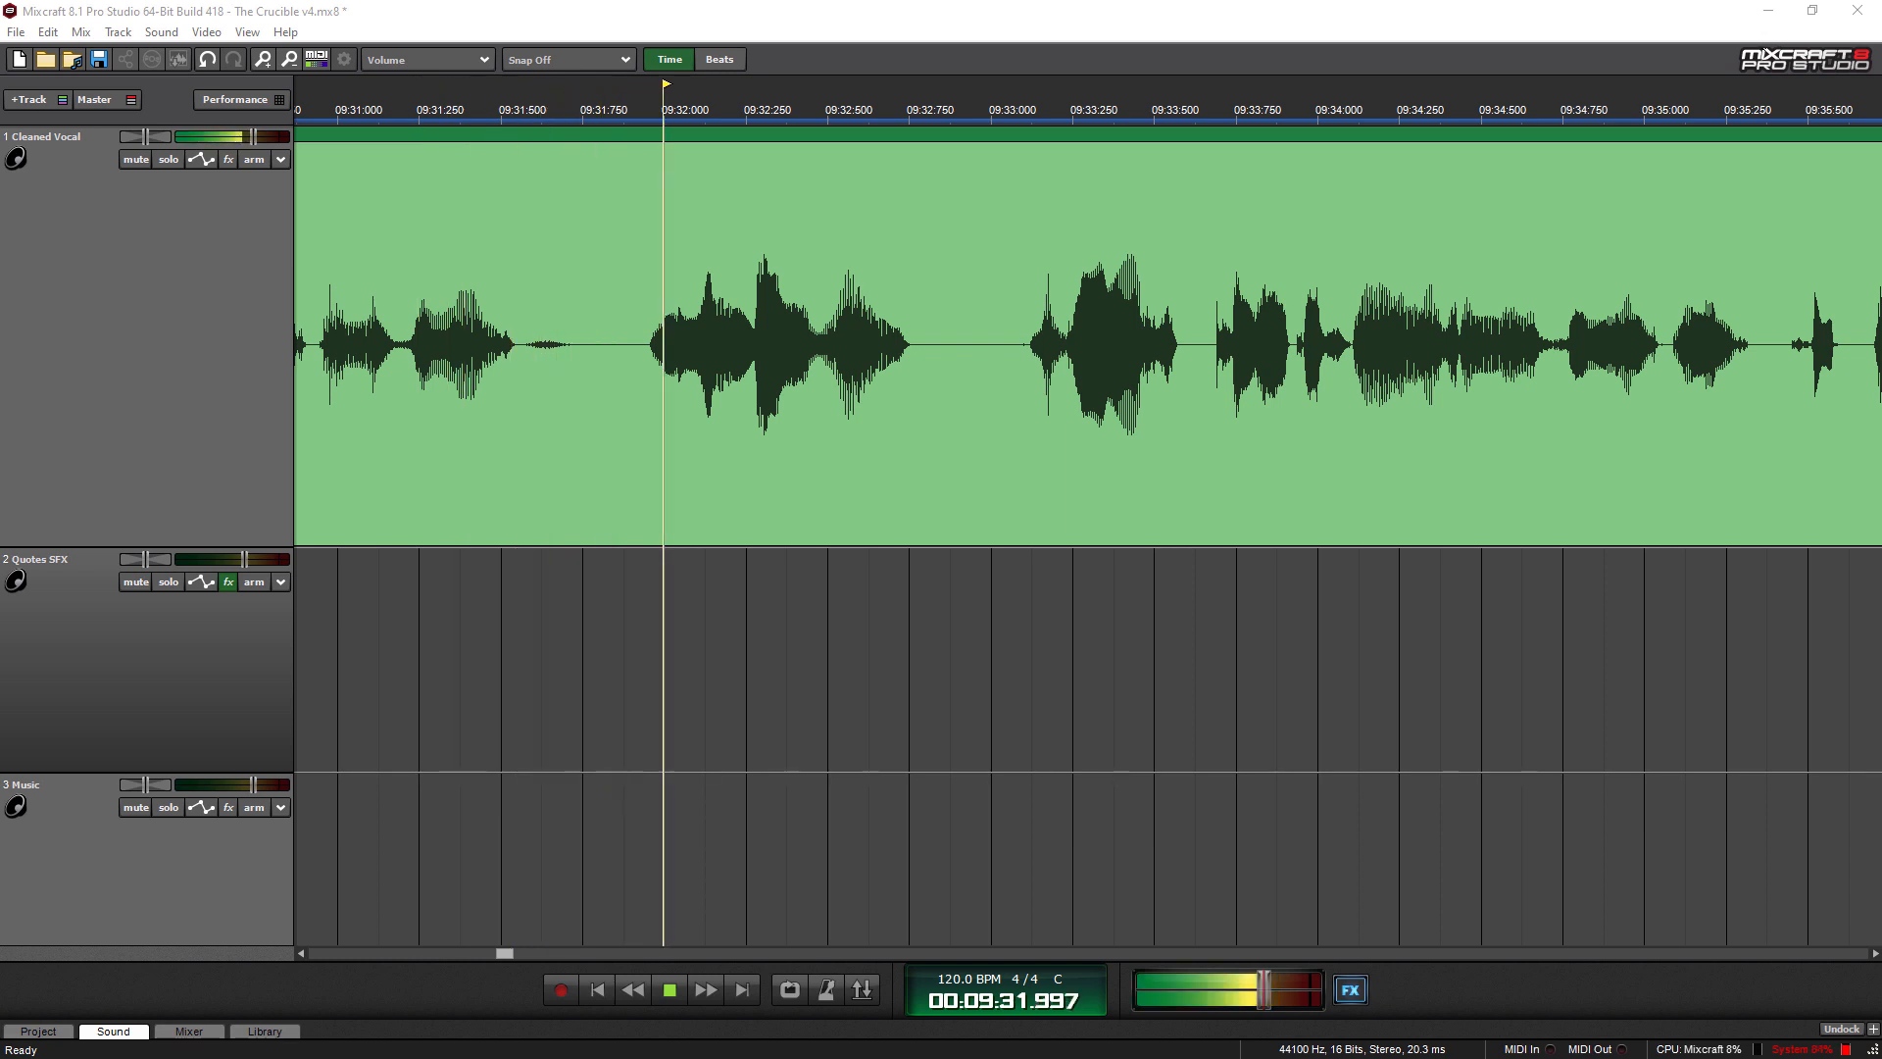
- Continue playback of the narration until about 12:04
click(670, 989)
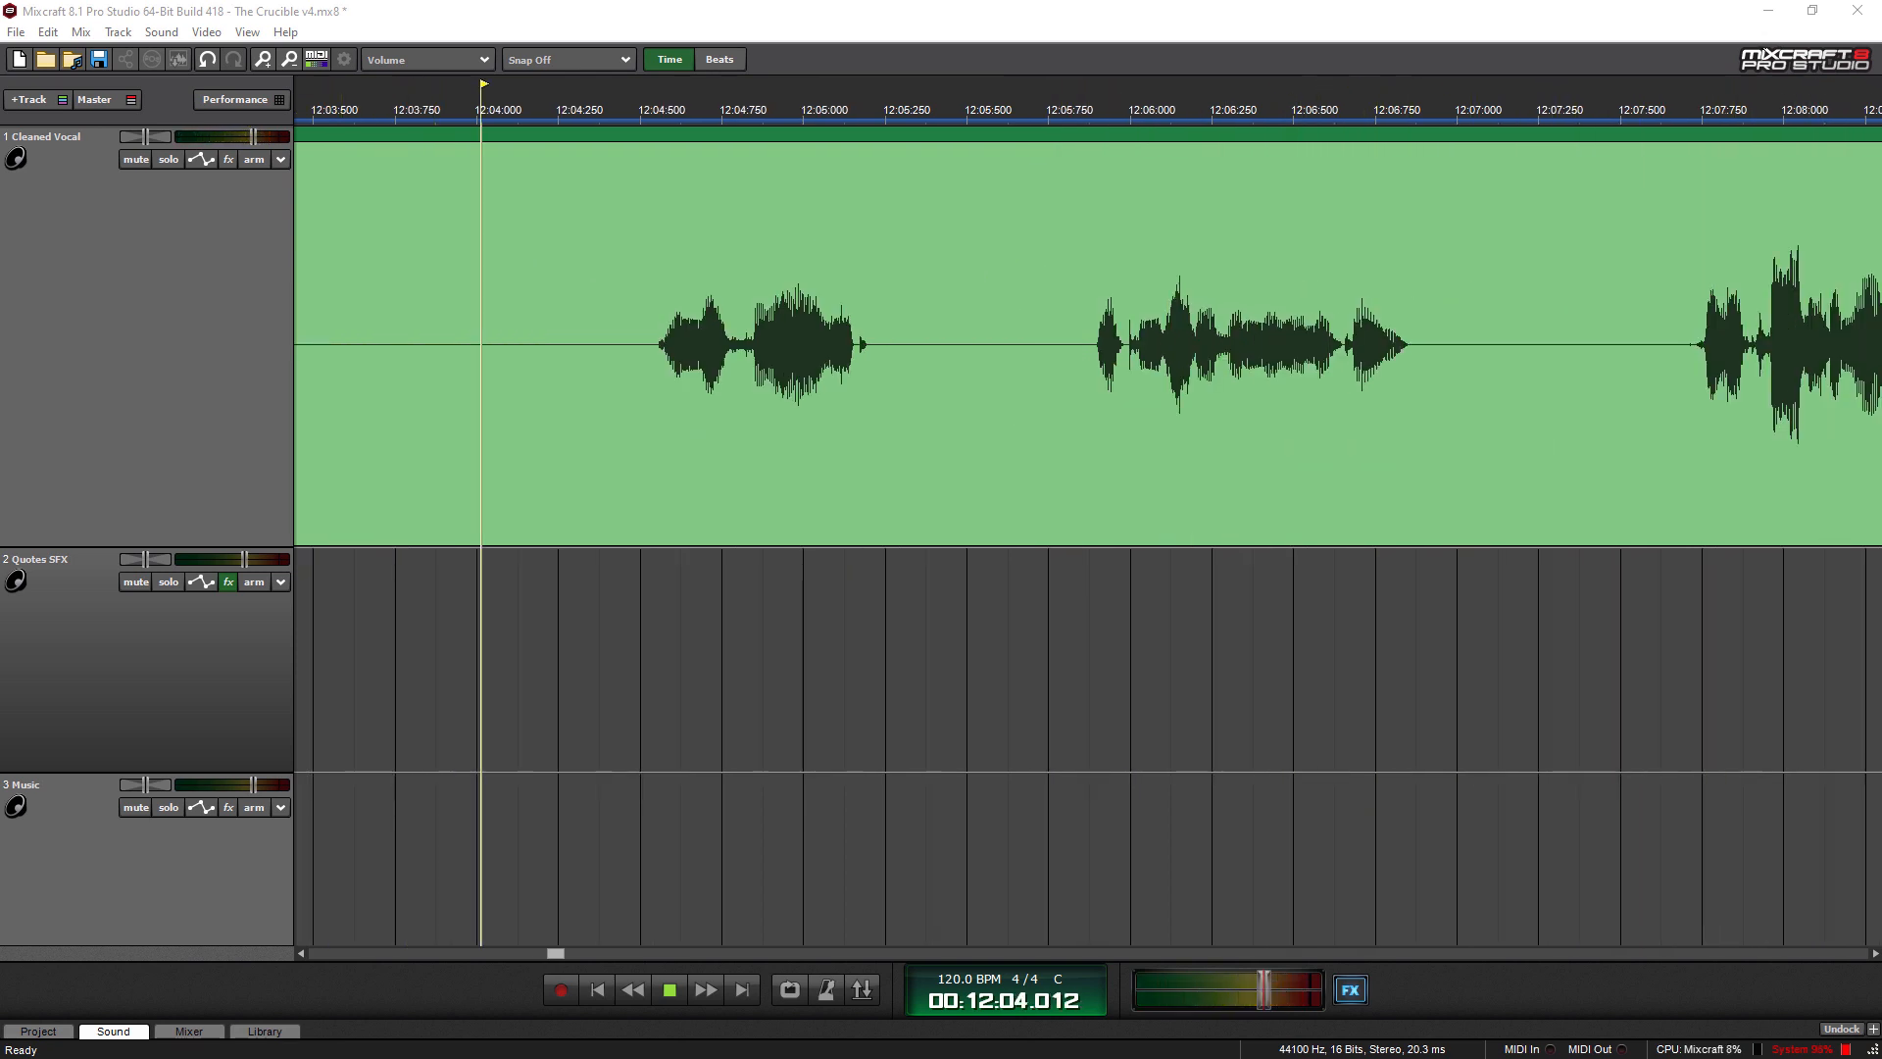
- Let the Cleaned Vocal narration play on to about 13:38
click(1125, 89)
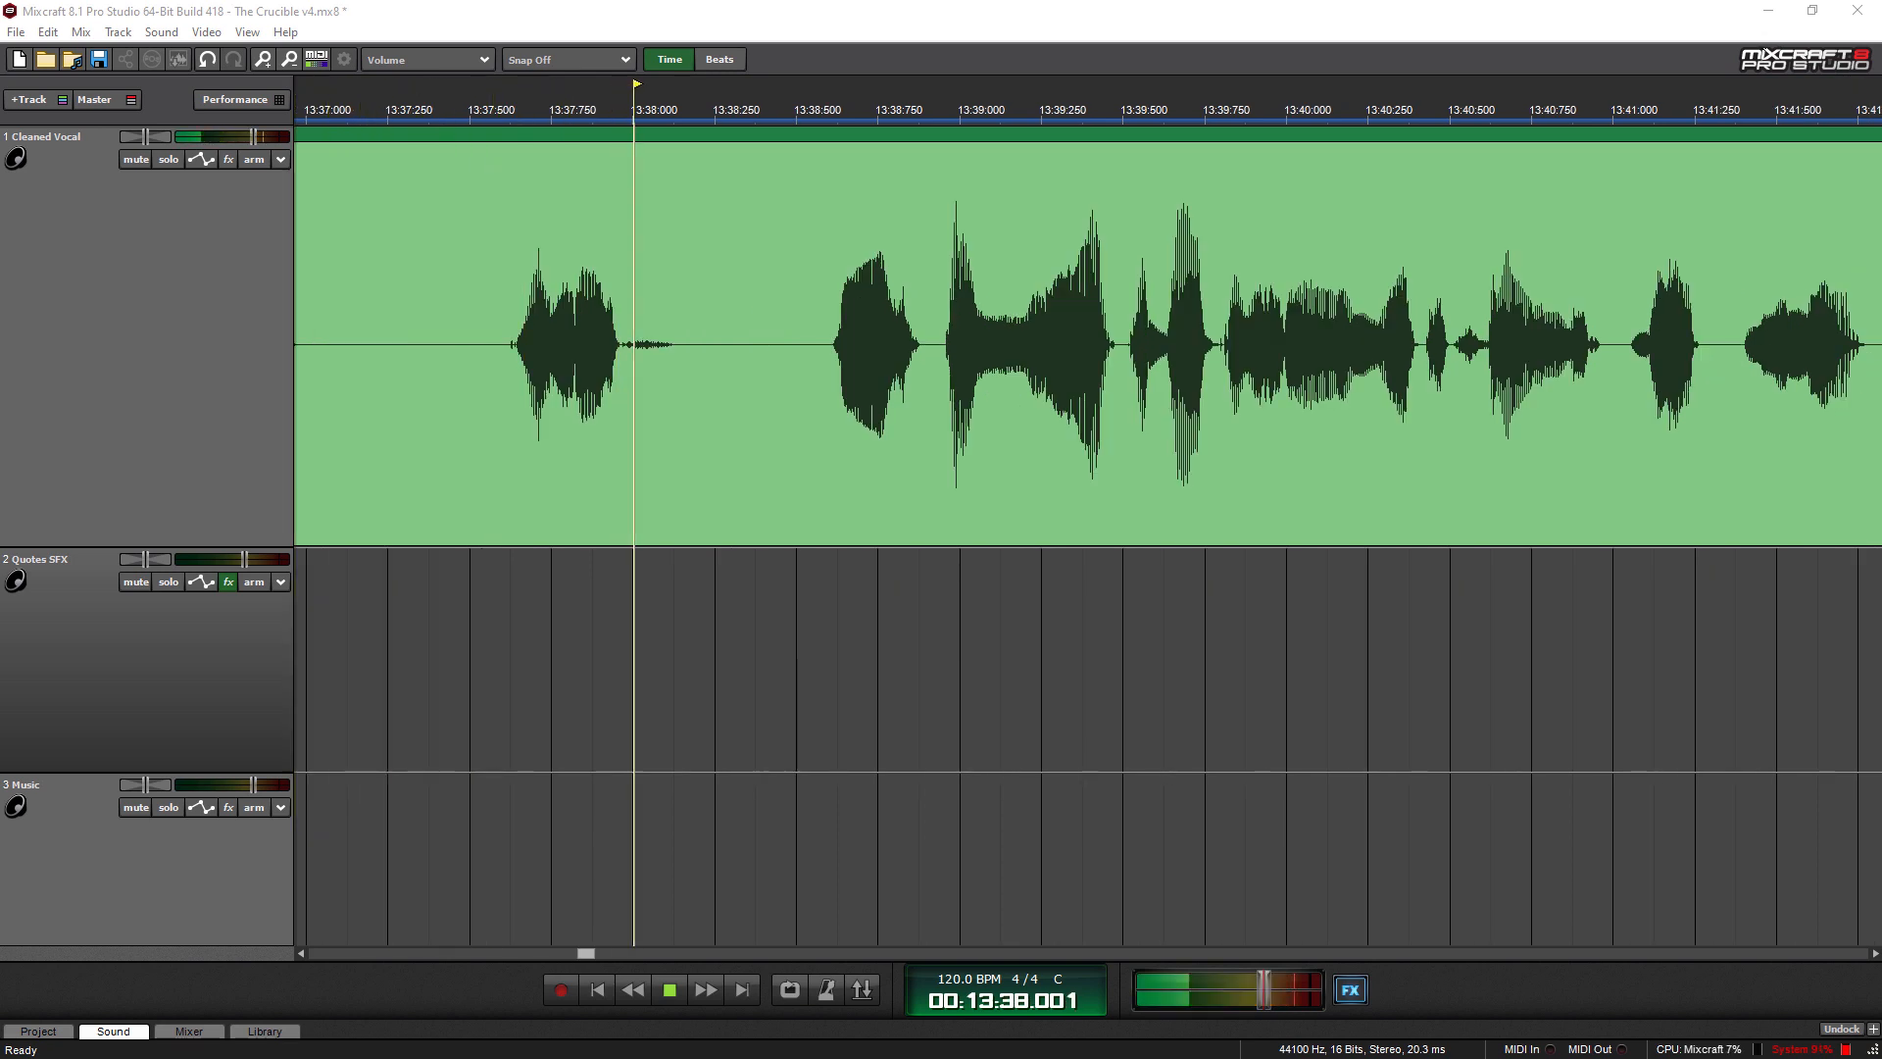
- Keep the narration playing until about 14:02
click(670, 989)
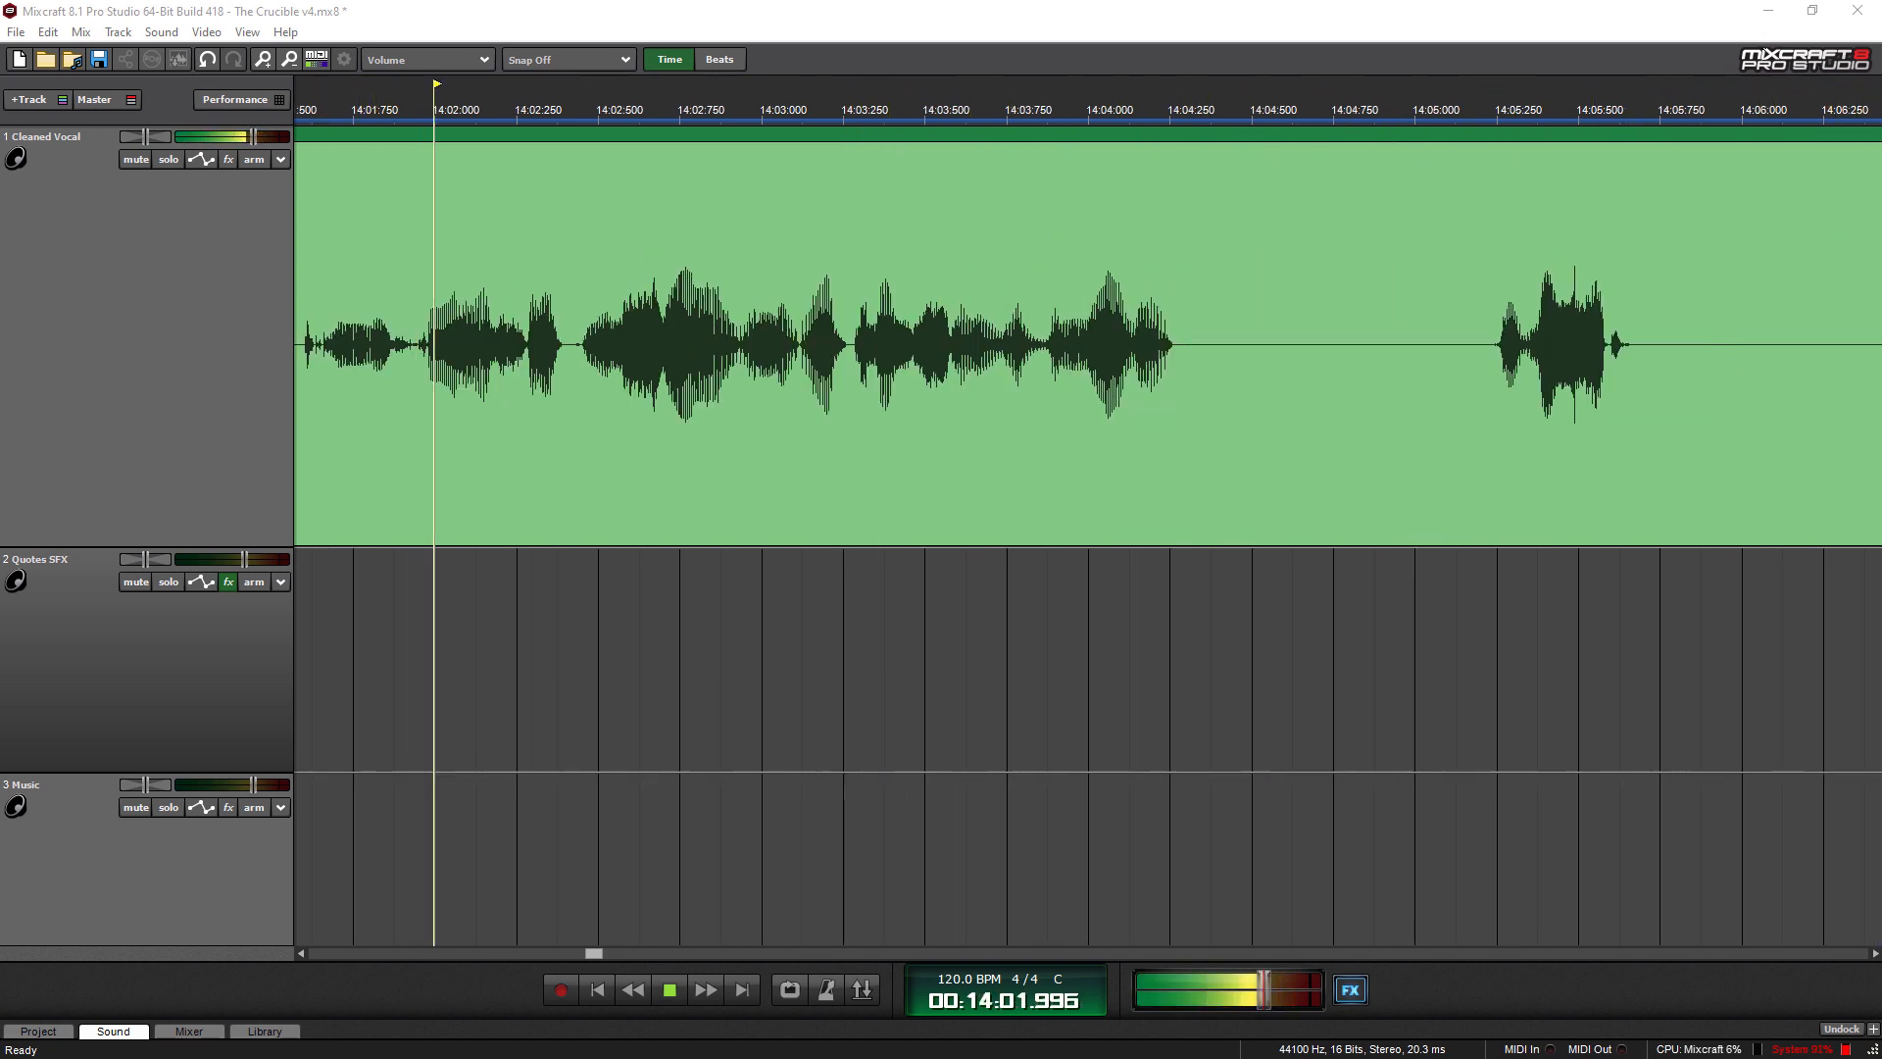
- Let the vocal track play on as the view pages forward to about 14:46
click(1080, 116)
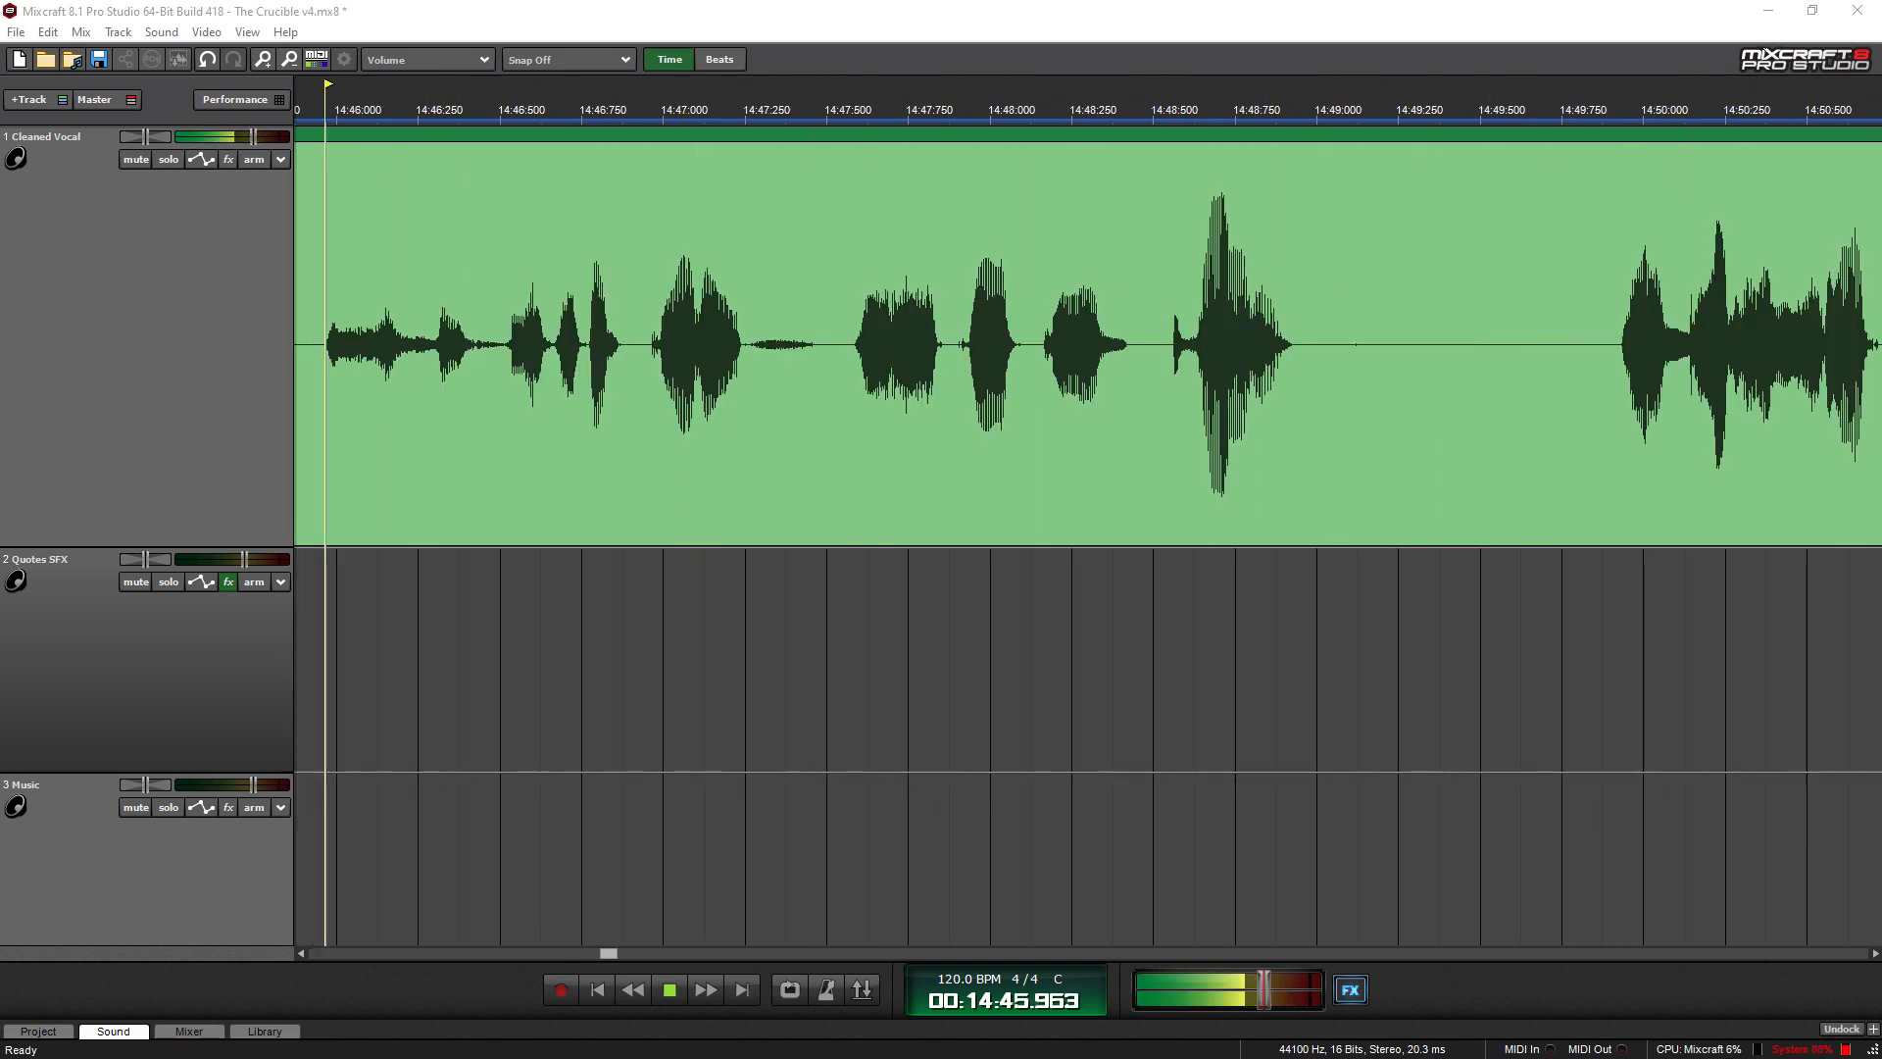
- Play on to about 16:00, where a Quotes SFX clip joins the narration
click(999, 108)
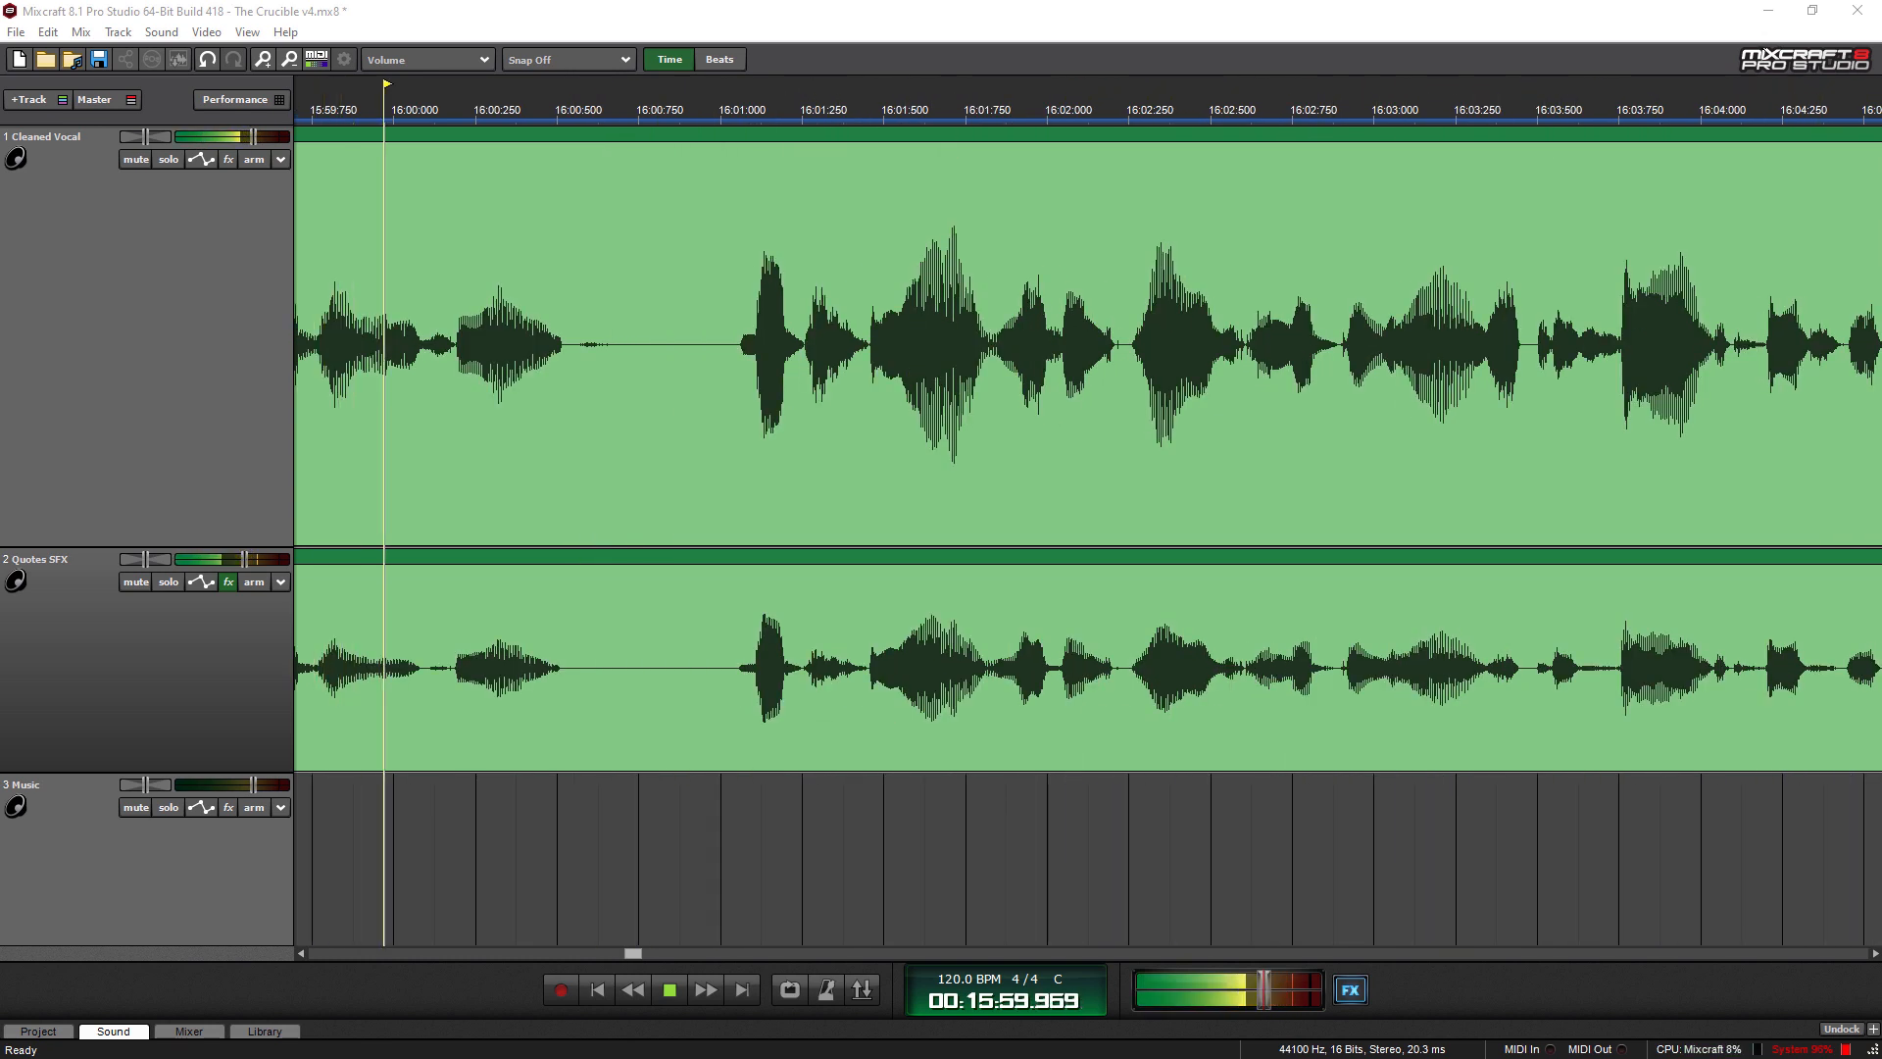
- Let playback run on to about 17:30, past the quotes clip to narration alone
click(1027, 105)
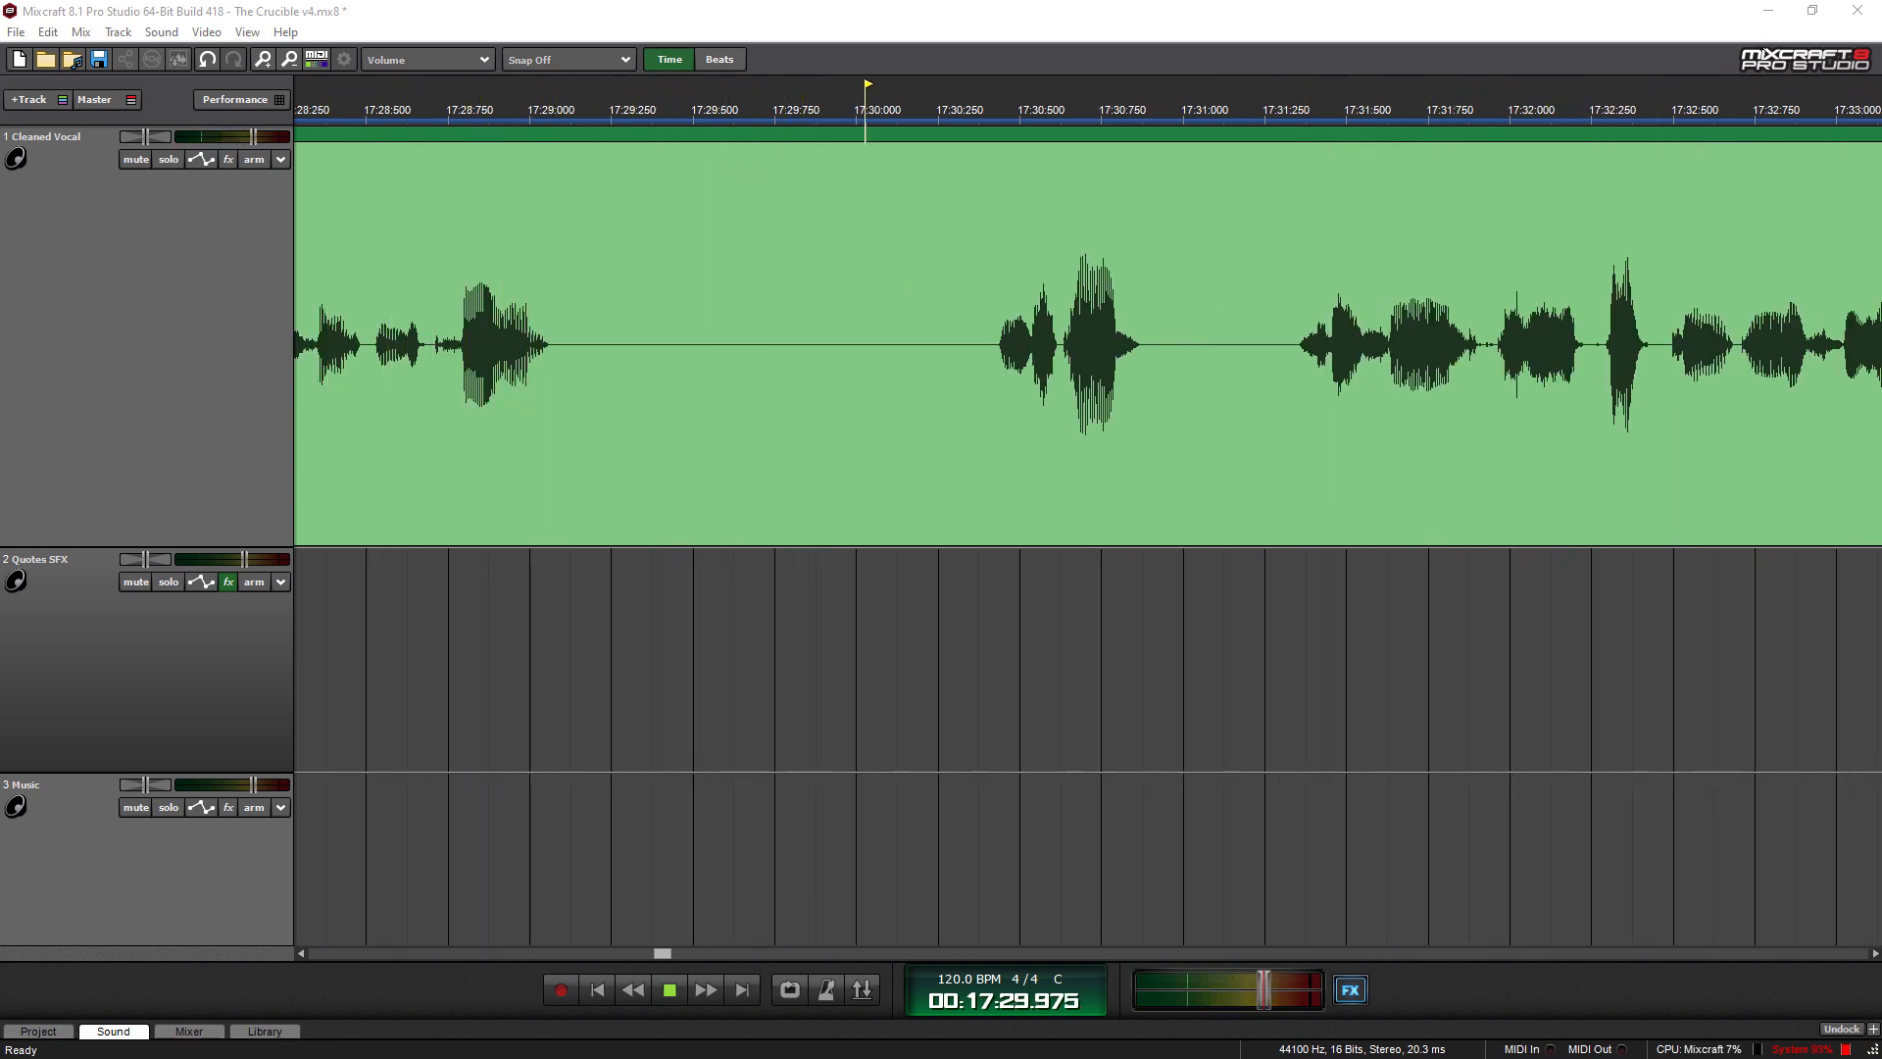
- Keep the transport playing the cleaned vocal until the counter reads about 18:08
click(669, 990)
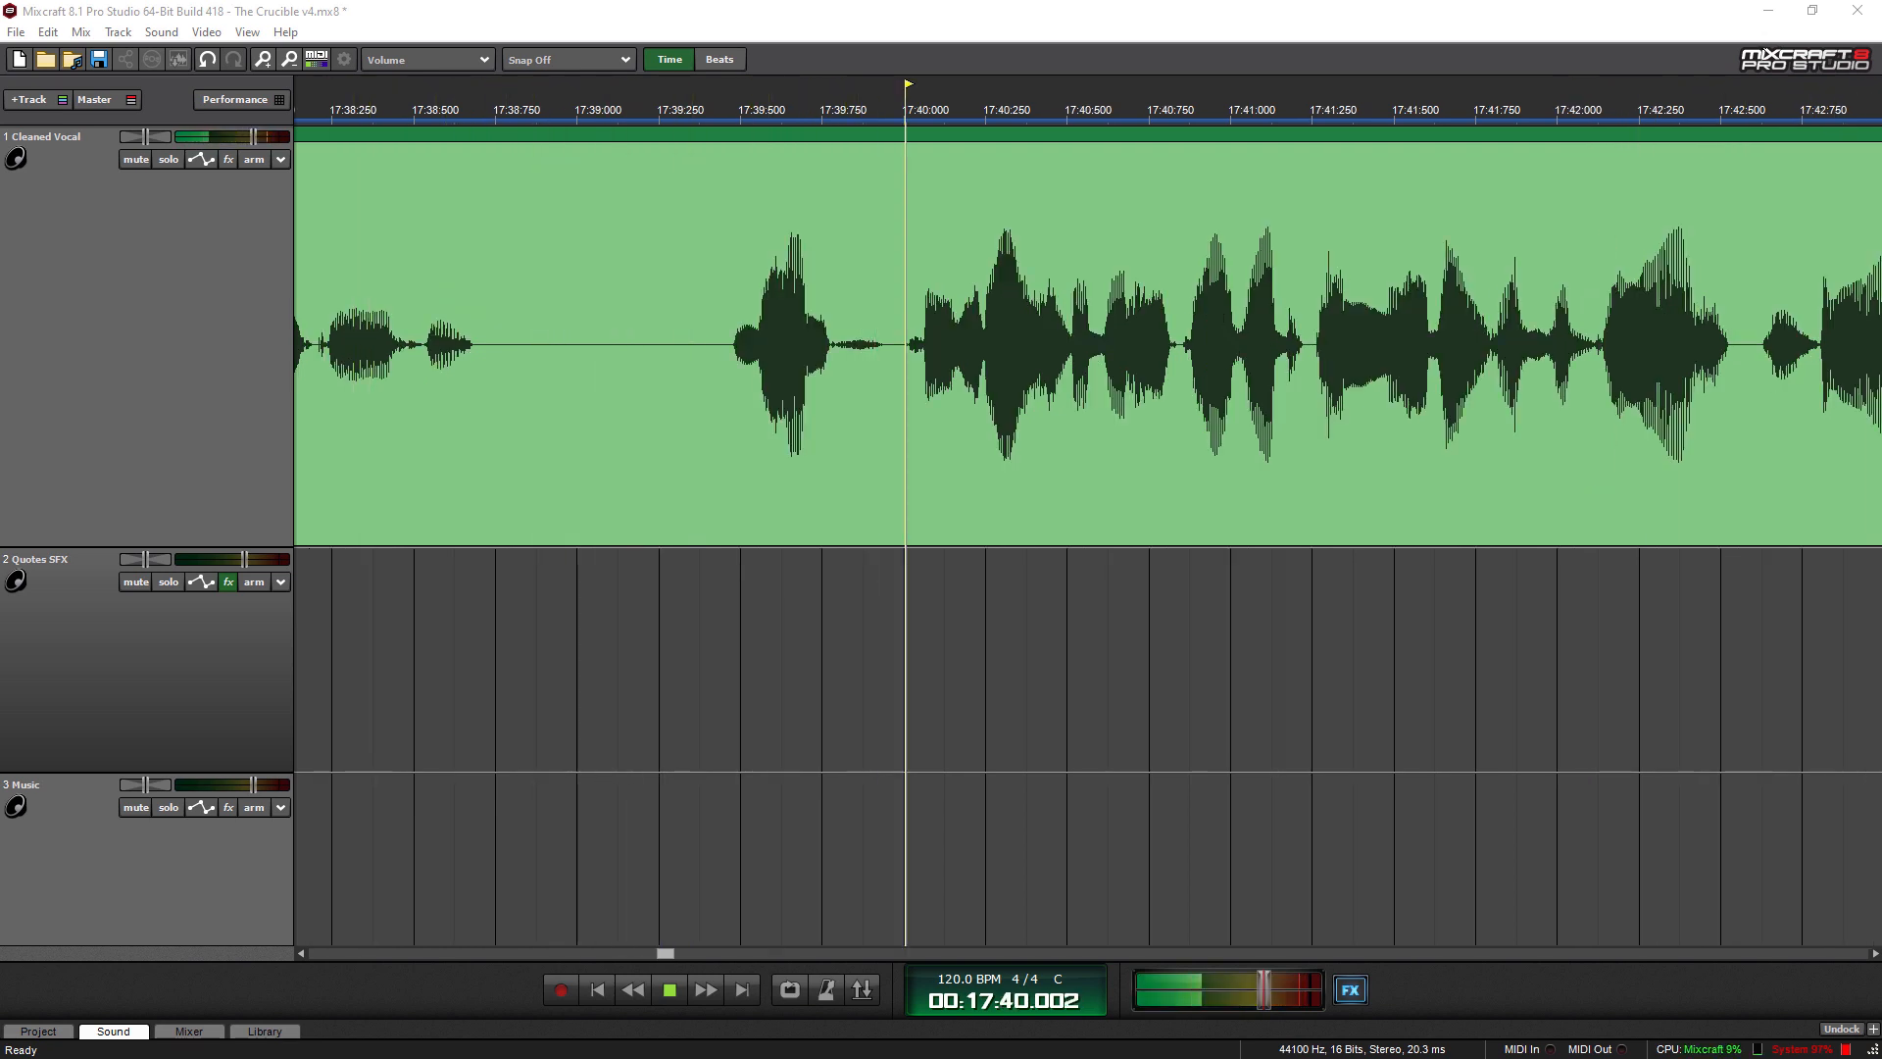
click(668, 989)
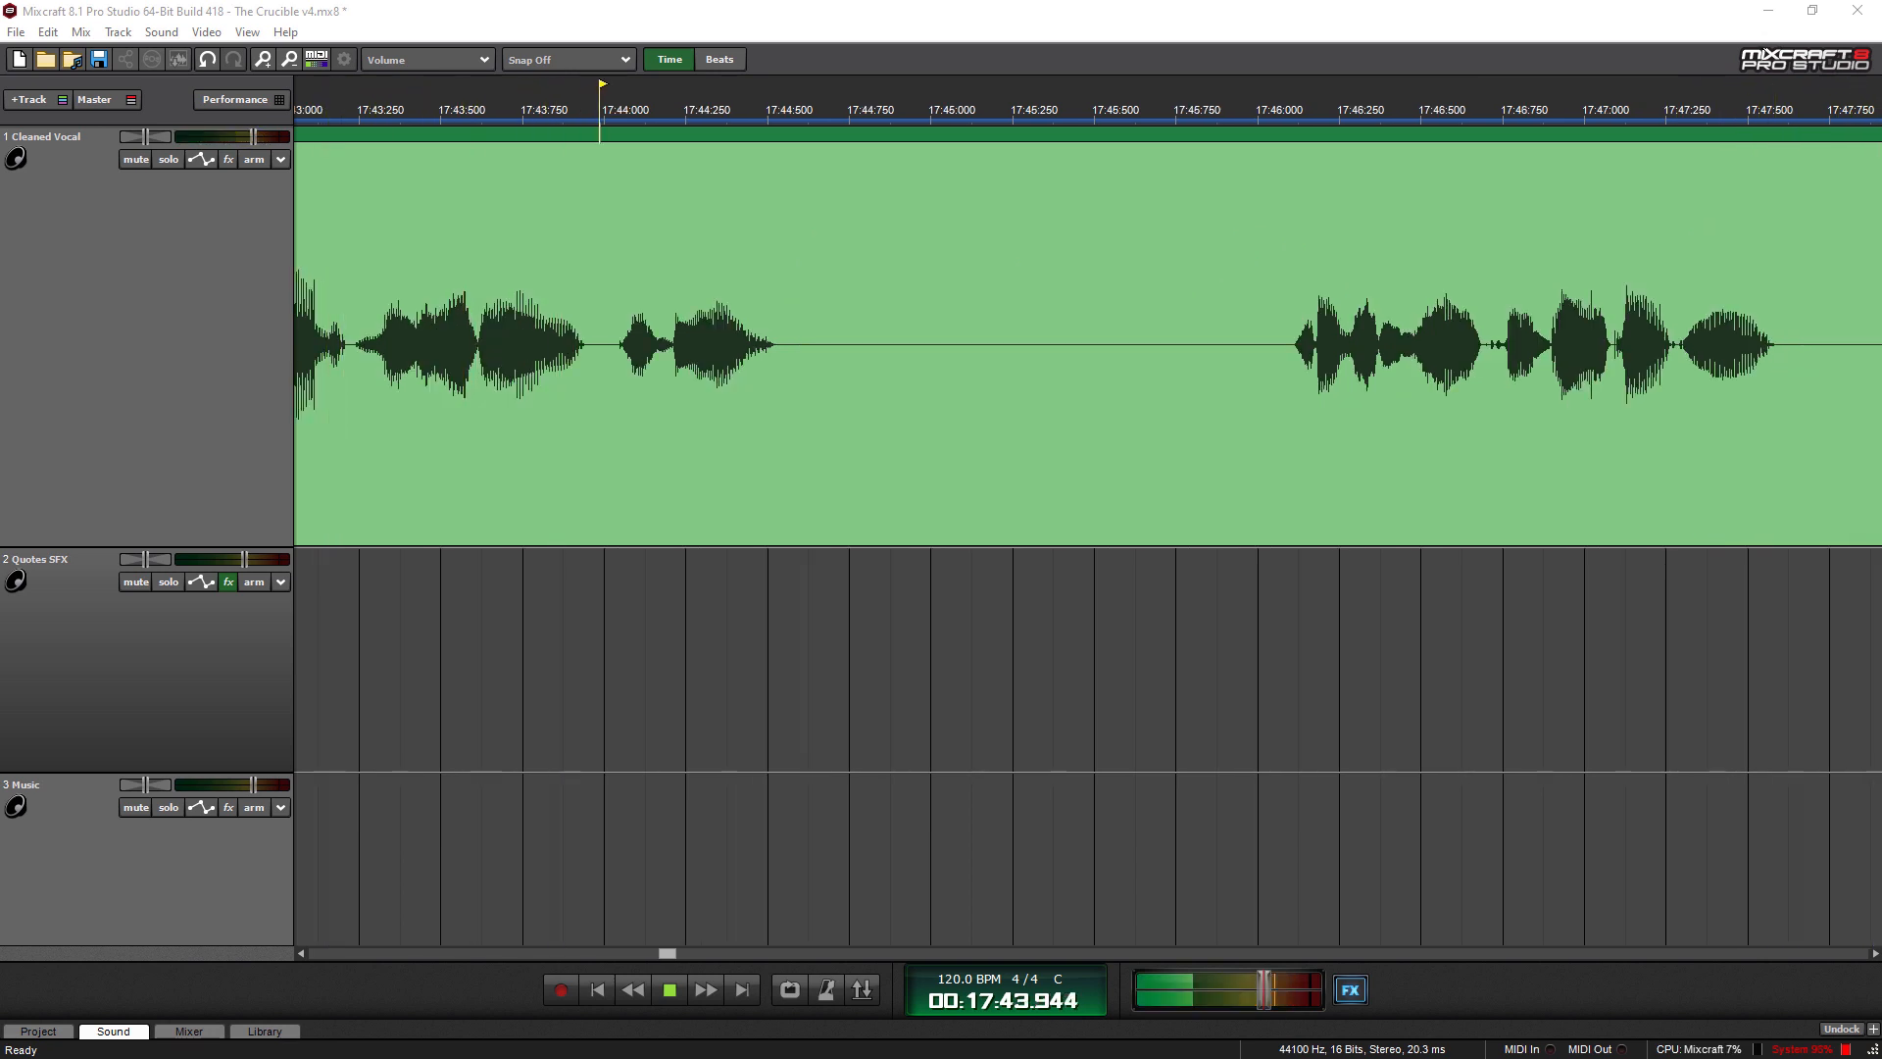
click(1244, 110)
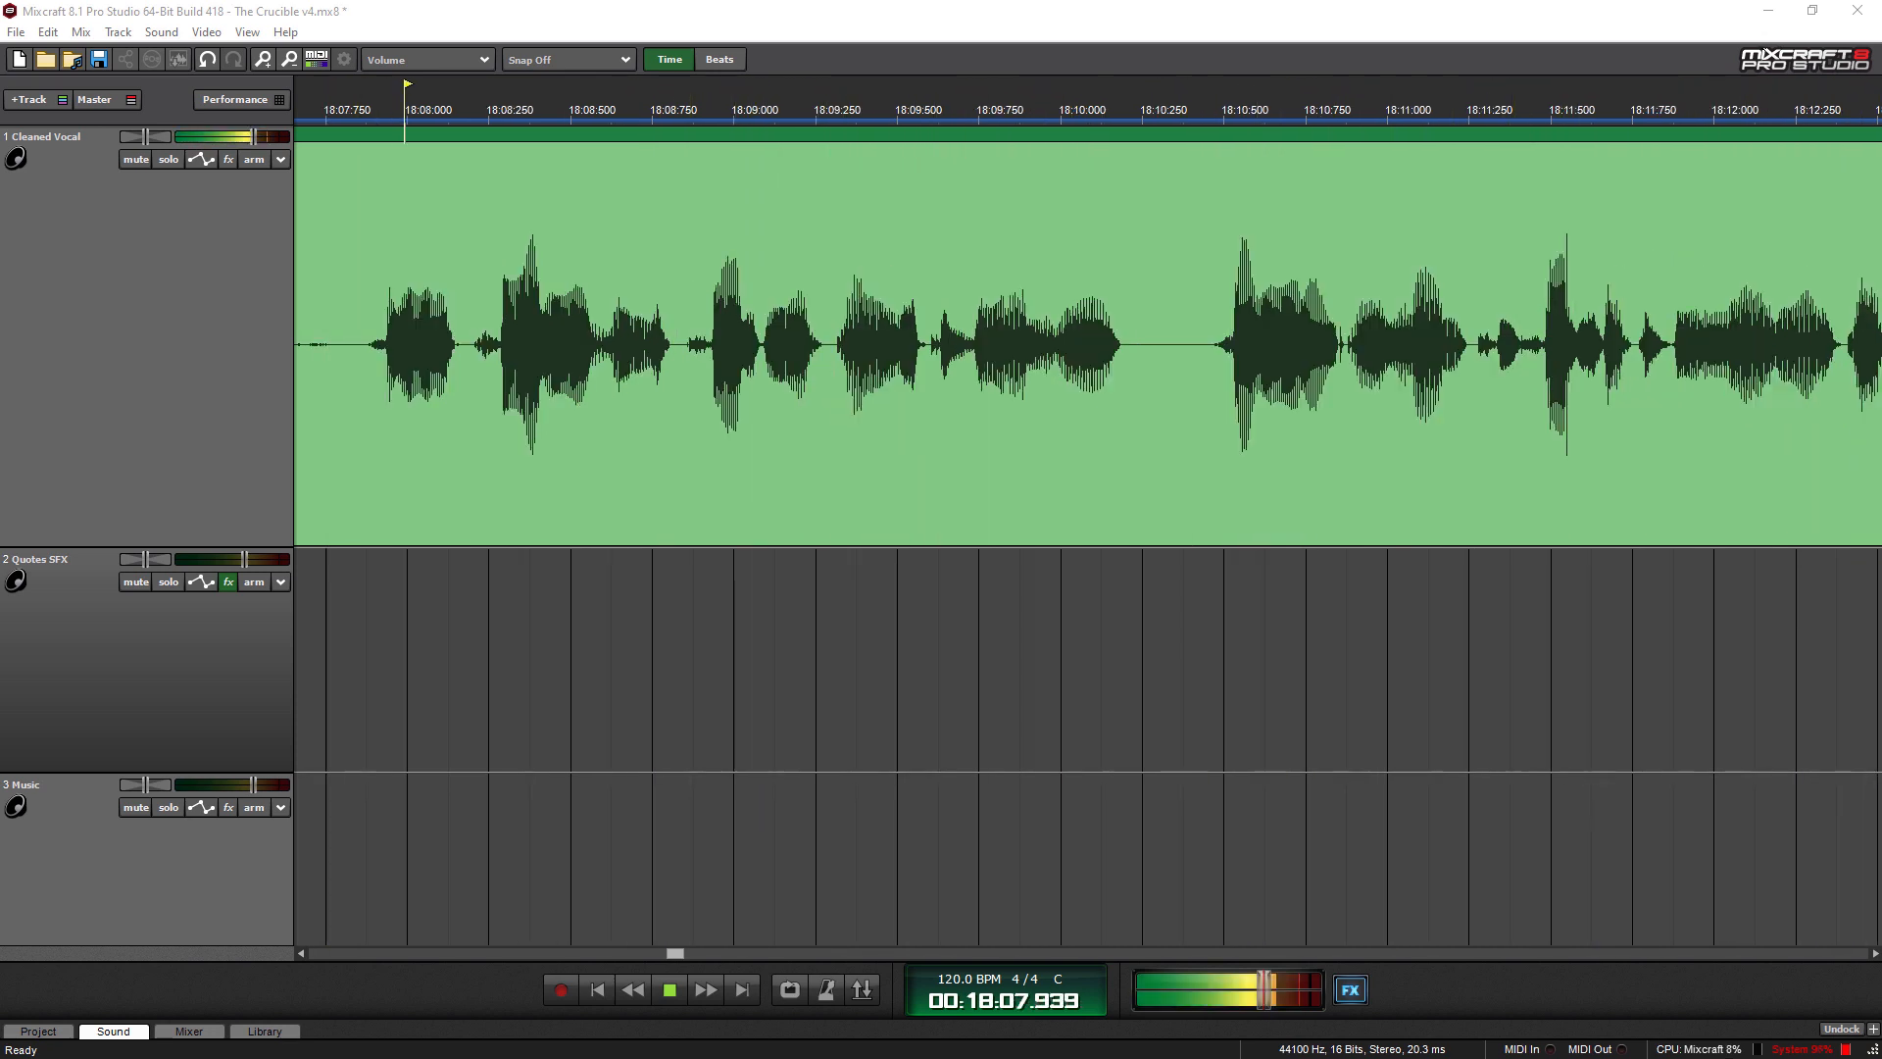
- Carry playback of the narration on to about 19:14 on the timeline
click(1064, 111)
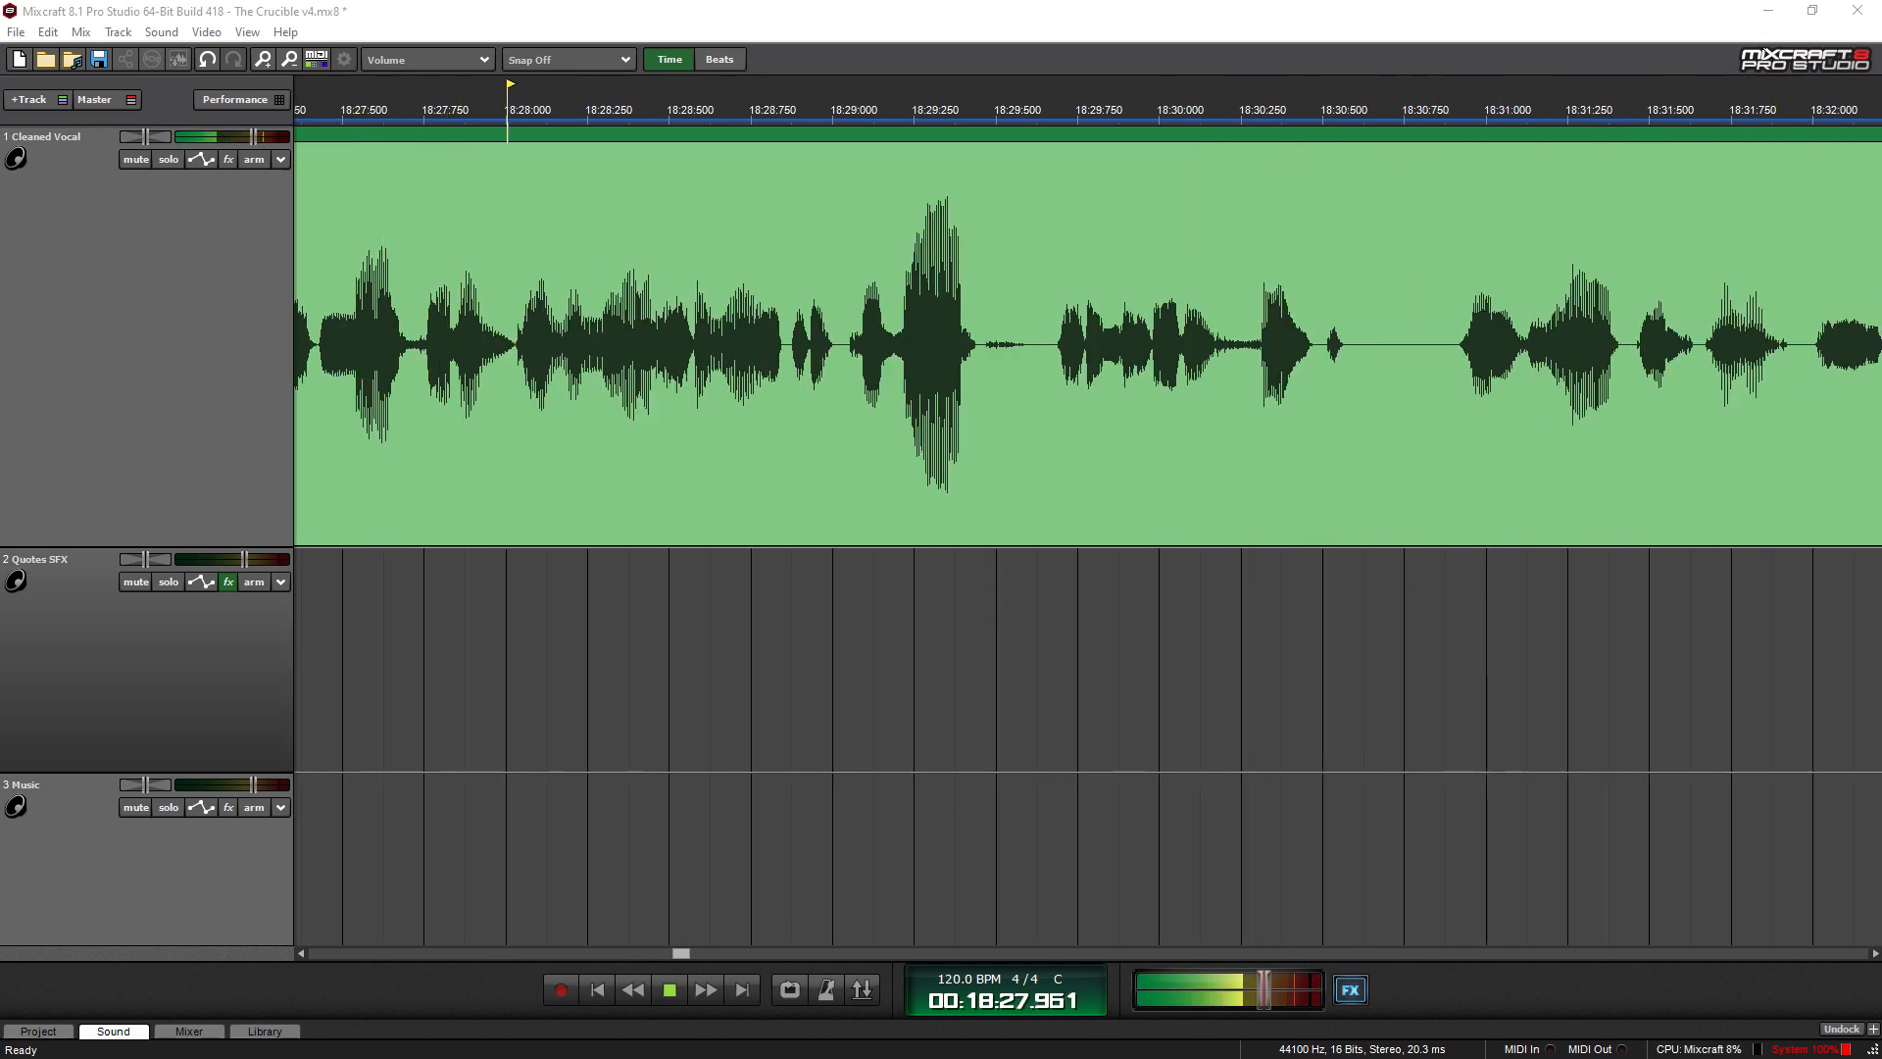
click(1170, 127)
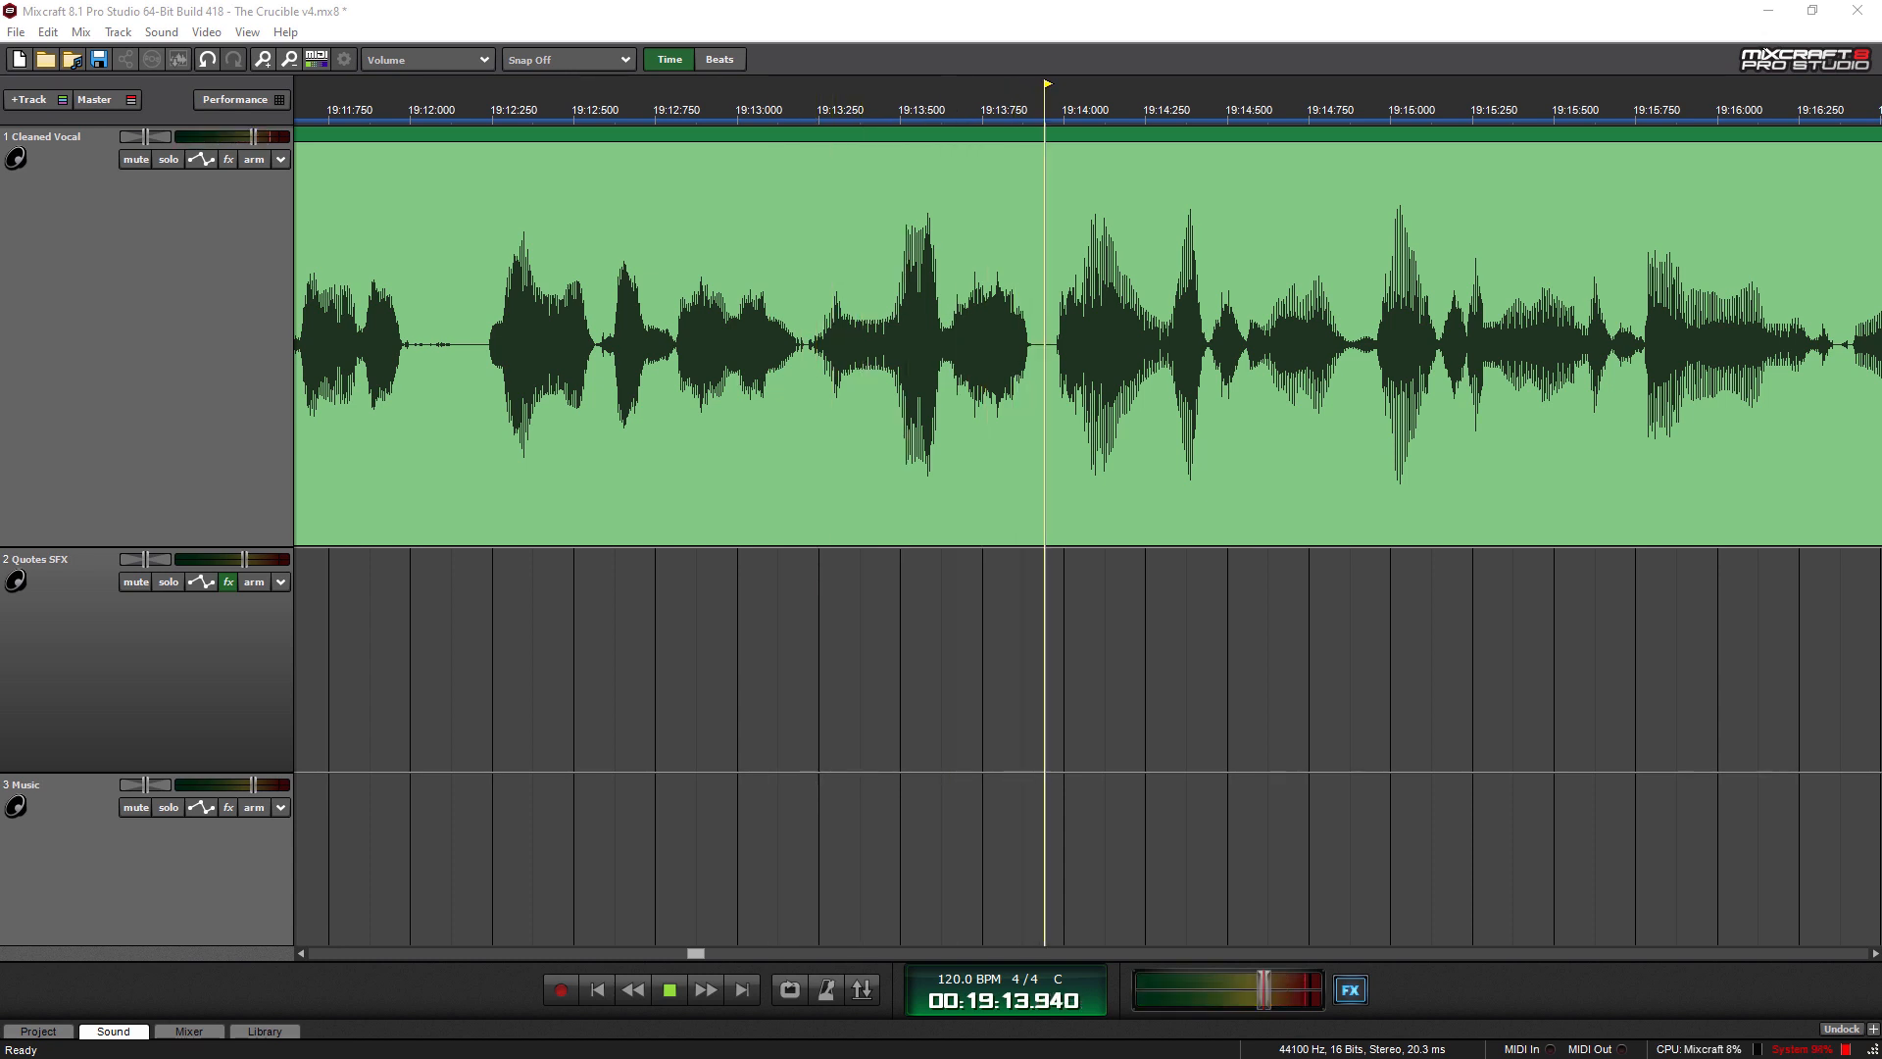
- Keep the transport running until playback passes 20:17
click(668, 990)
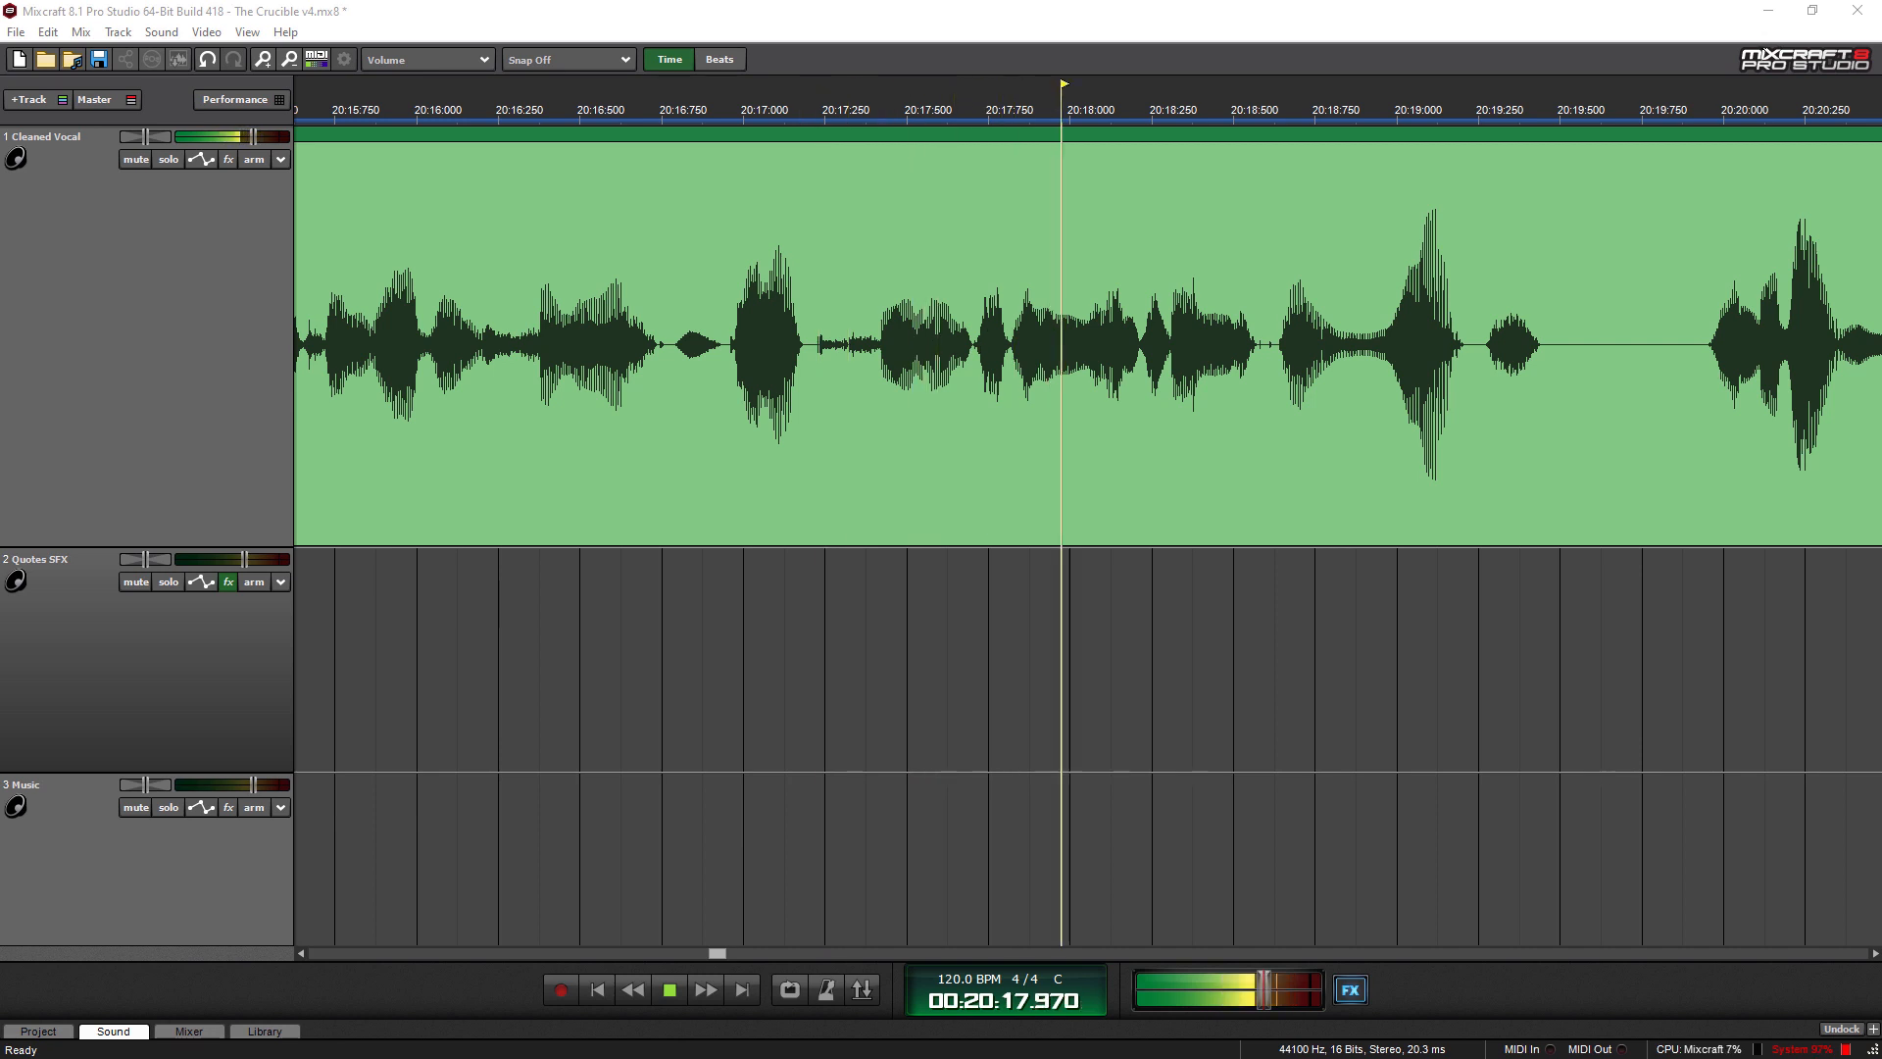
- Continue playback with the playhead advancing to about 22:09
click(668, 989)
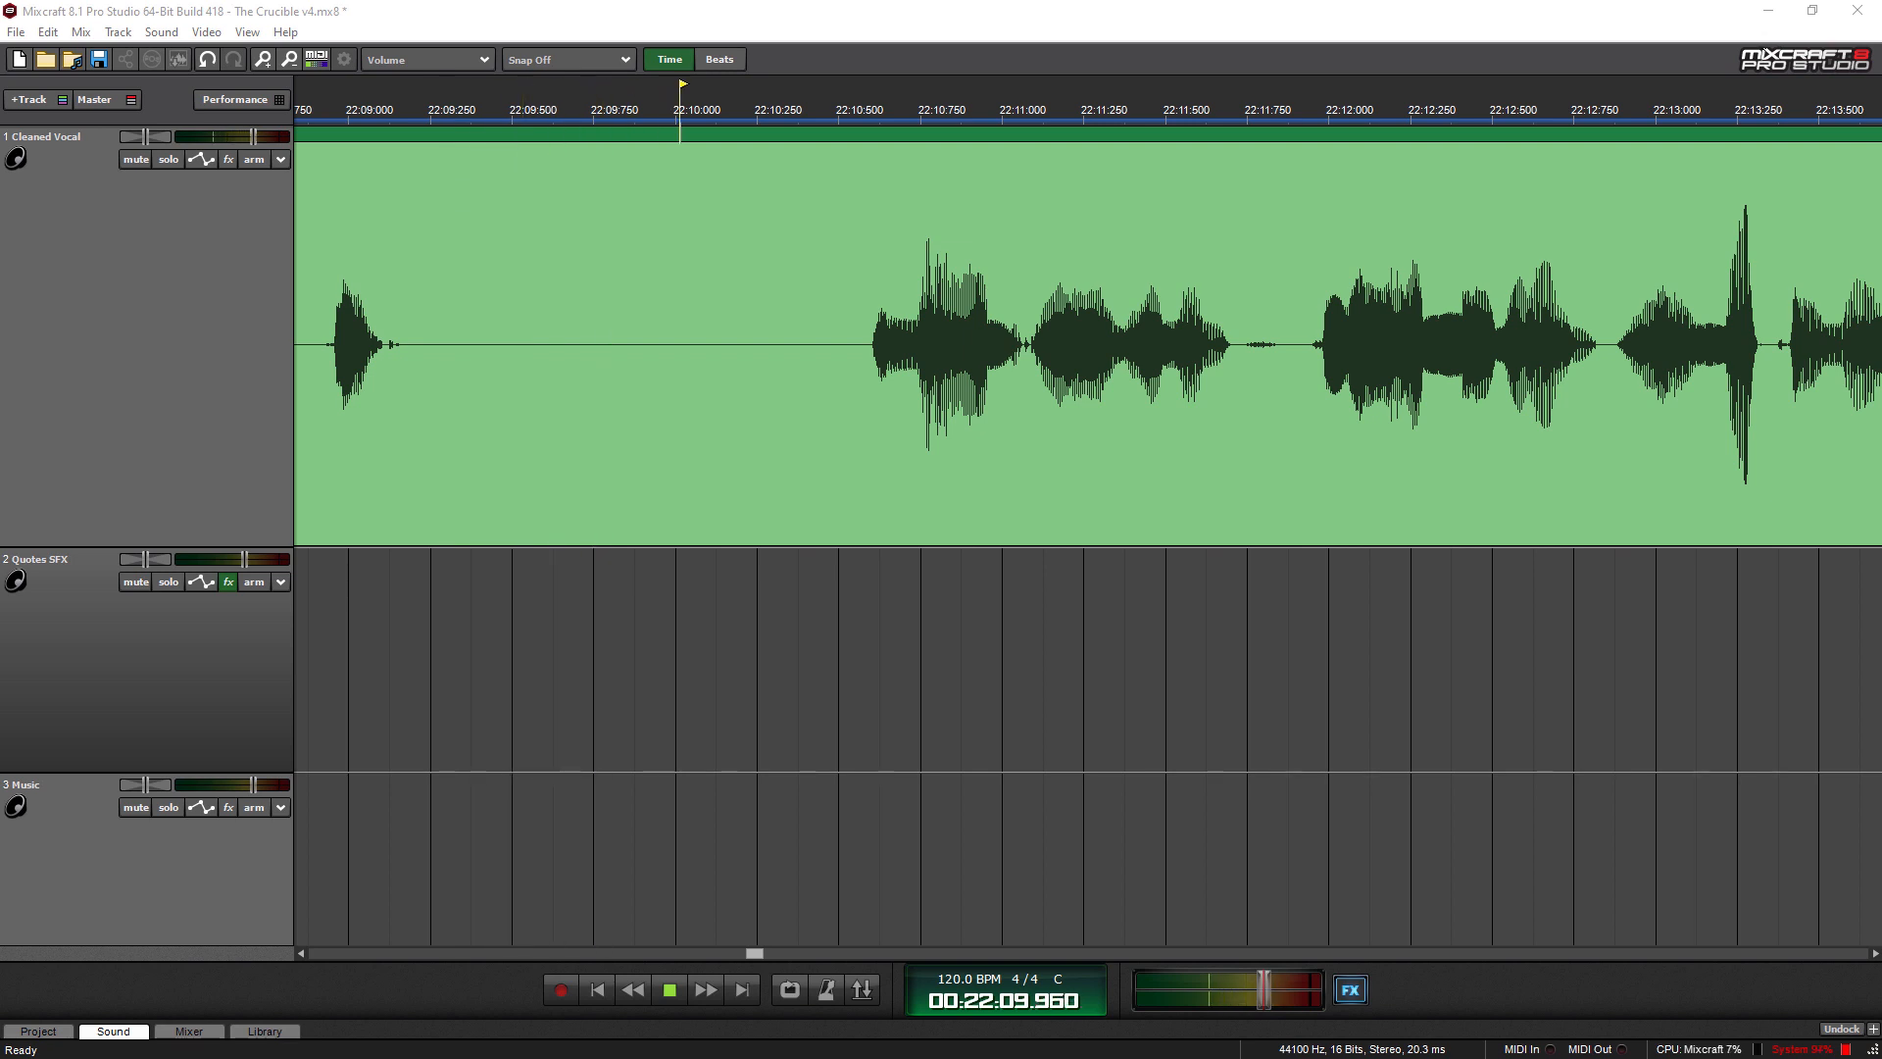
- Let the narration play on until the counter reads about 22:53
click(670, 989)
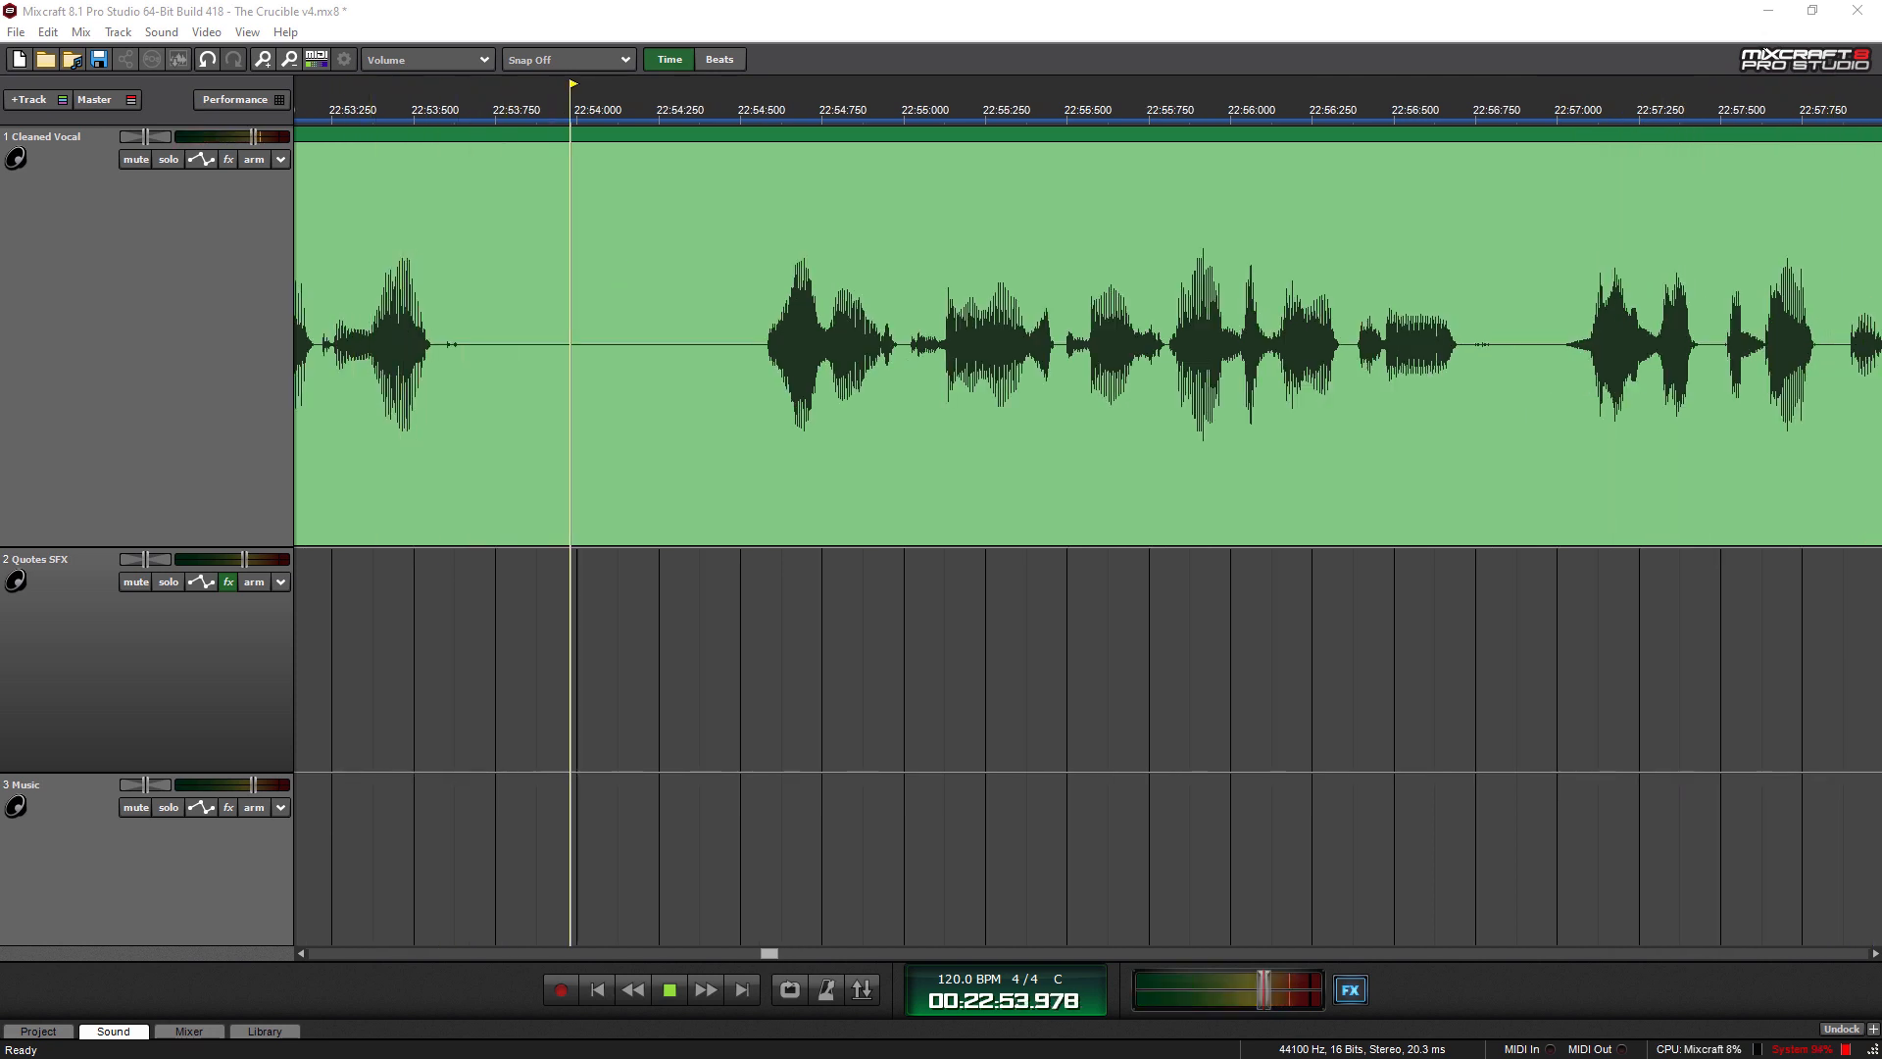
- Keep playback running as the timeline scrolls along to about 23:29
click(669, 990)
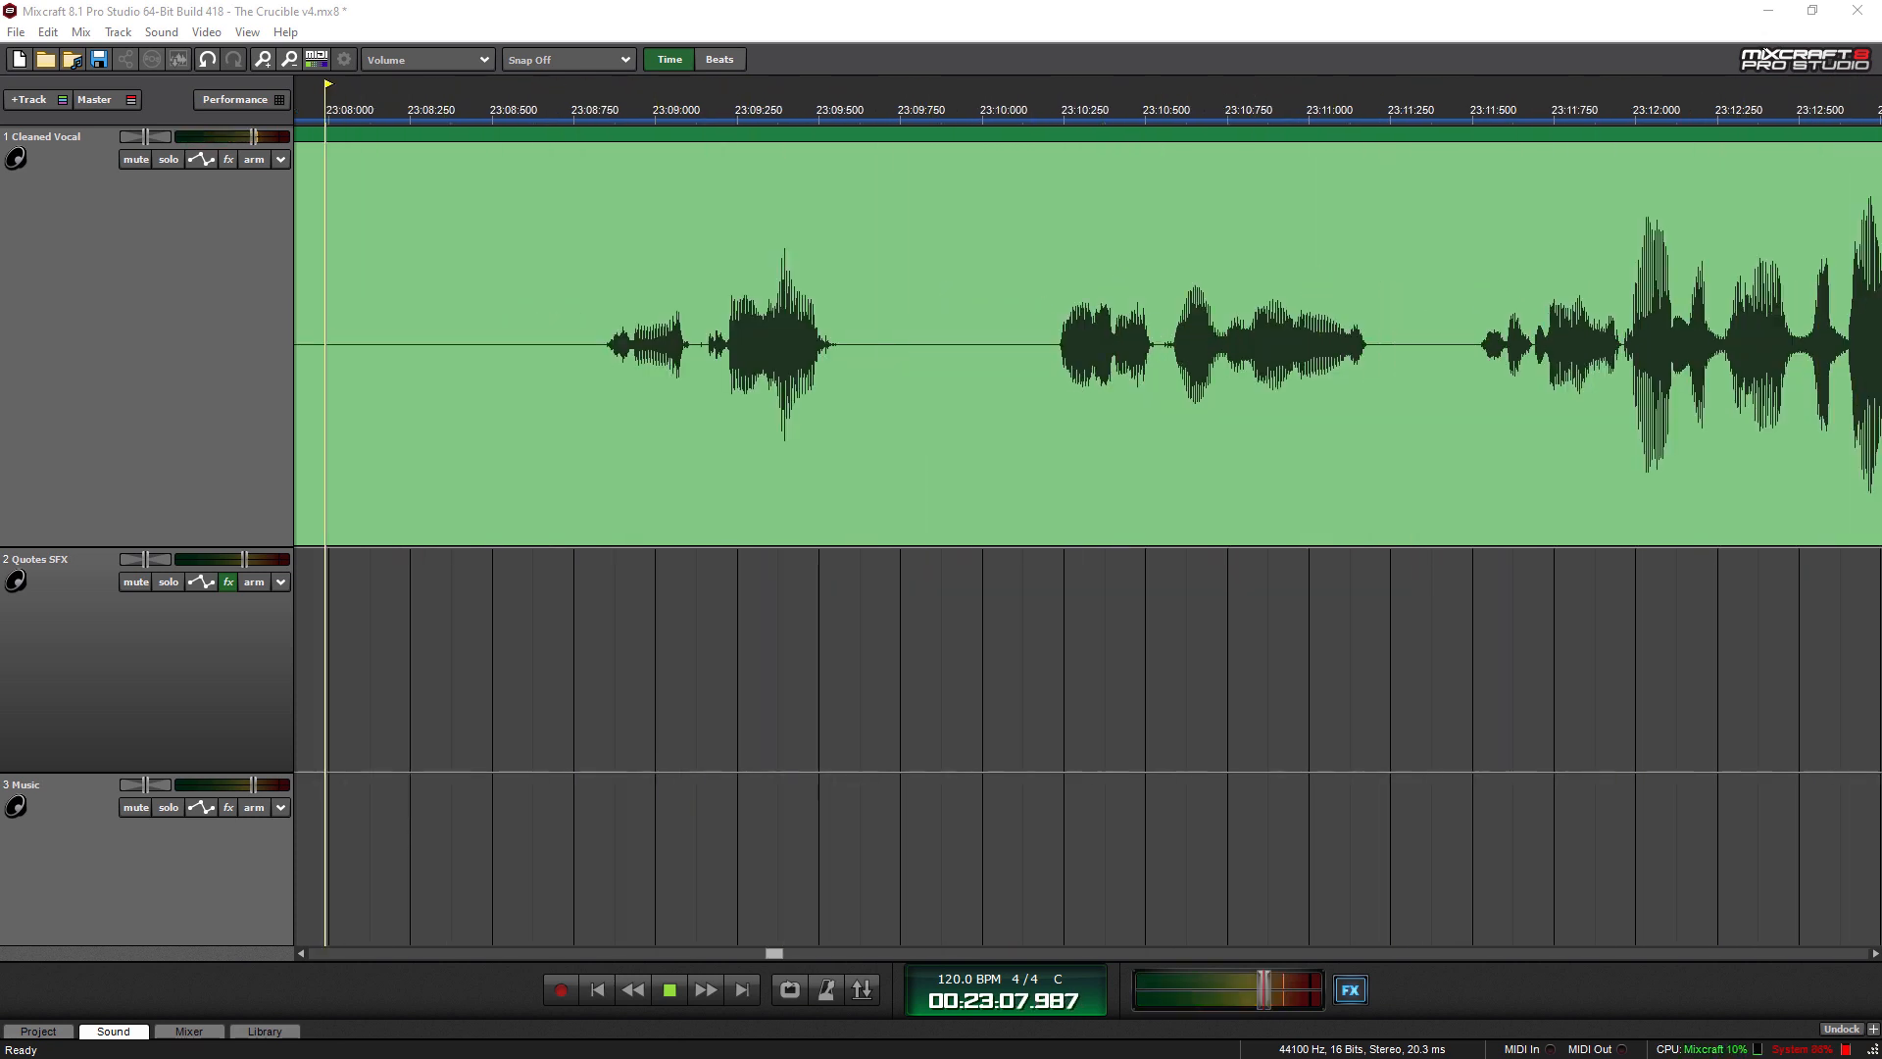
click(987, 98)
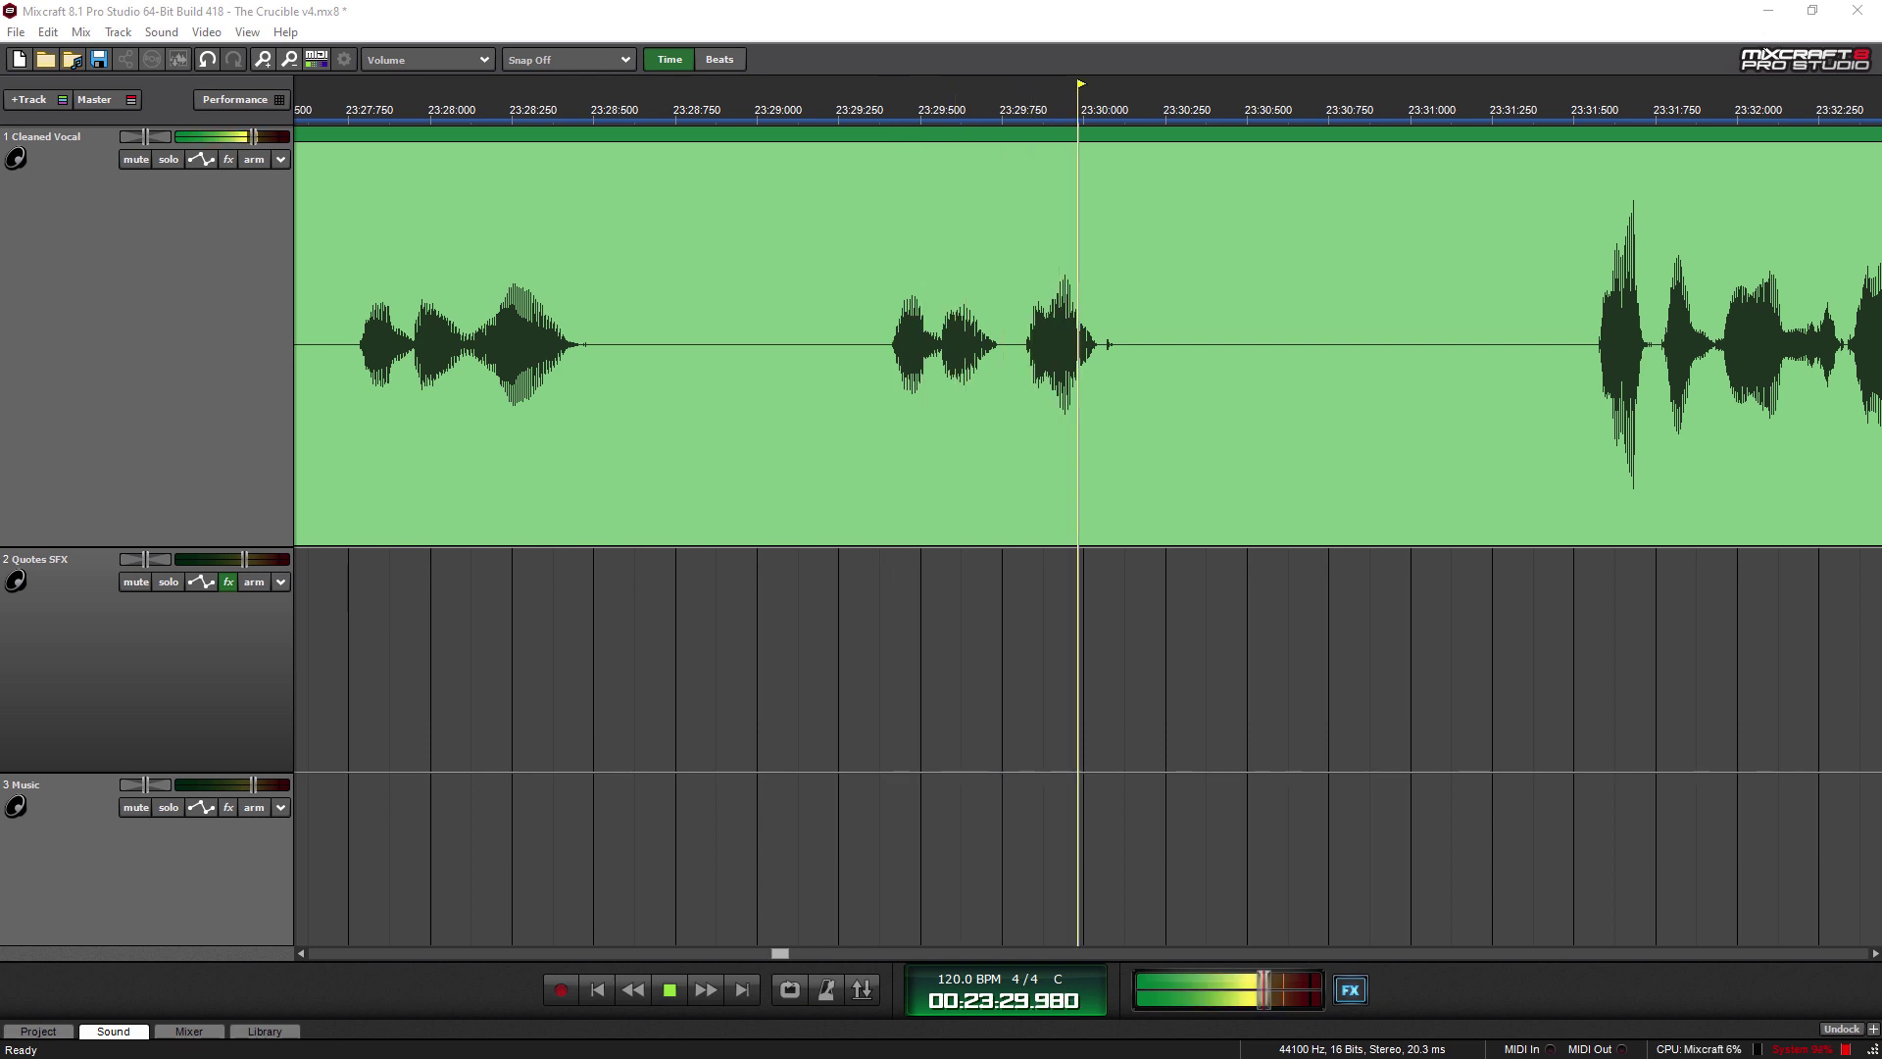
- Resume Play and let the Cleaned Vocal run through the 24-minute section to about 26:20
click(668, 989)
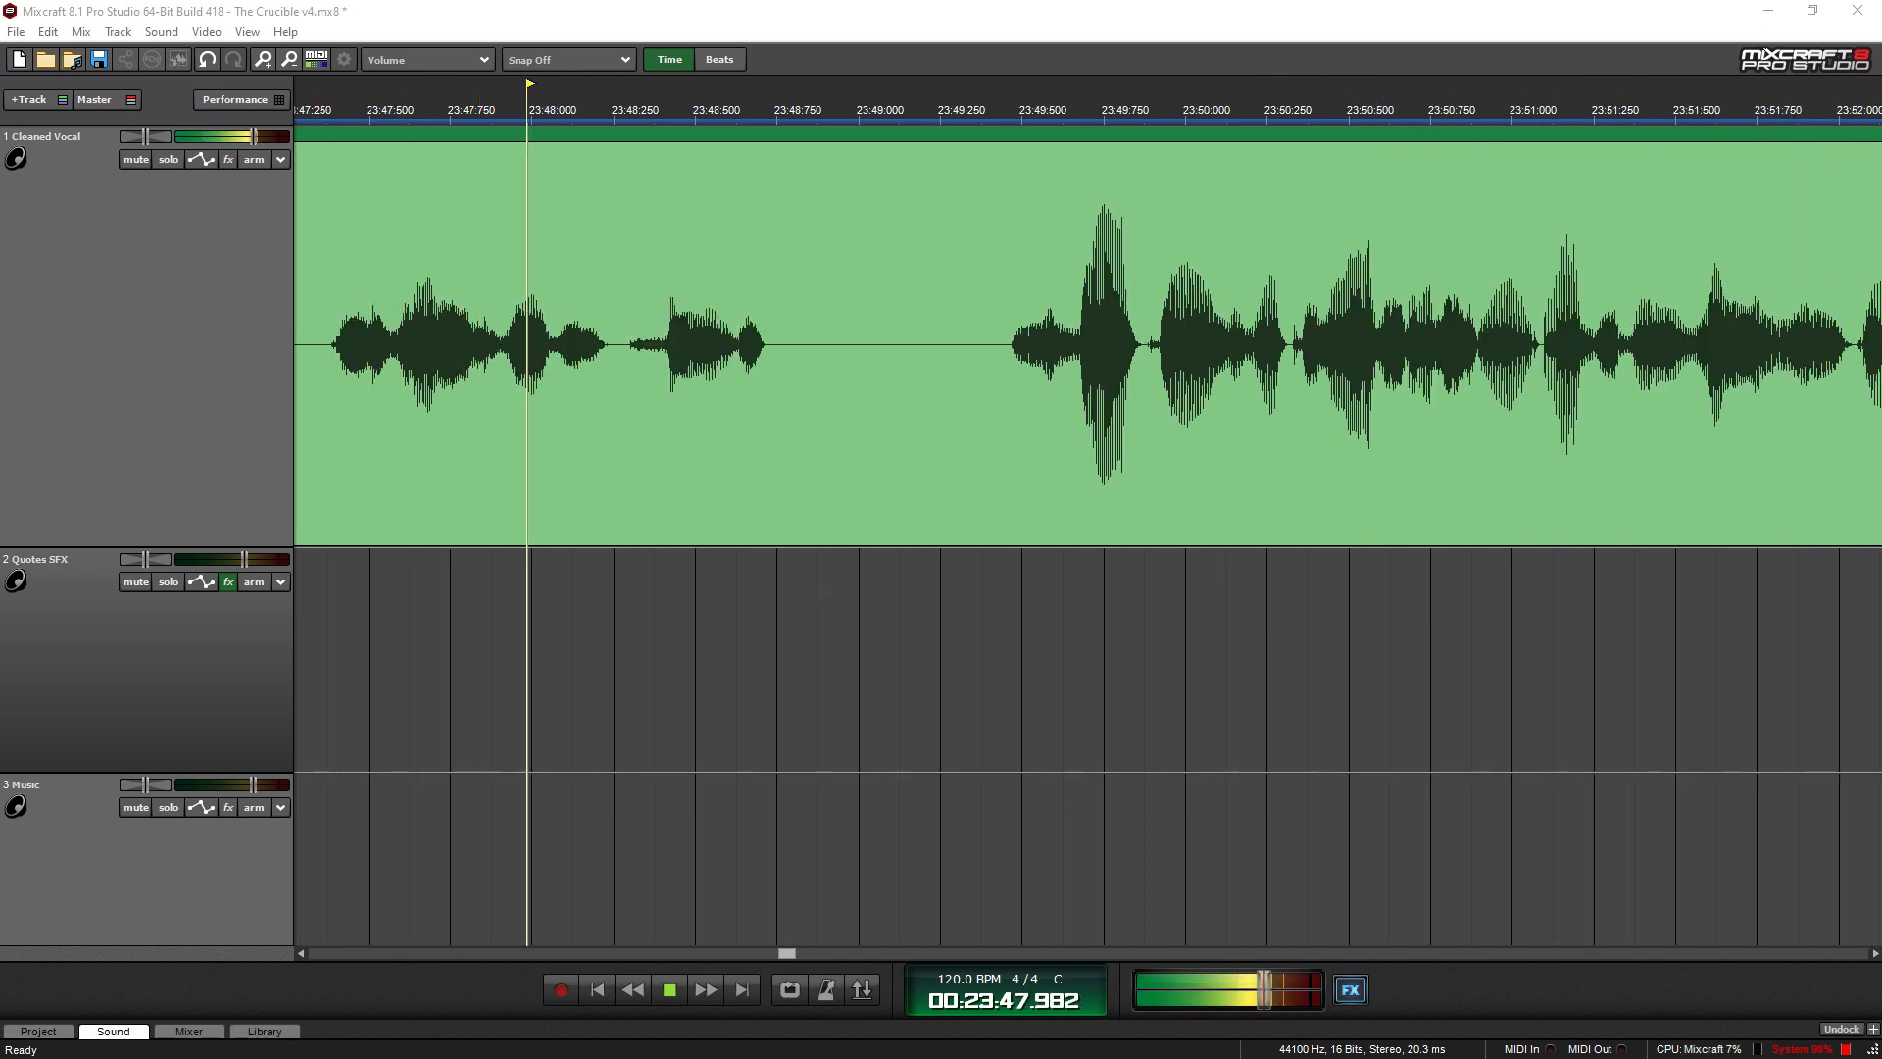
click(1184, 108)
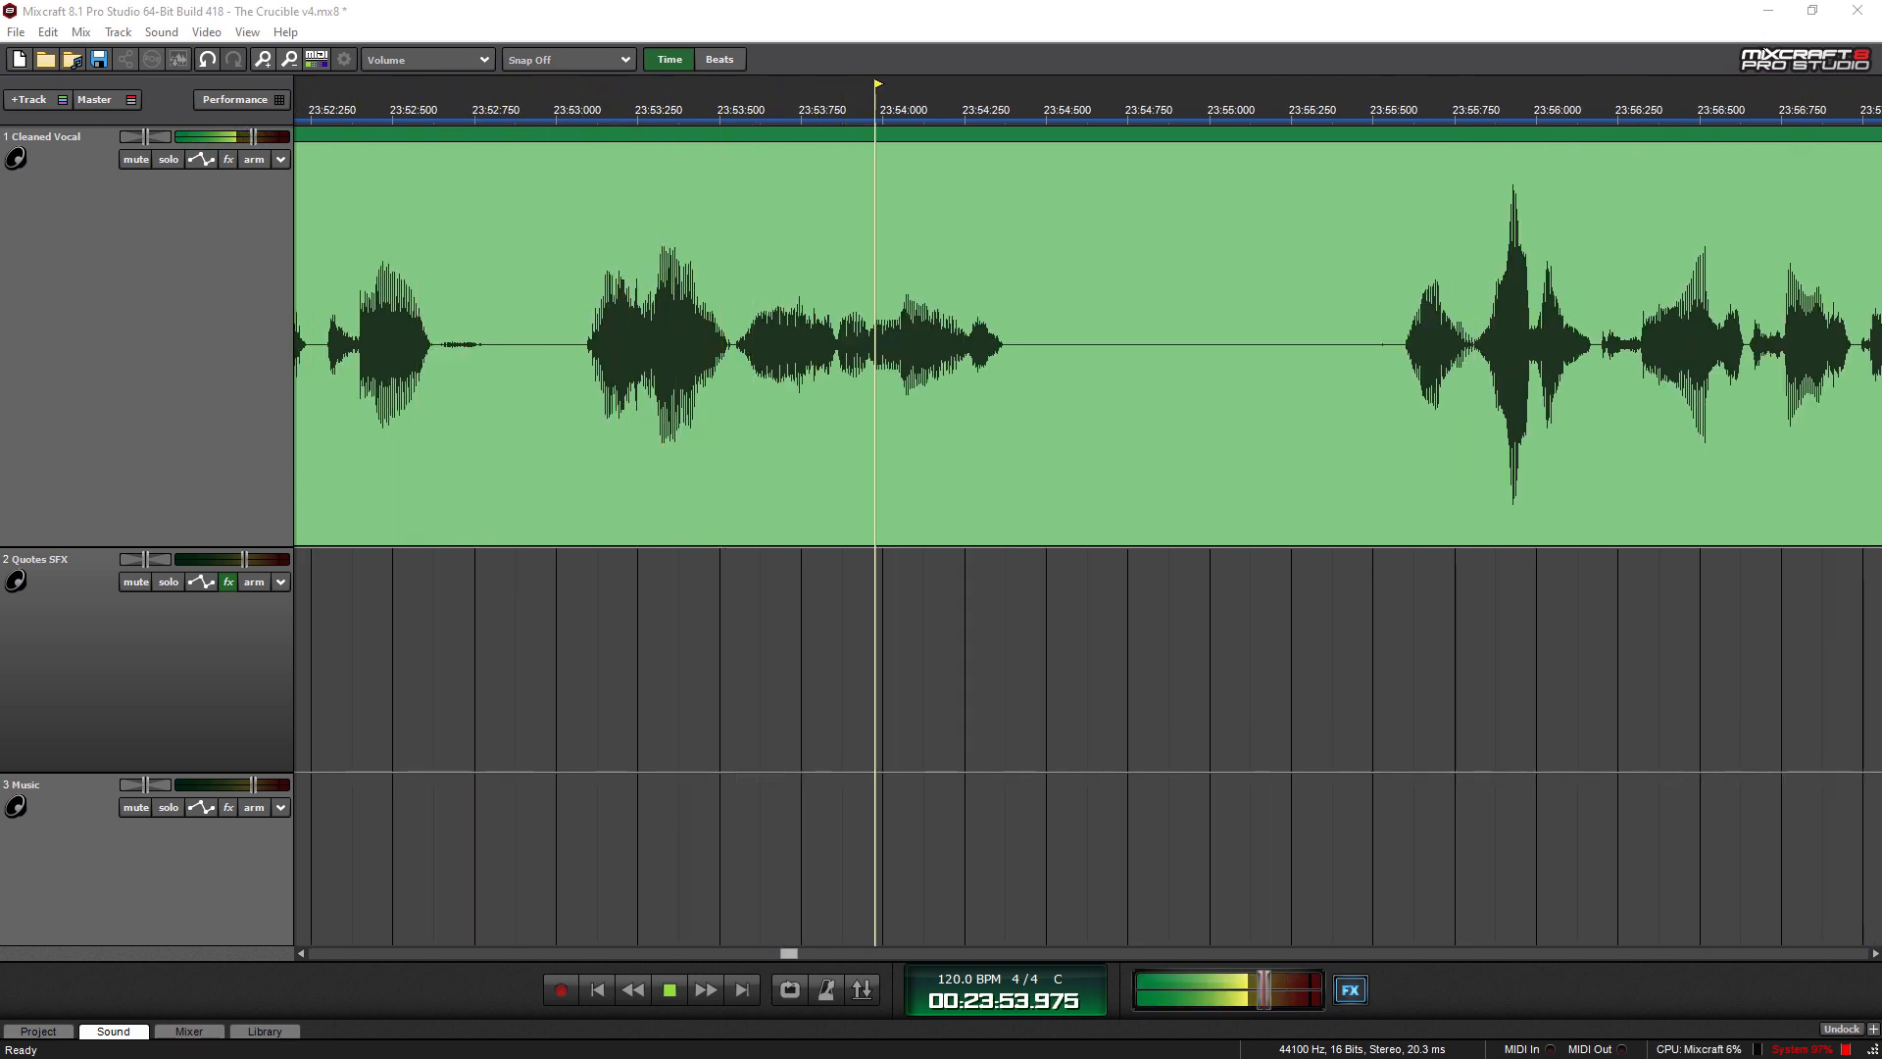
click(669, 989)
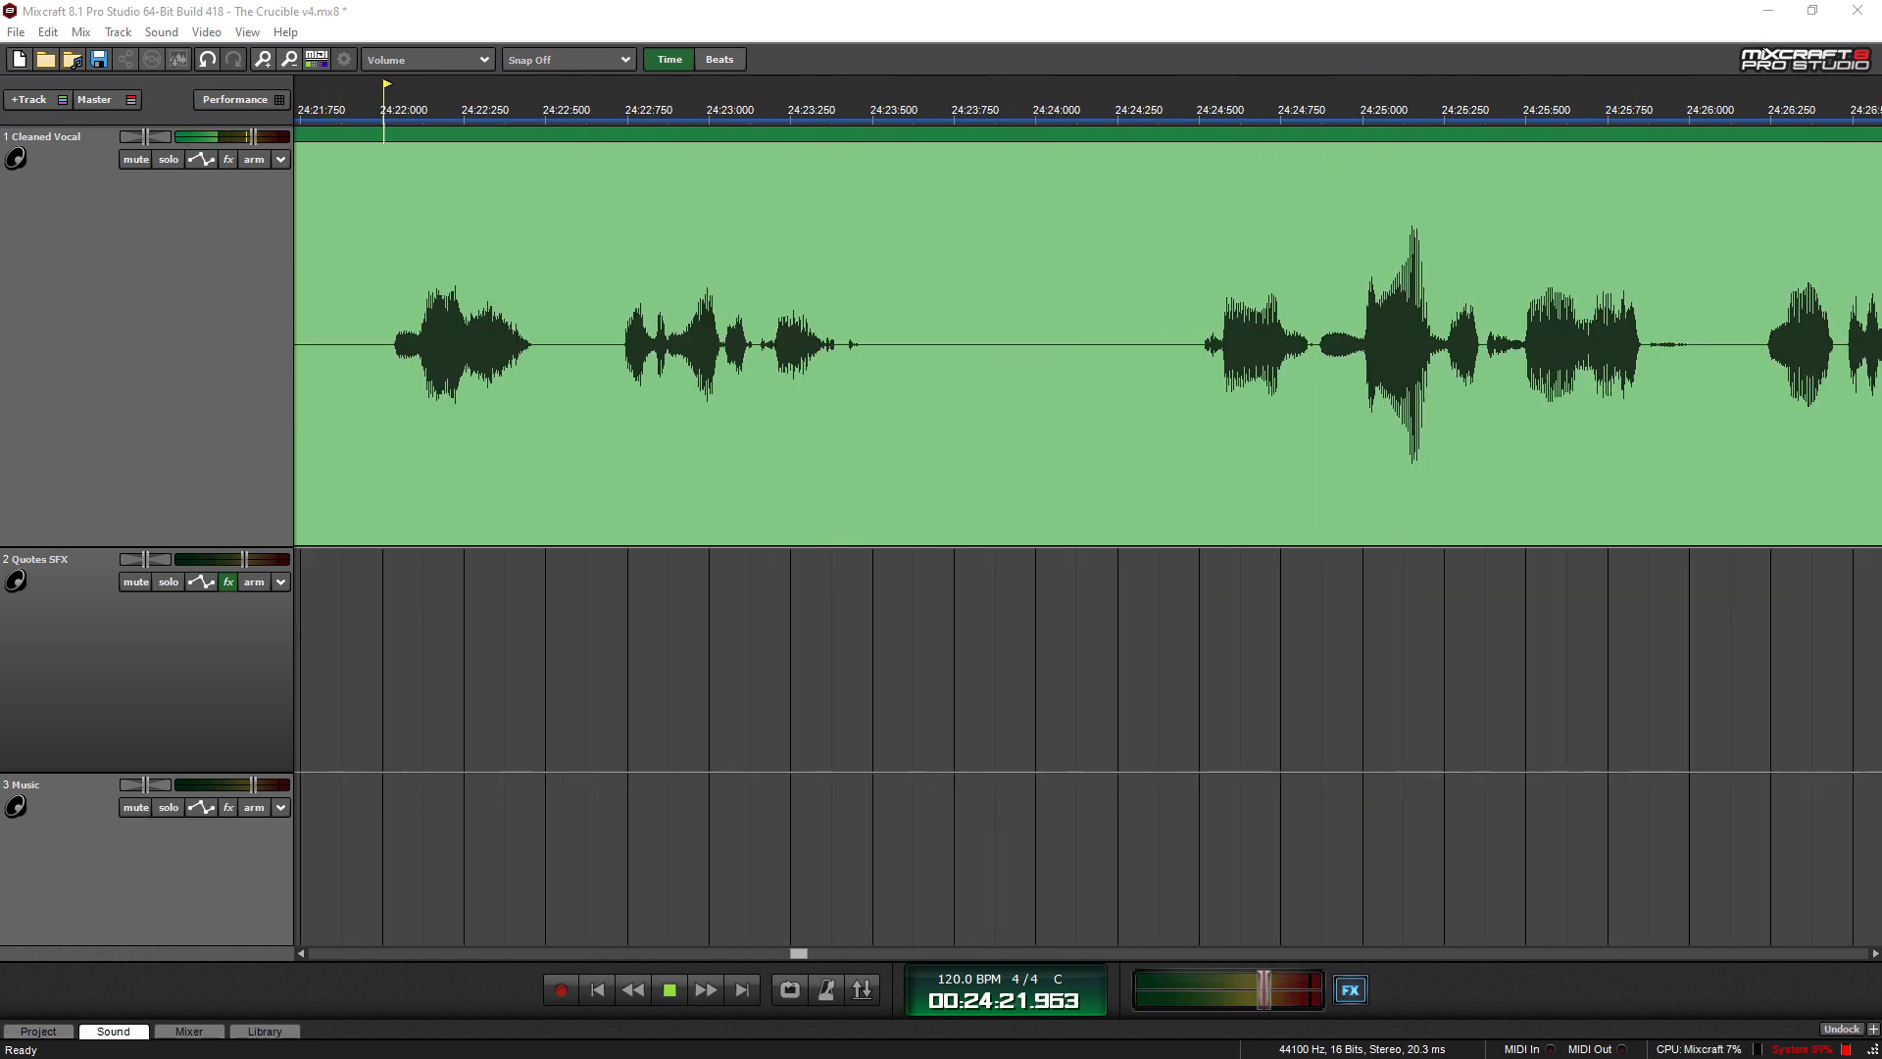
click(1029, 110)
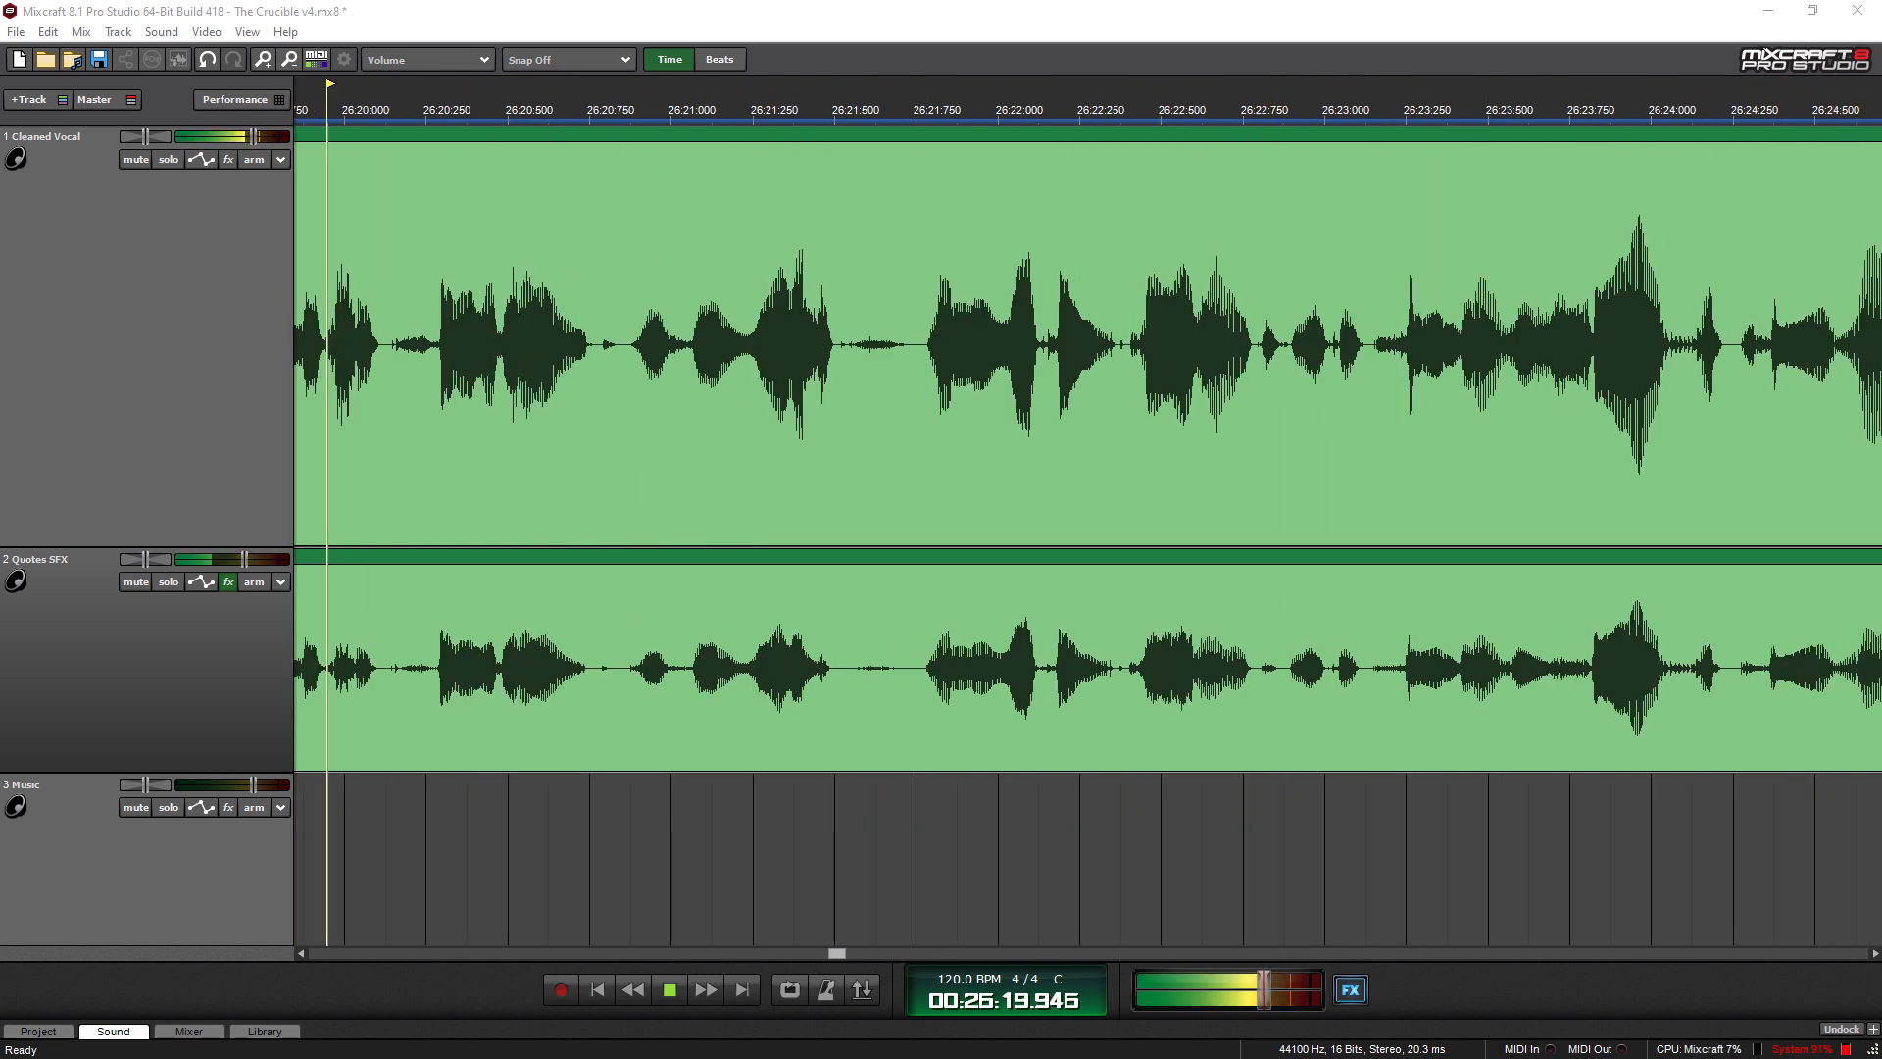
- Play on to about 26:58 where a Quotes SFX clip sounds under the vocal
click(1002, 109)
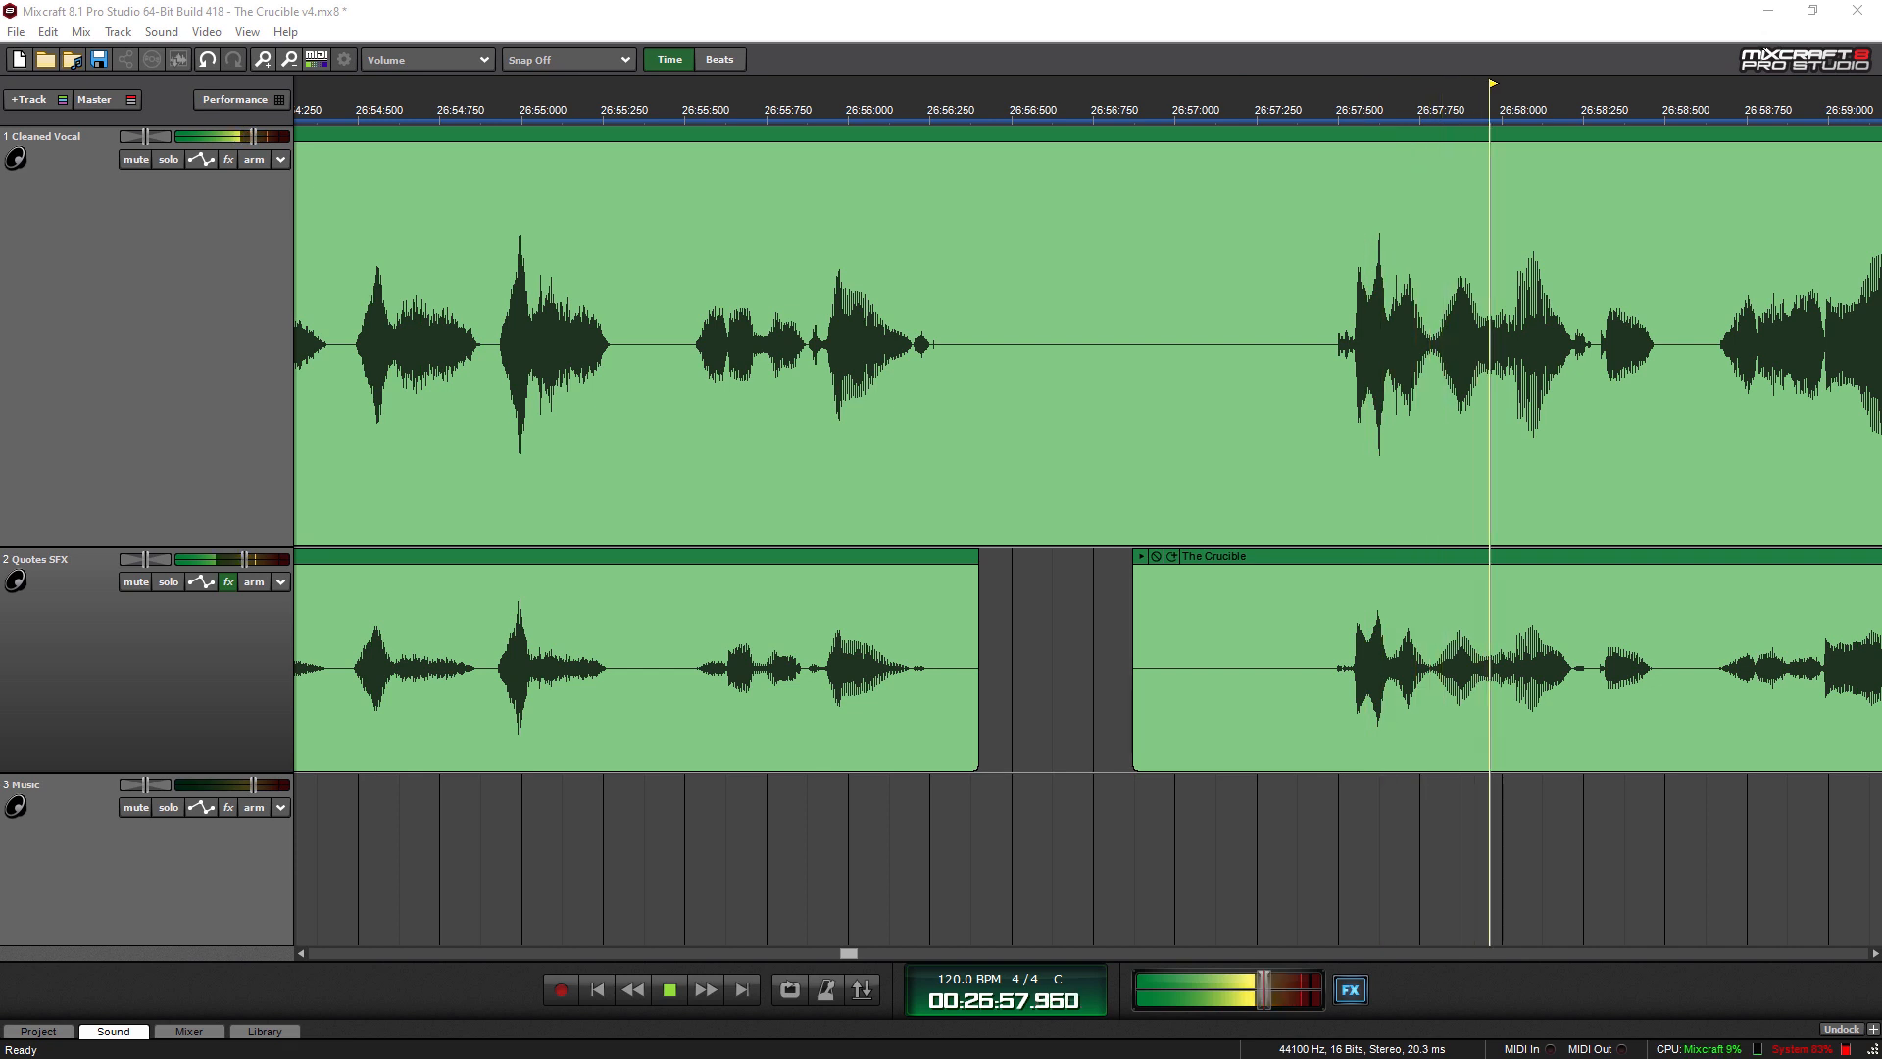
- Move the timeline forward and keep playing past 27 minutes to about 28:18
scroll(right, 3)
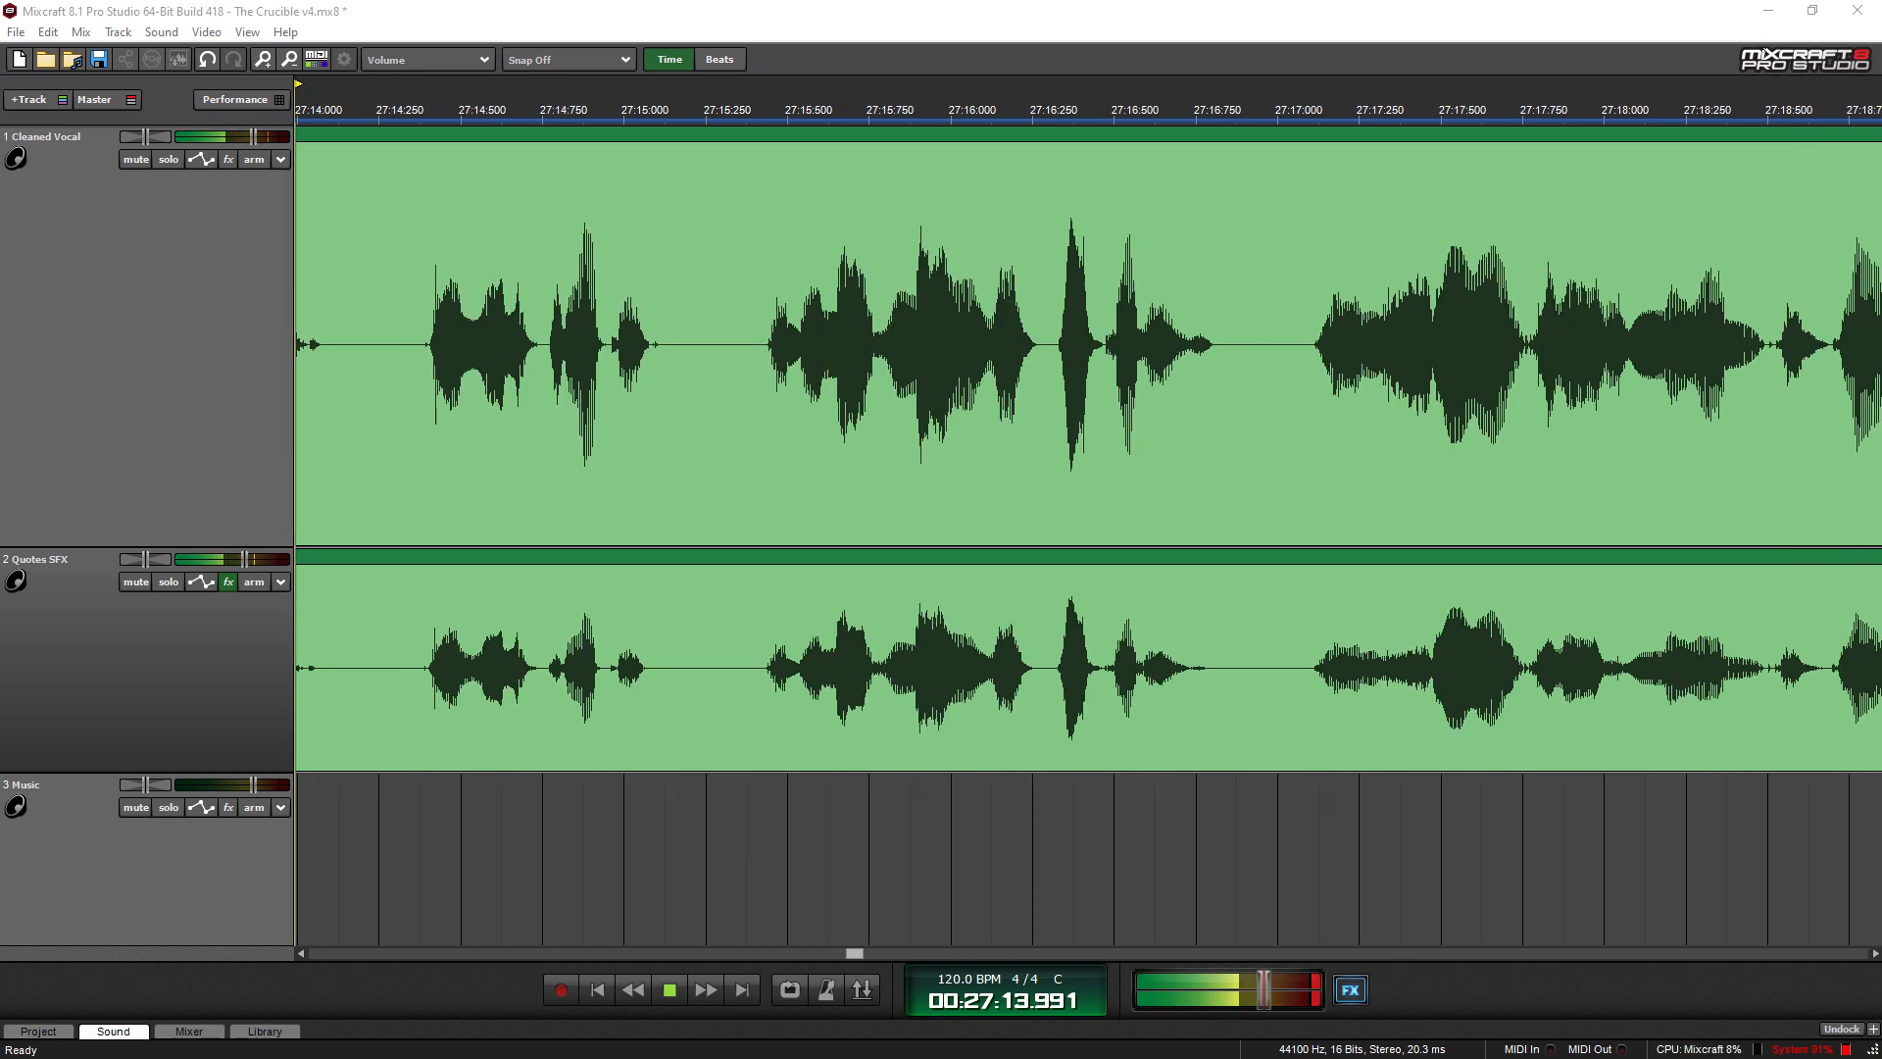
click(955, 98)
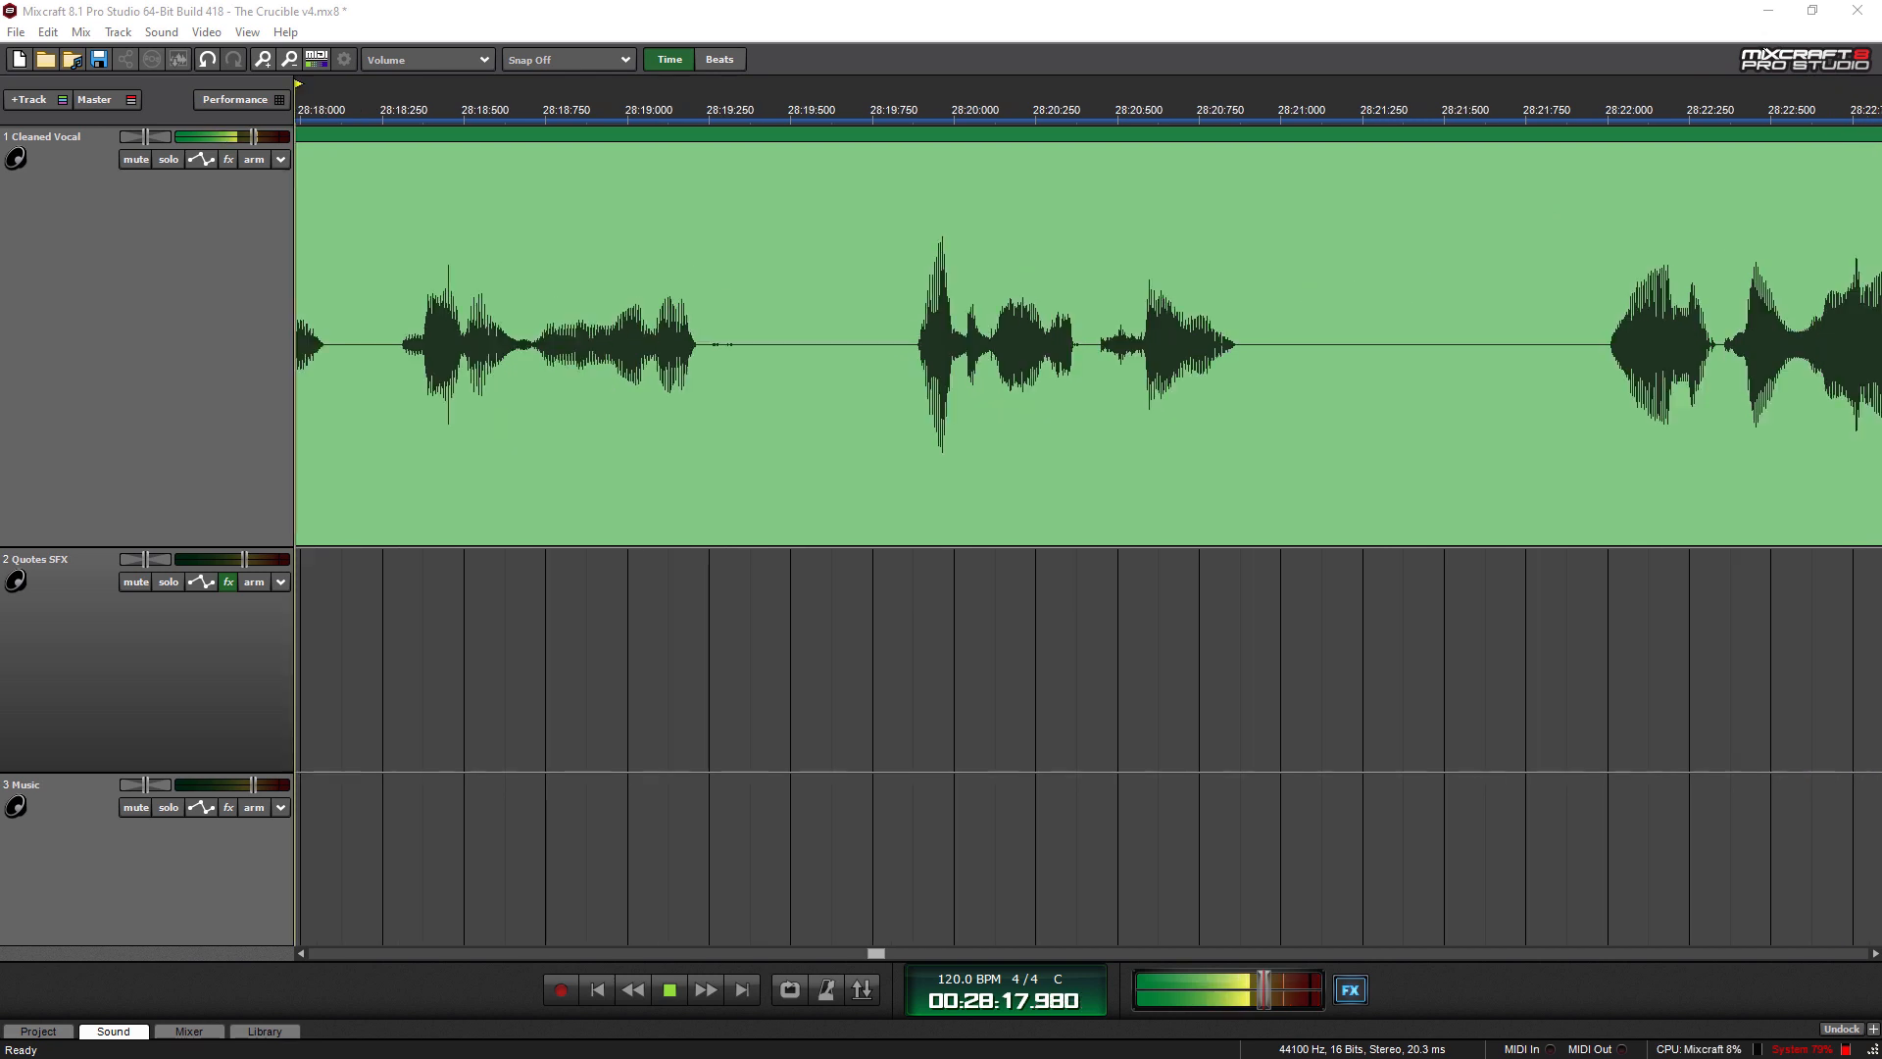
- Keep playback running through the 28-minute section to about 31:02, narration alone on the Cleaned Vocal track
click(940, 116)
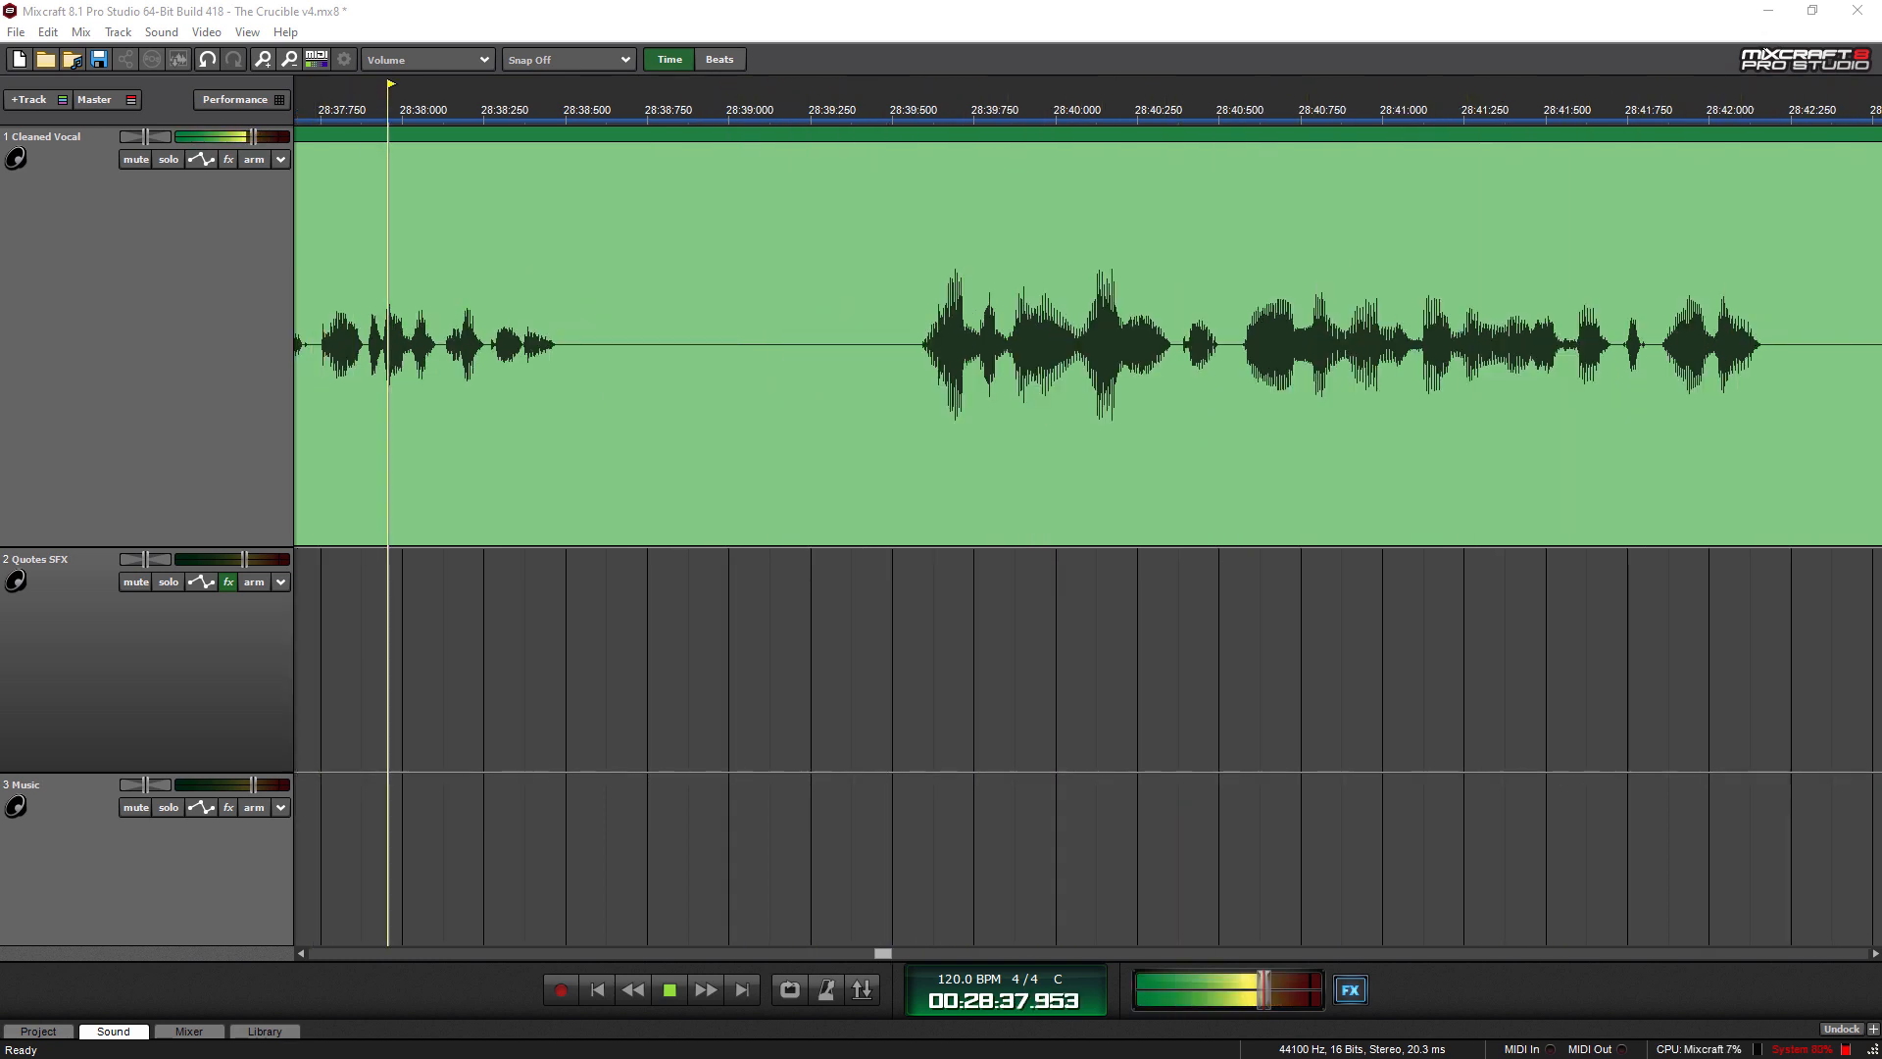
click(1045, 112)
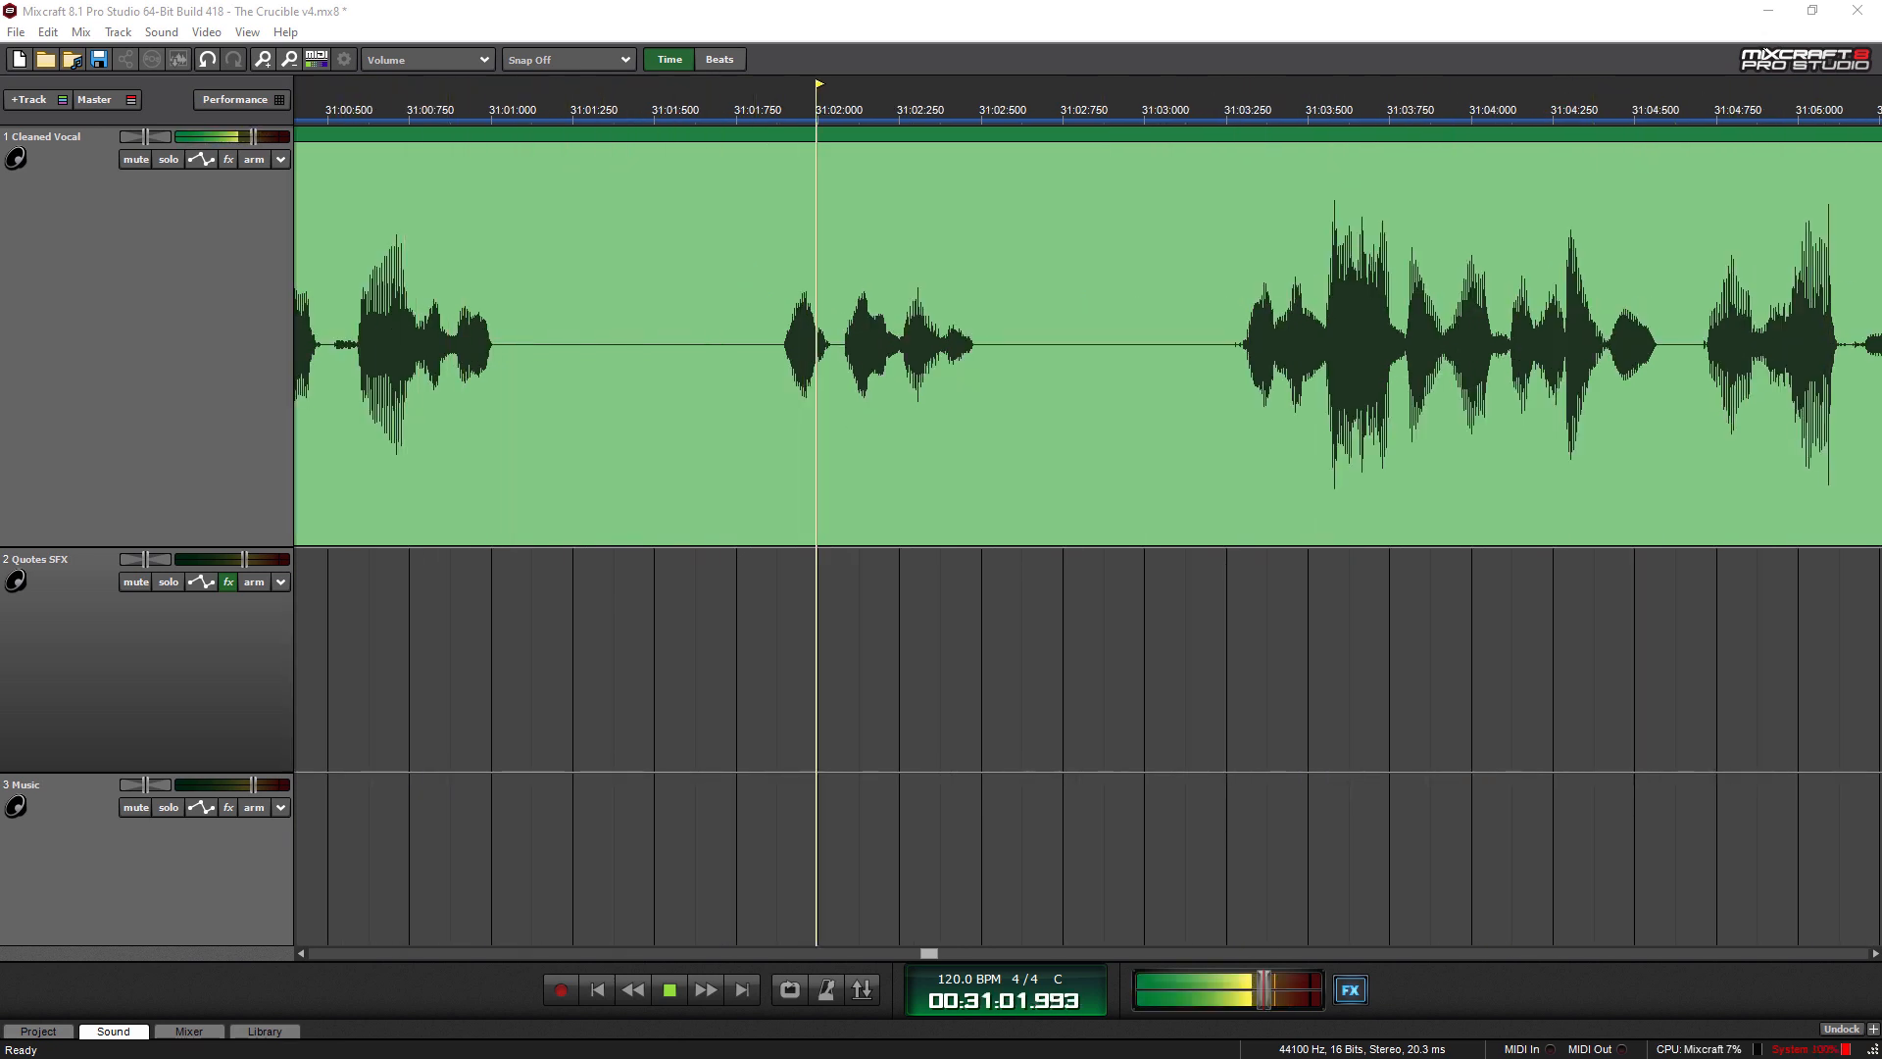
- Let playback continue with the transport running until the time display reads about 00:31:49
click(669, 990)
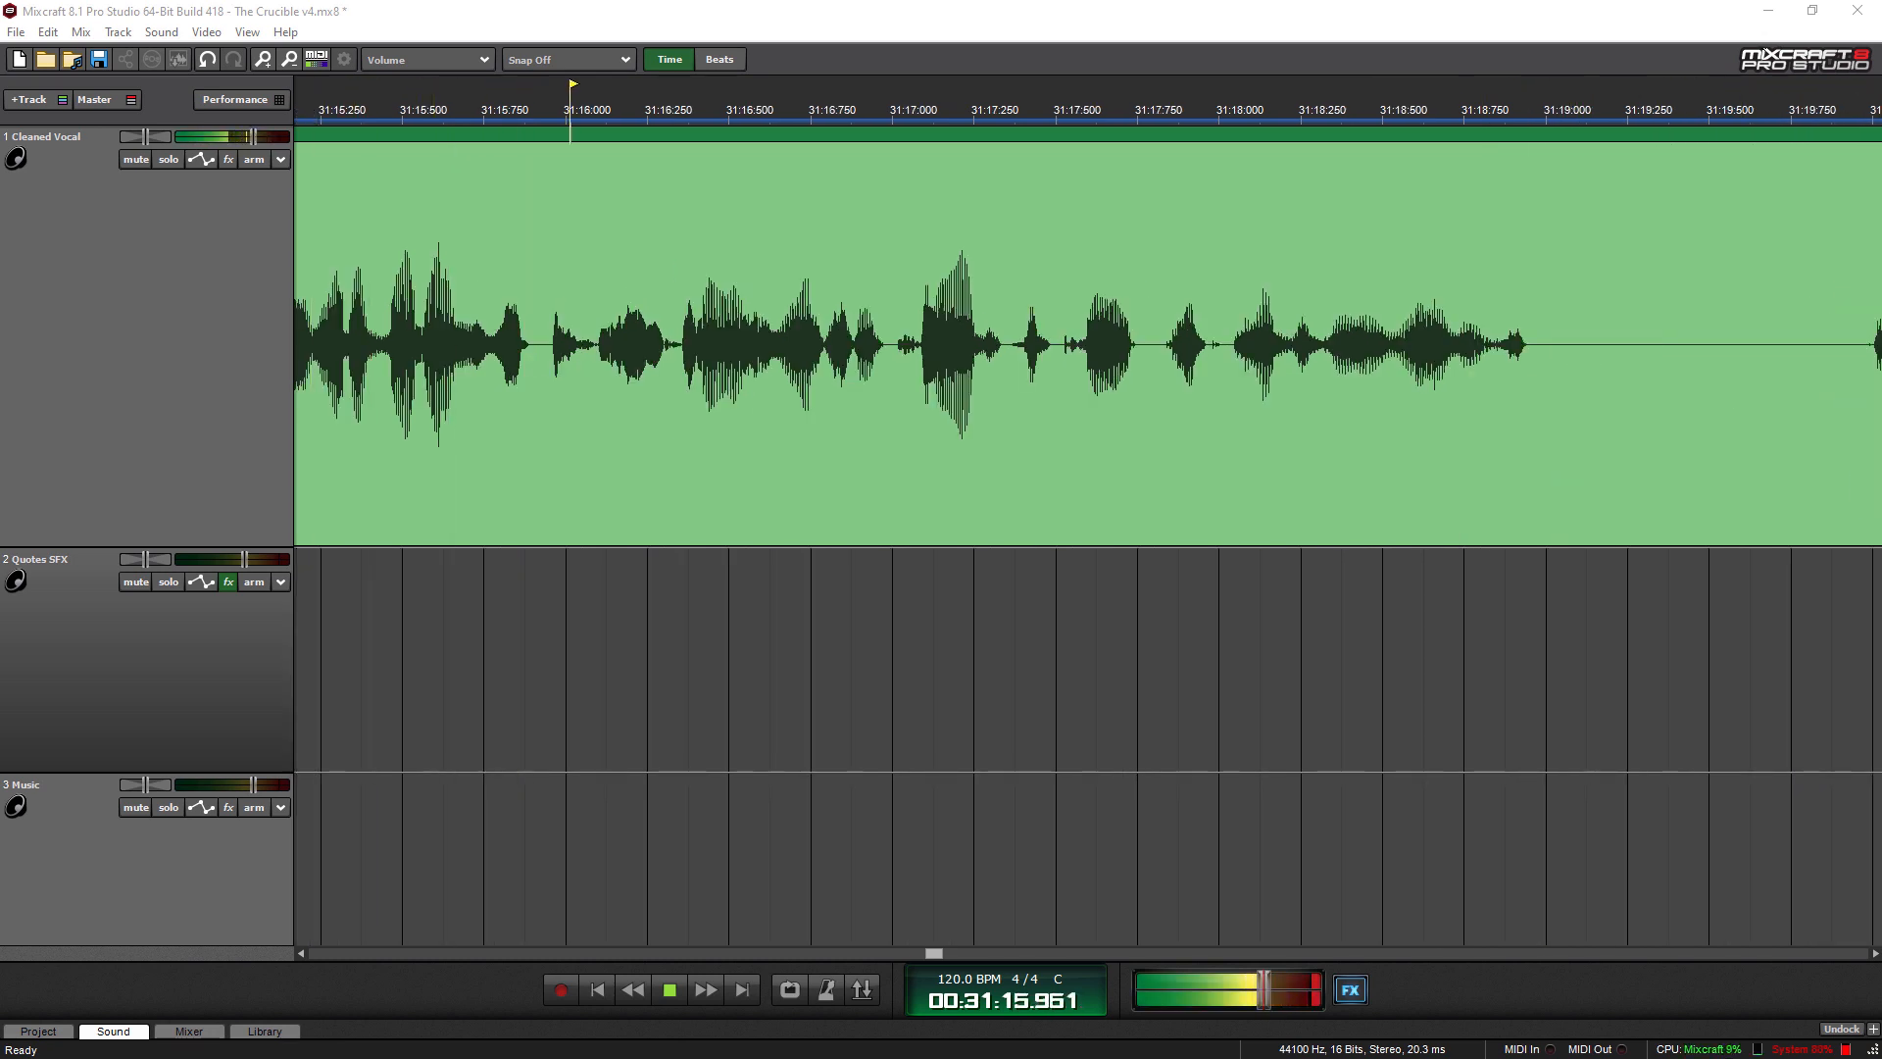
click(1216, 109)
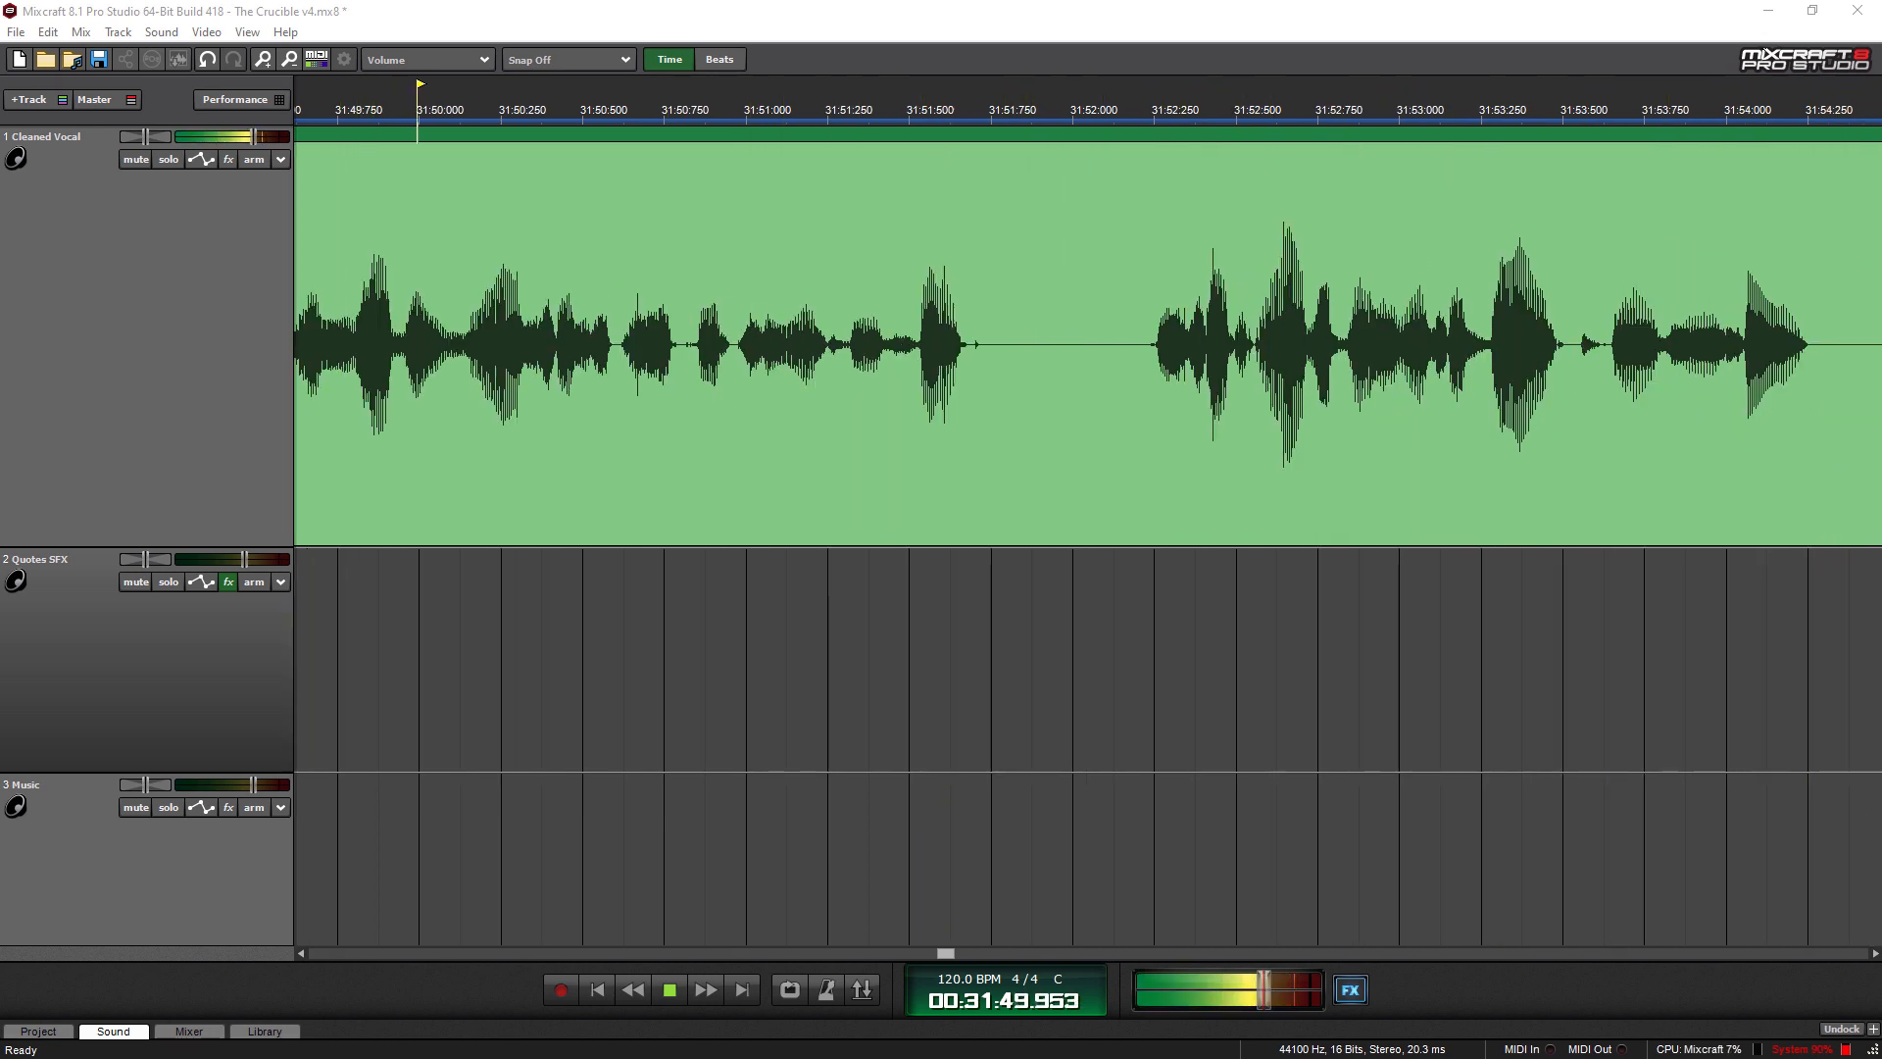
- Keep playback running along the Cleaned Vocal narration until the counter shows about 00:36:59
click(1063, 107)
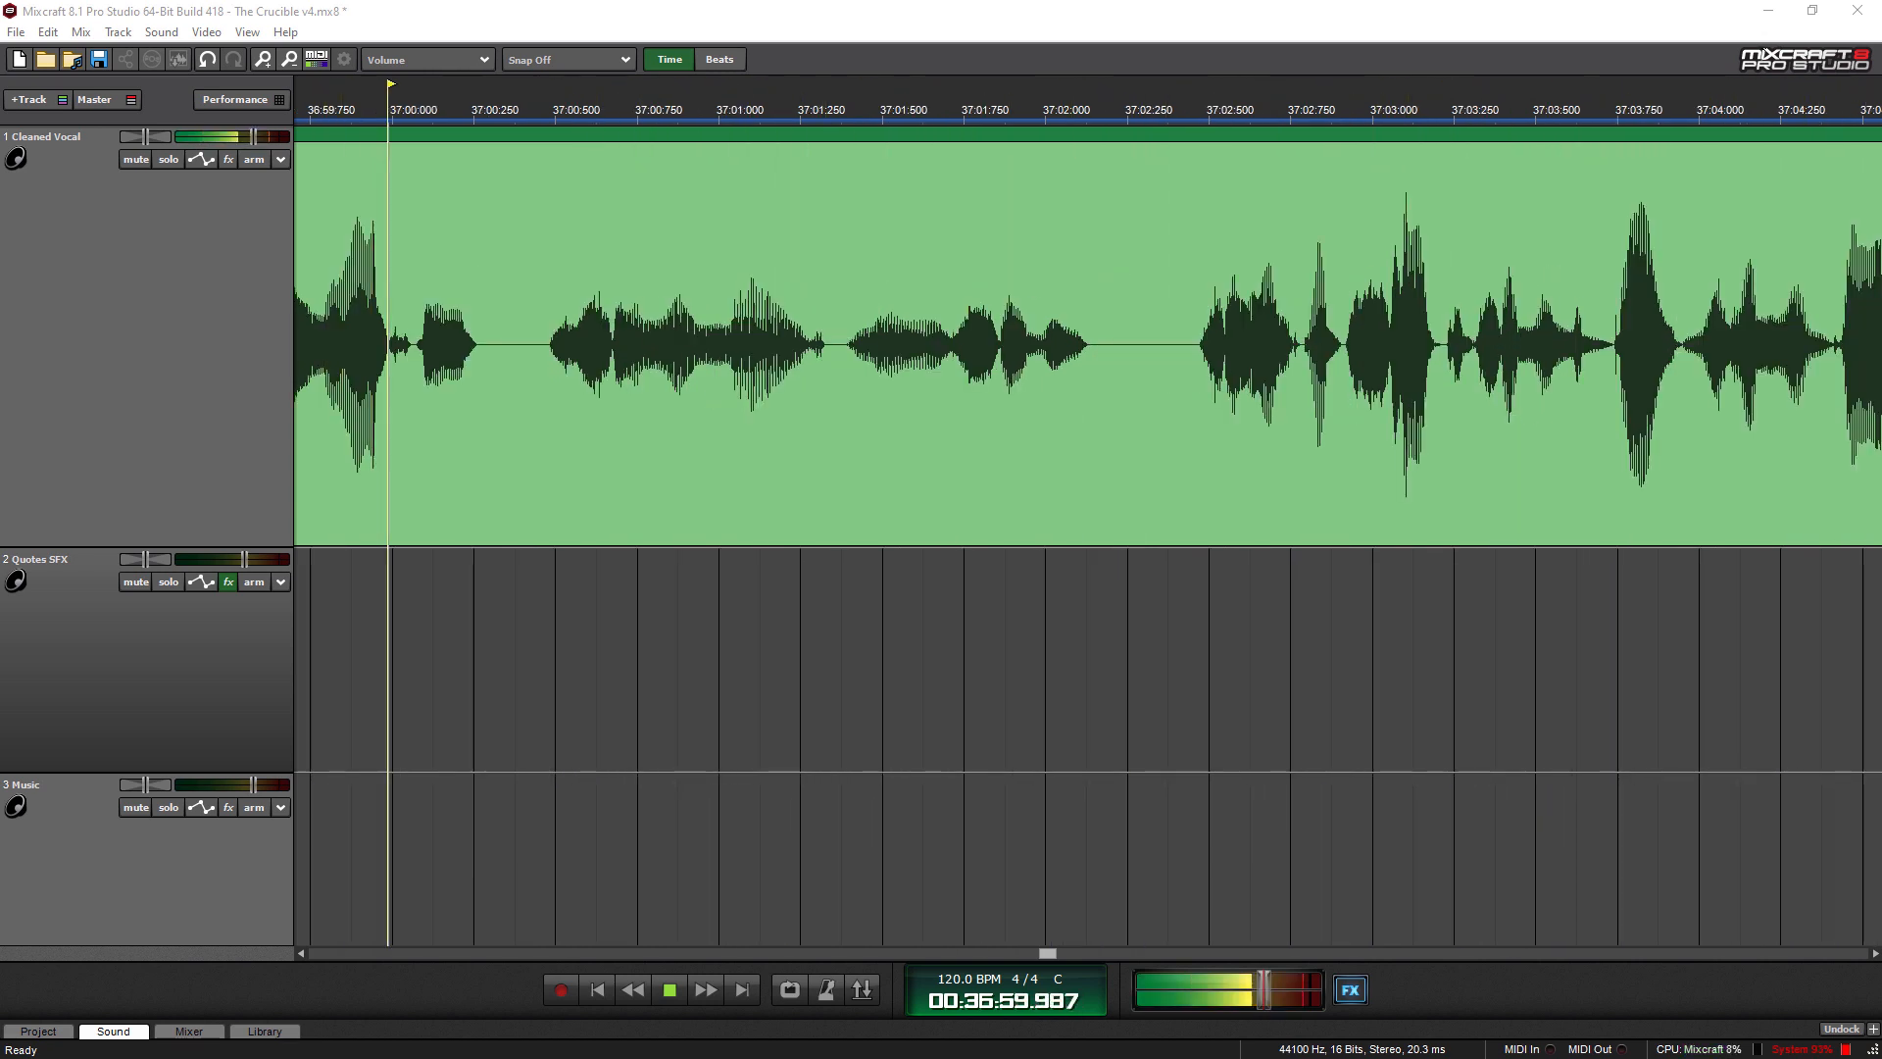
- Continue playback with the timeline following the playhead to about 00:38:03
click(1050, 107)
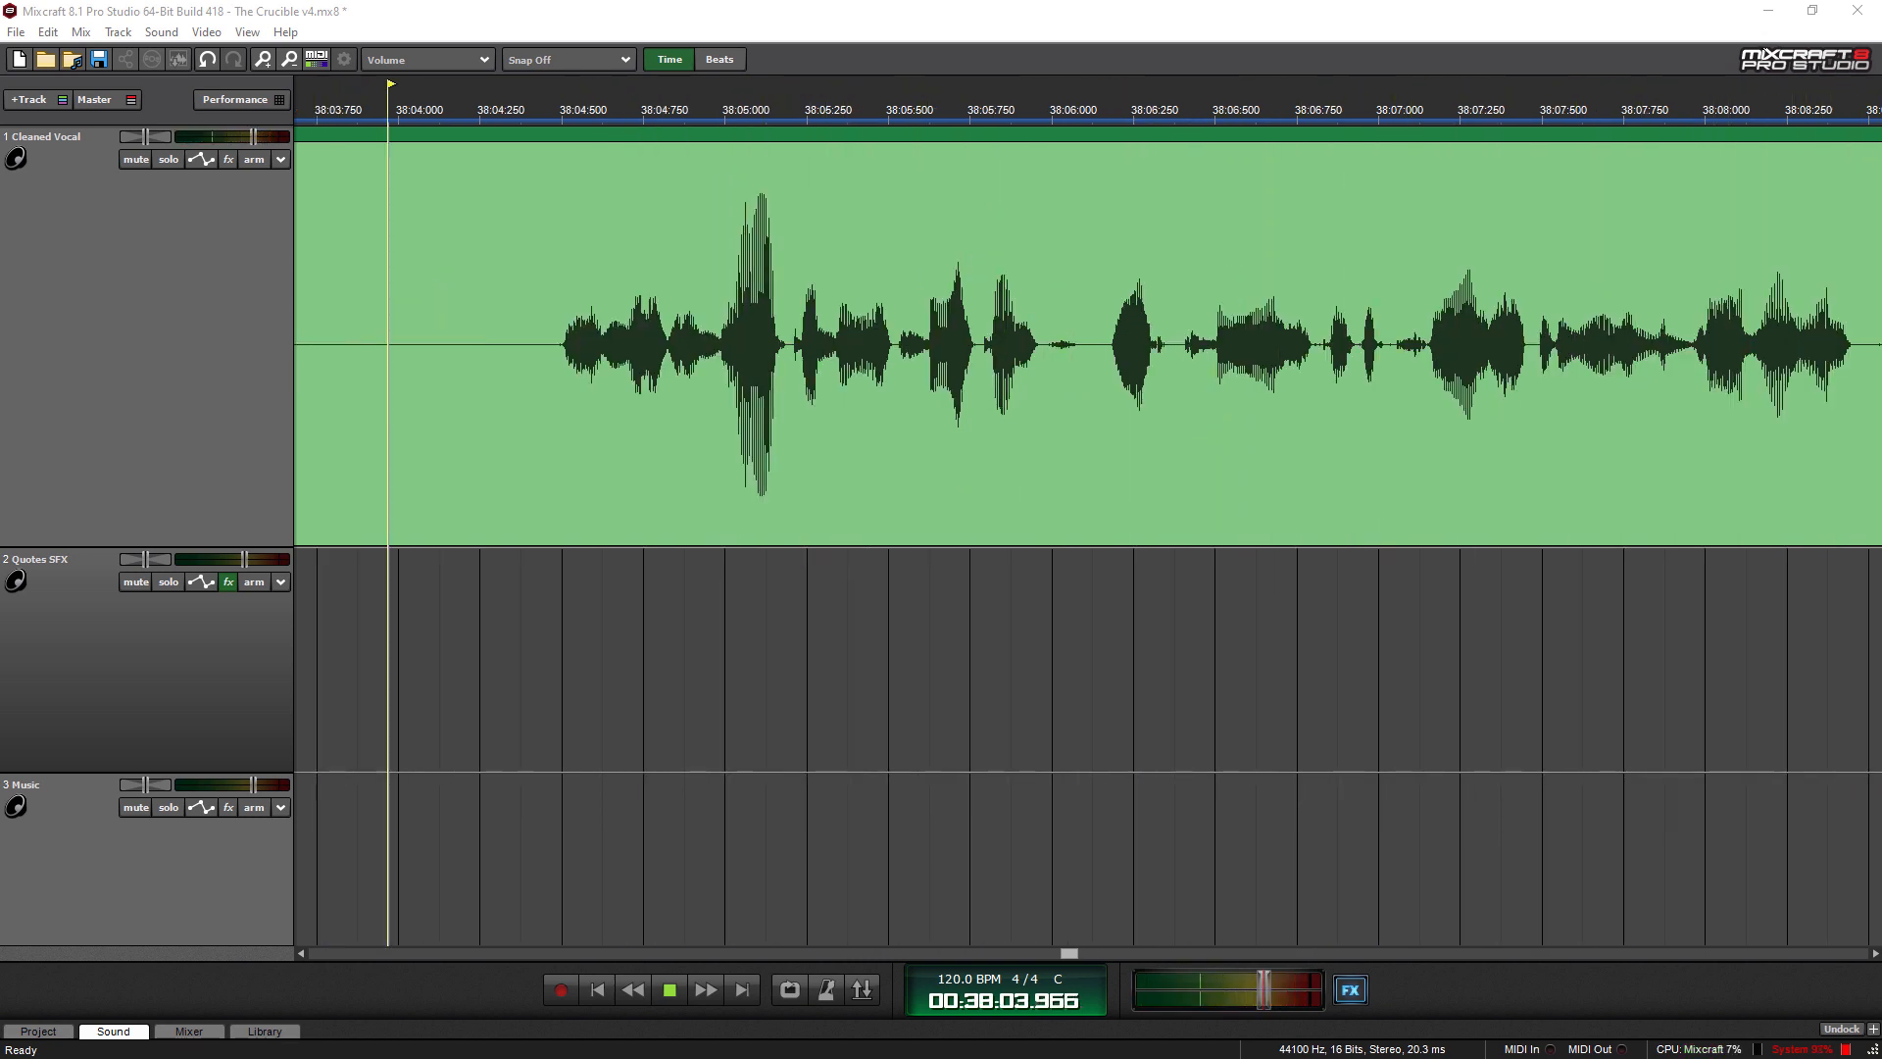
- Keep the transport playing in the Sound view until the display reads about 00:39:39
click(669, 989)
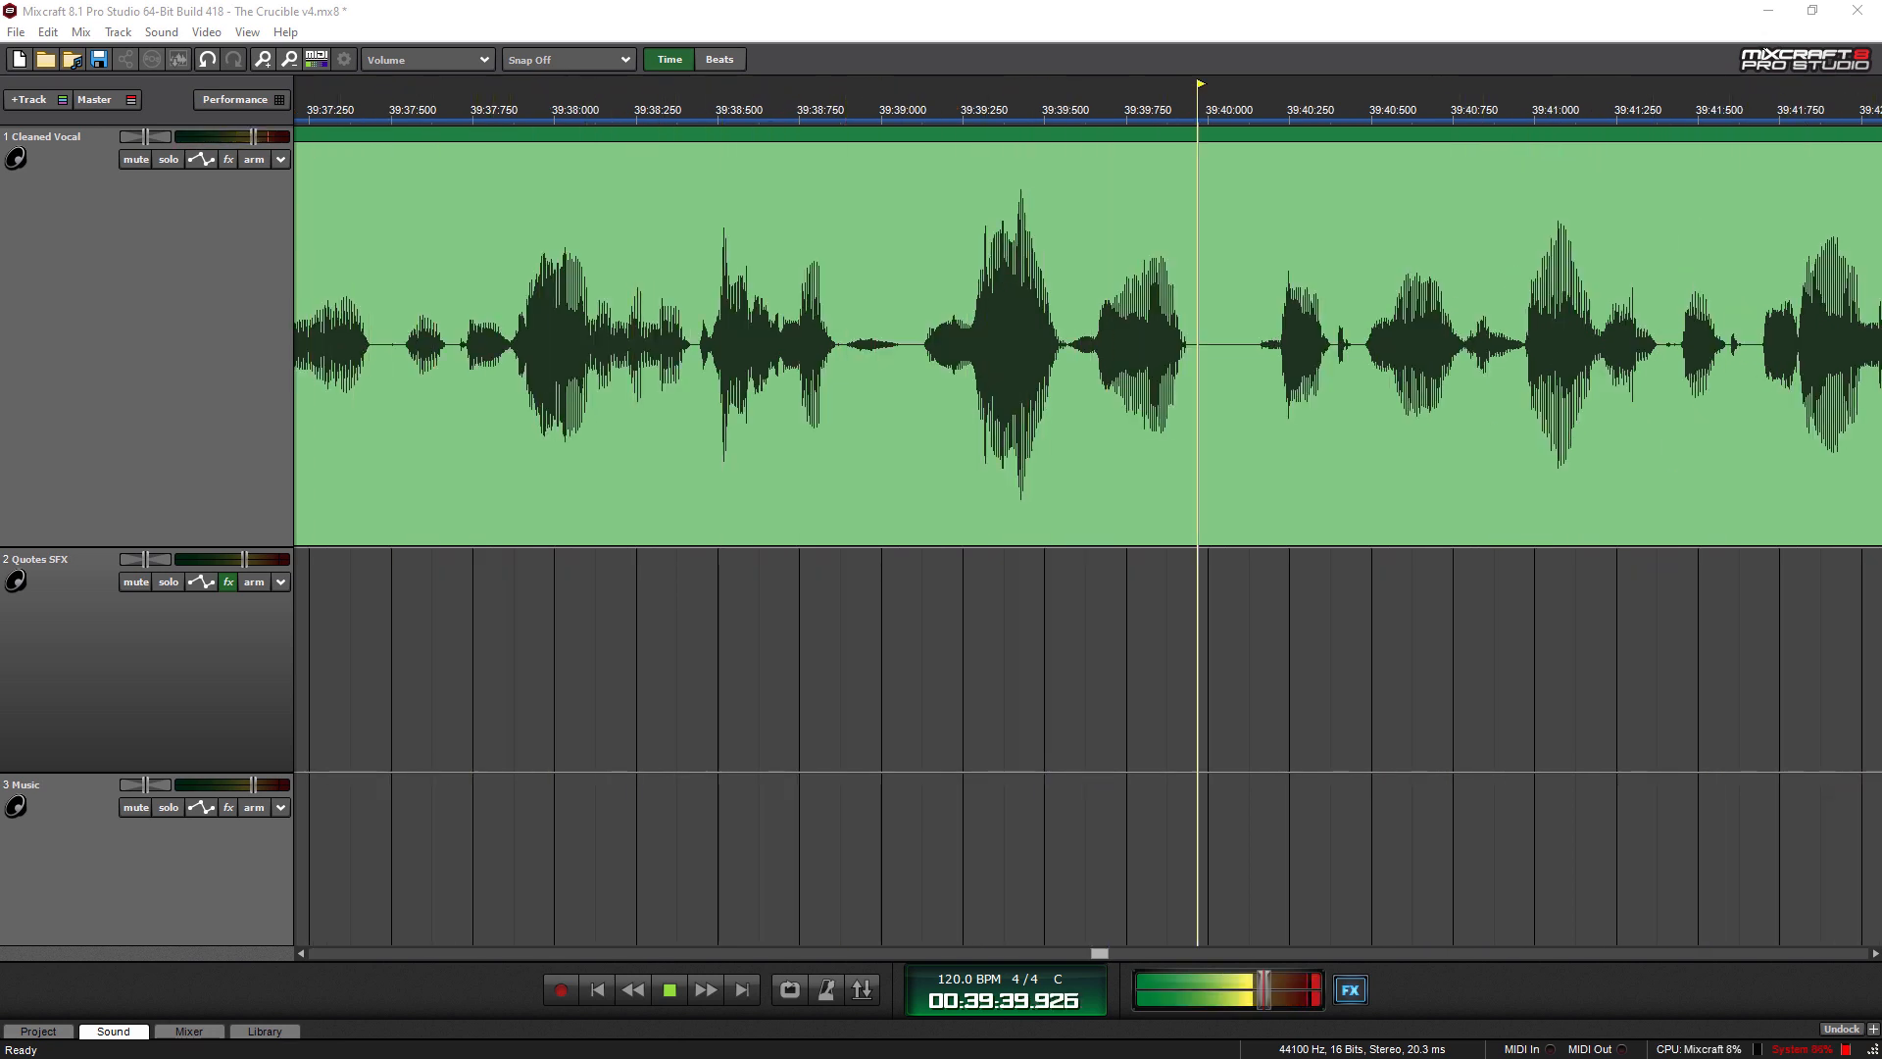
- Resume transport playback with auto-scroll and let it run to about 00:41:05
click(669, 989)
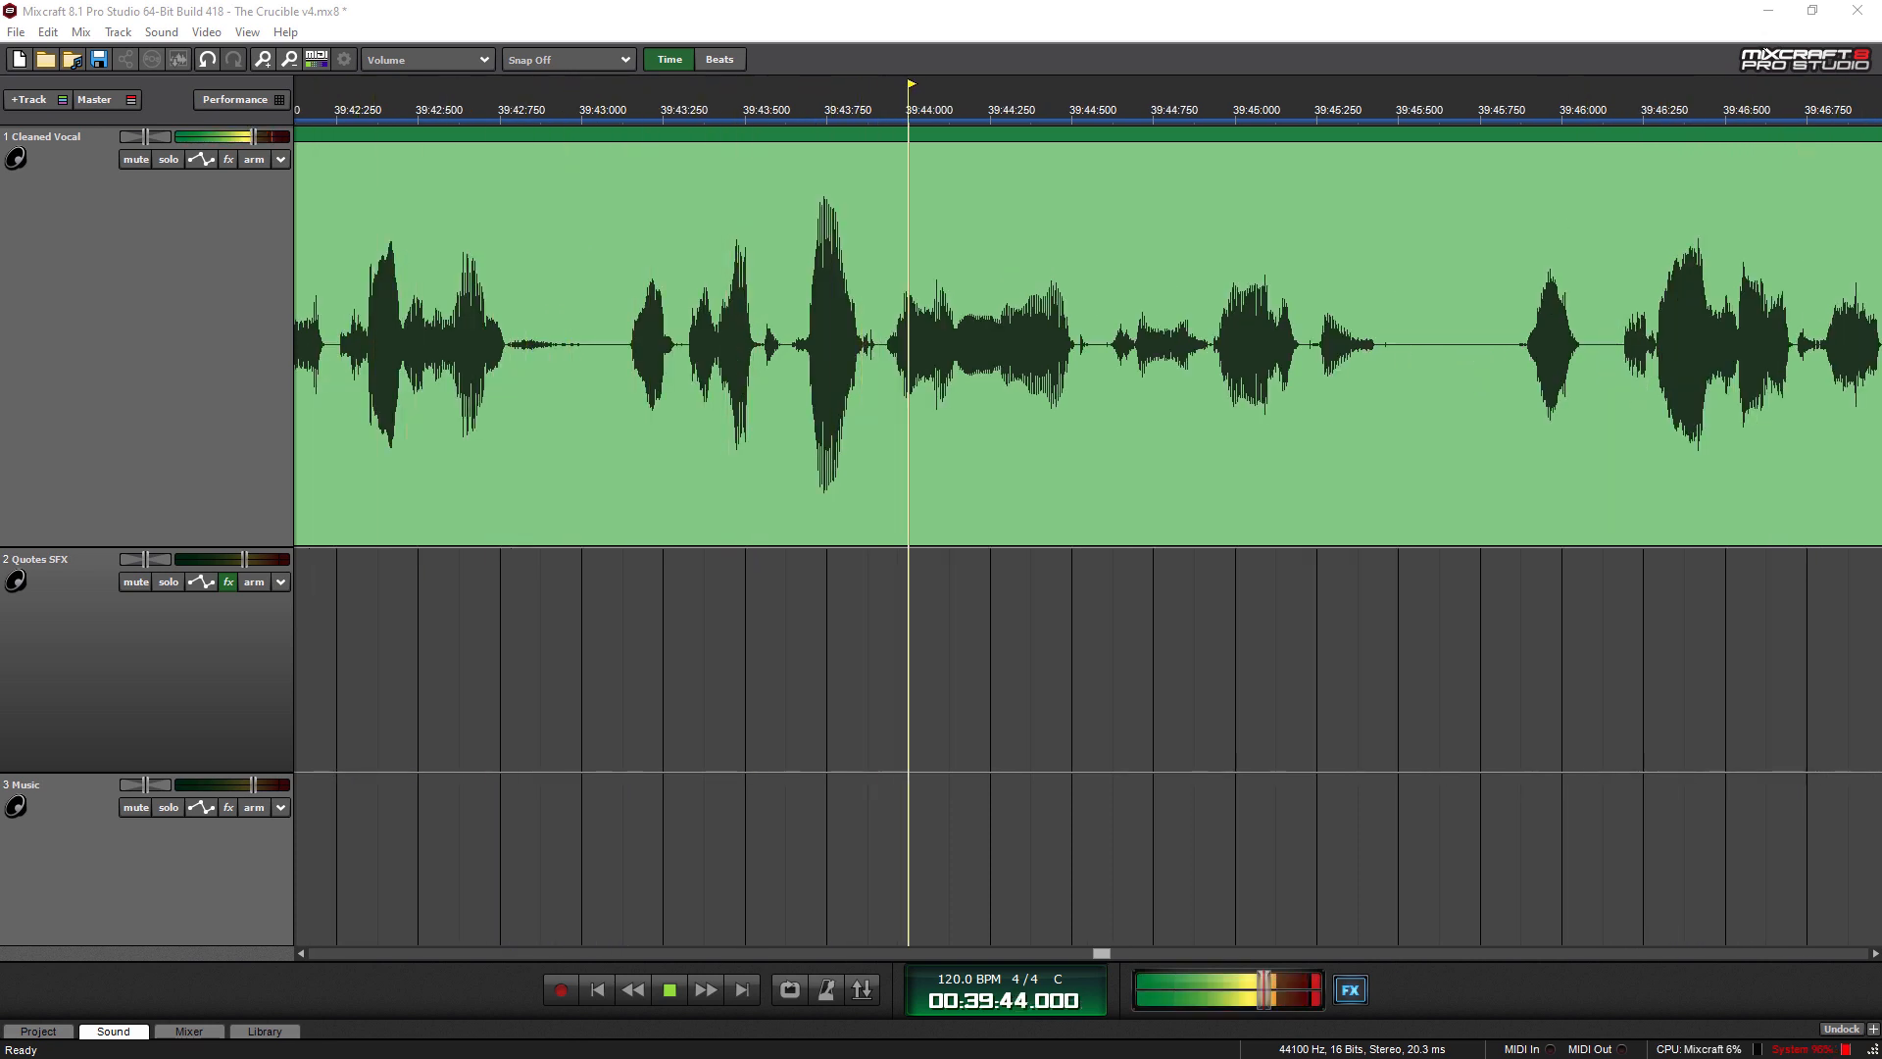
click(668, 989)
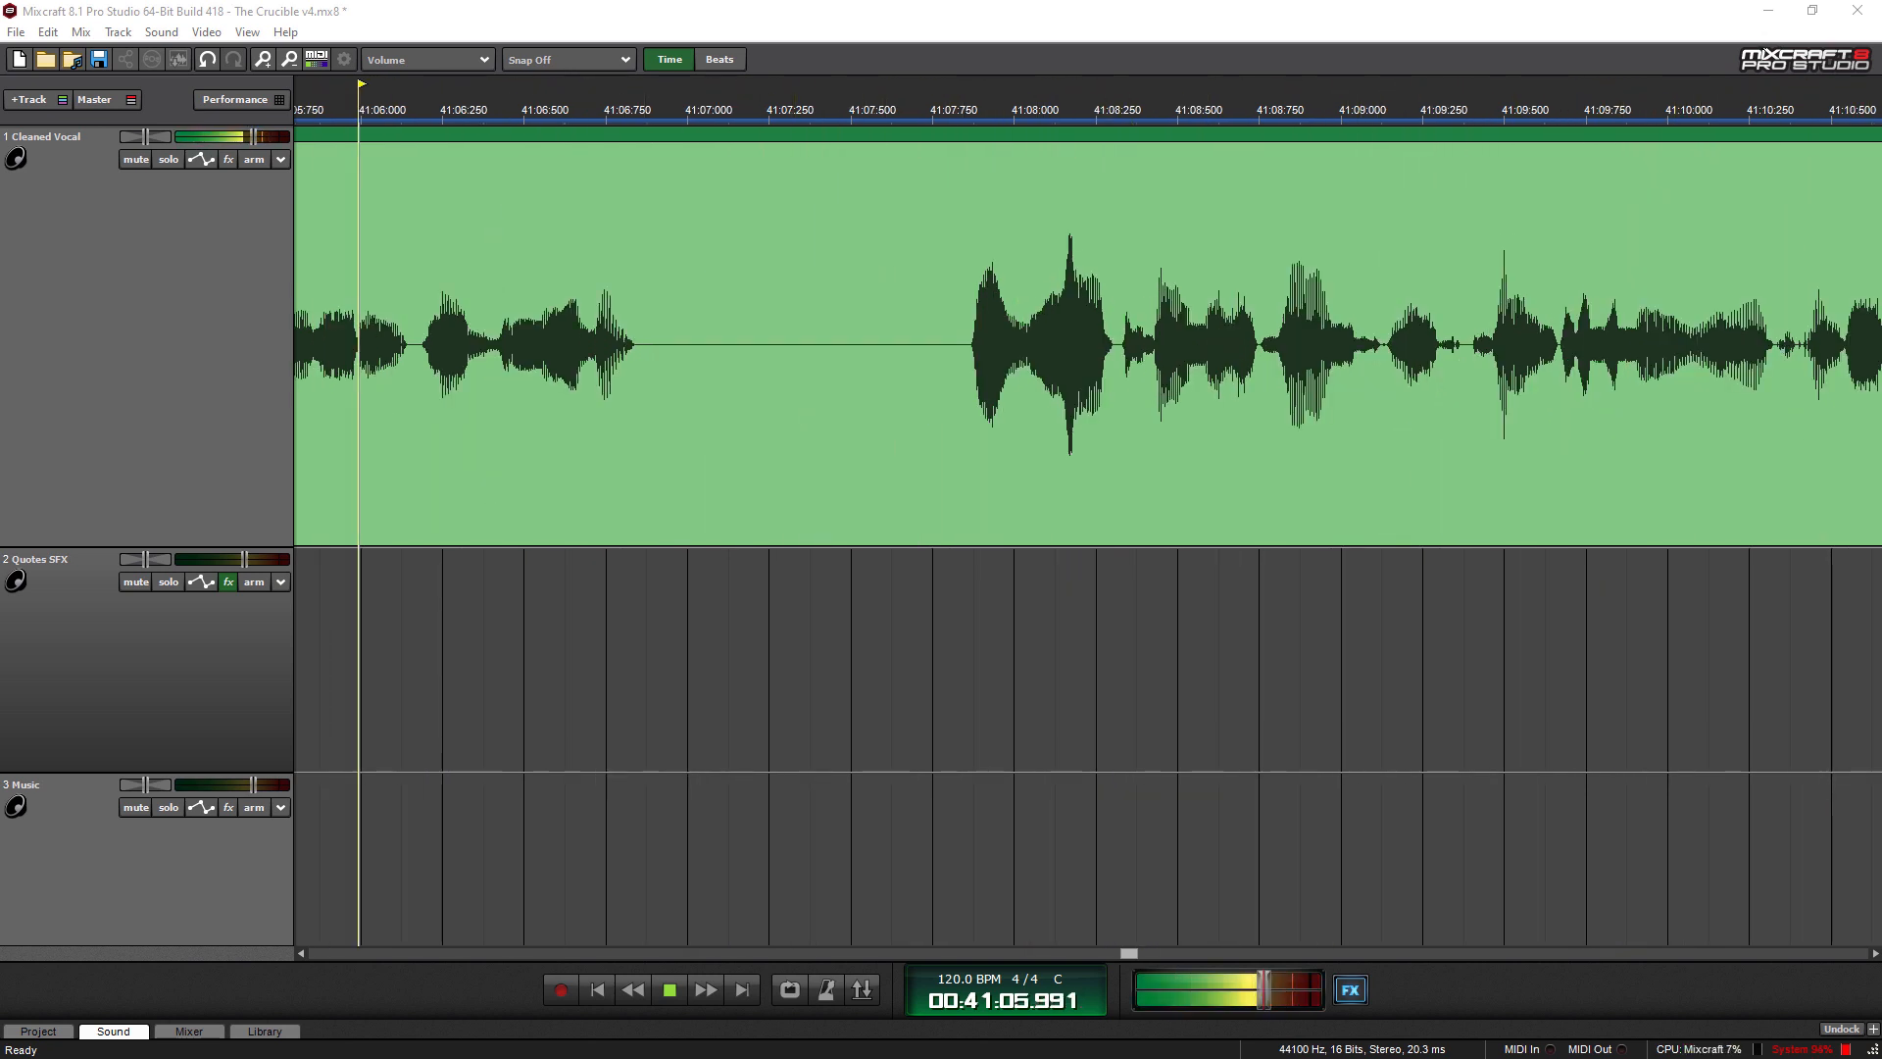
- Keep playback running from about 41:17, the timeline auto-scrolling as the playhead reaches 00:43:13
click(1018, 108)
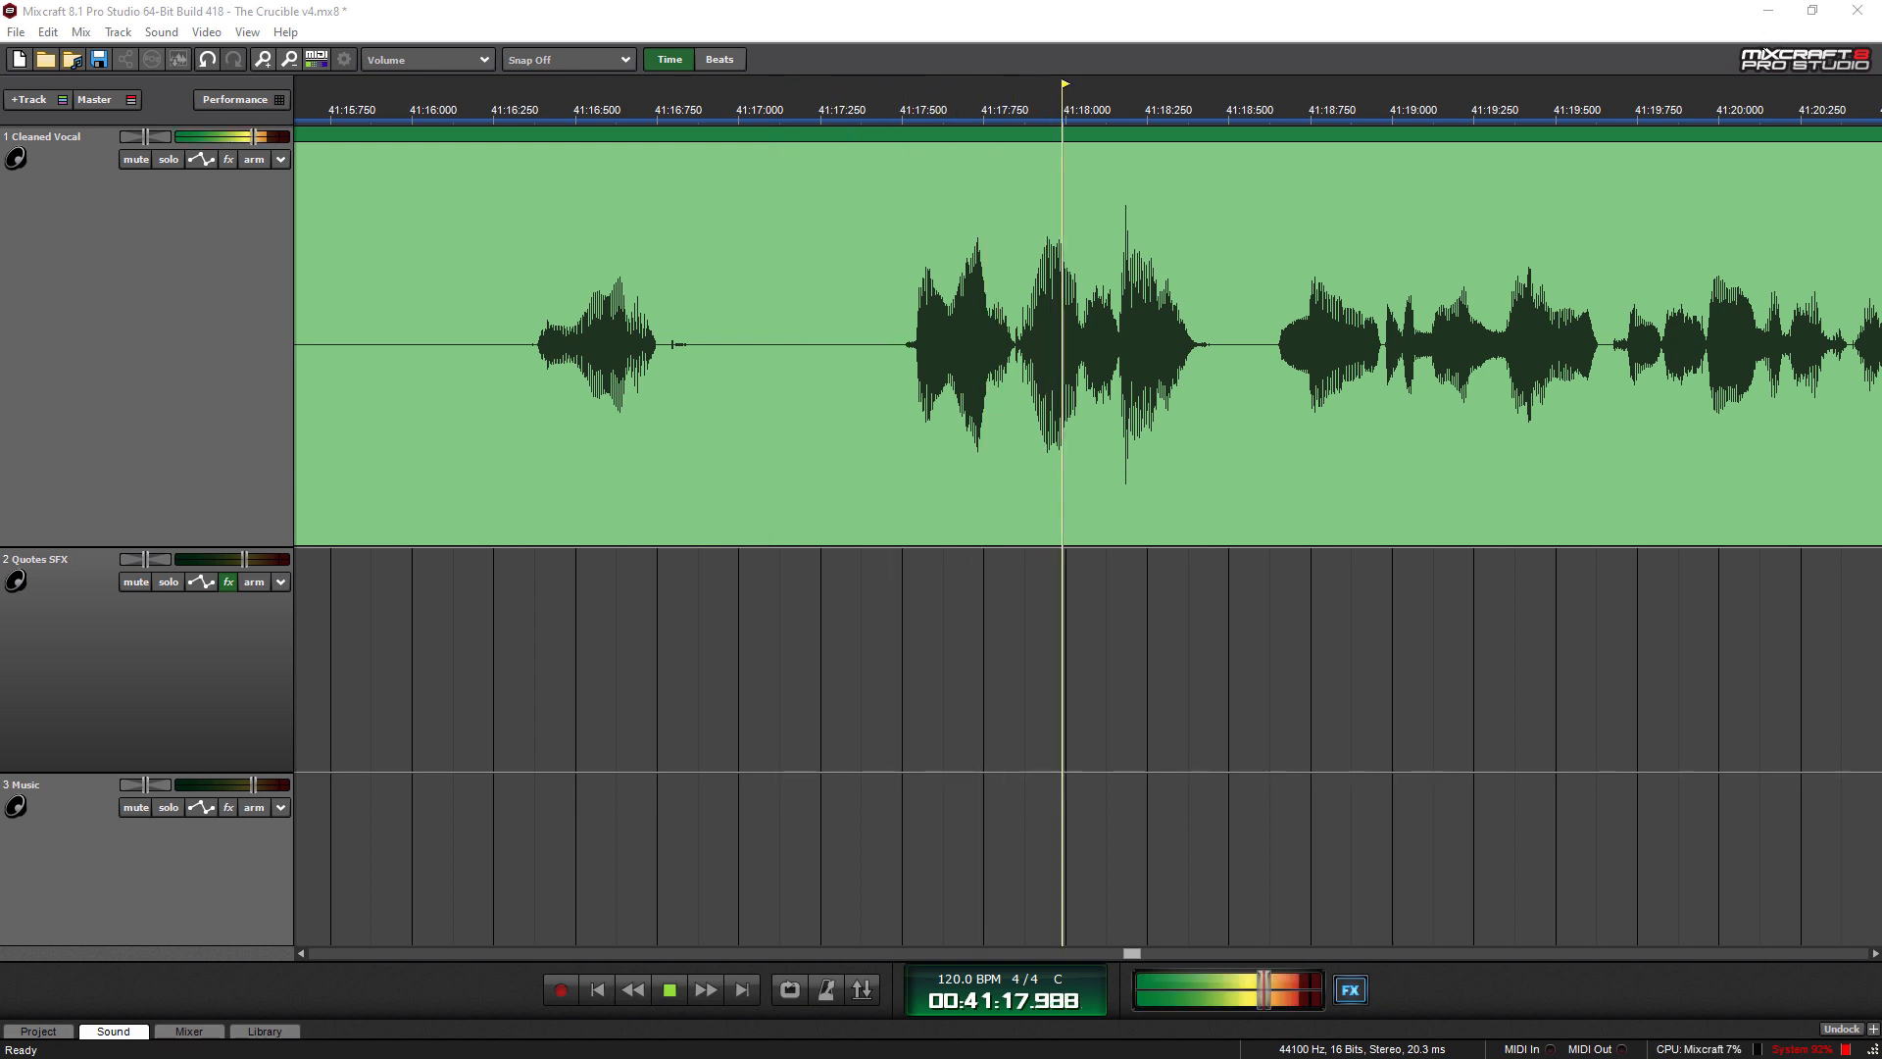
click(668, 990)
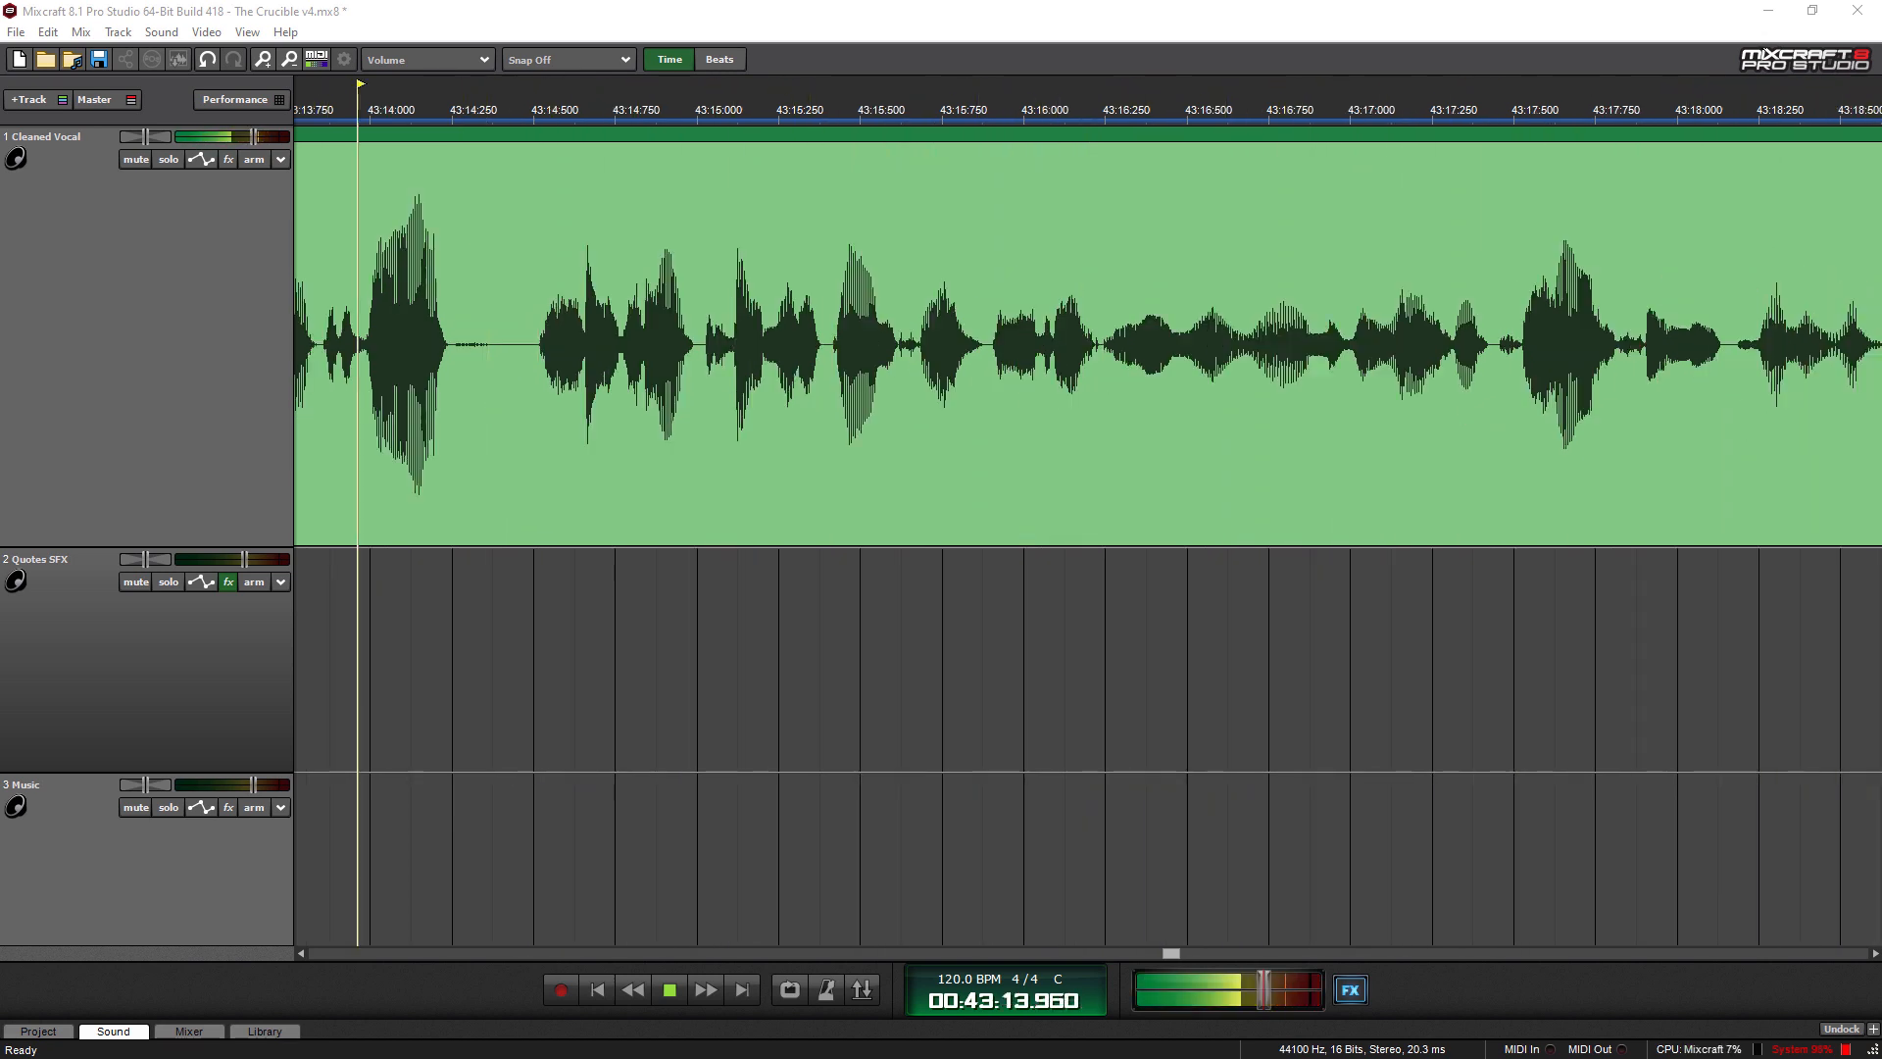
- Continue transport playback, the arrangement scrolling with the playhead to about 00:44:57
click(1016, 109)
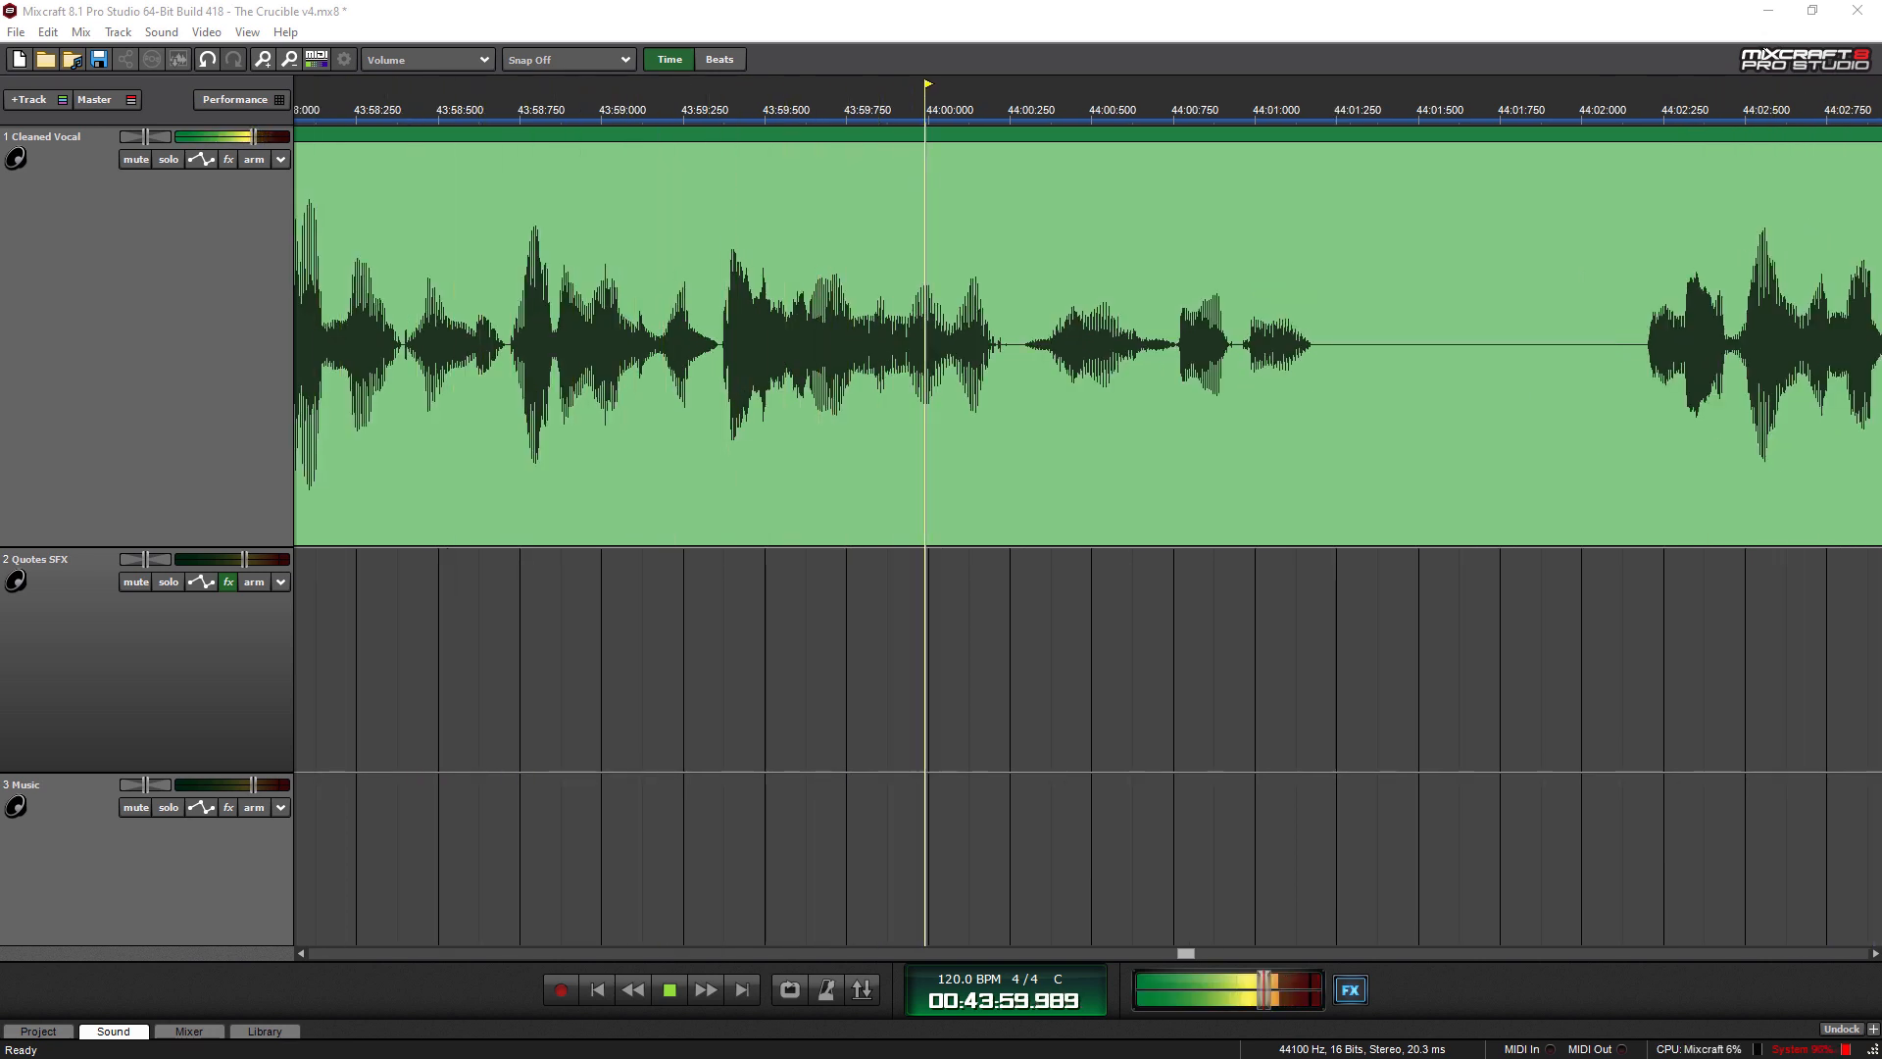
click(669, 989)
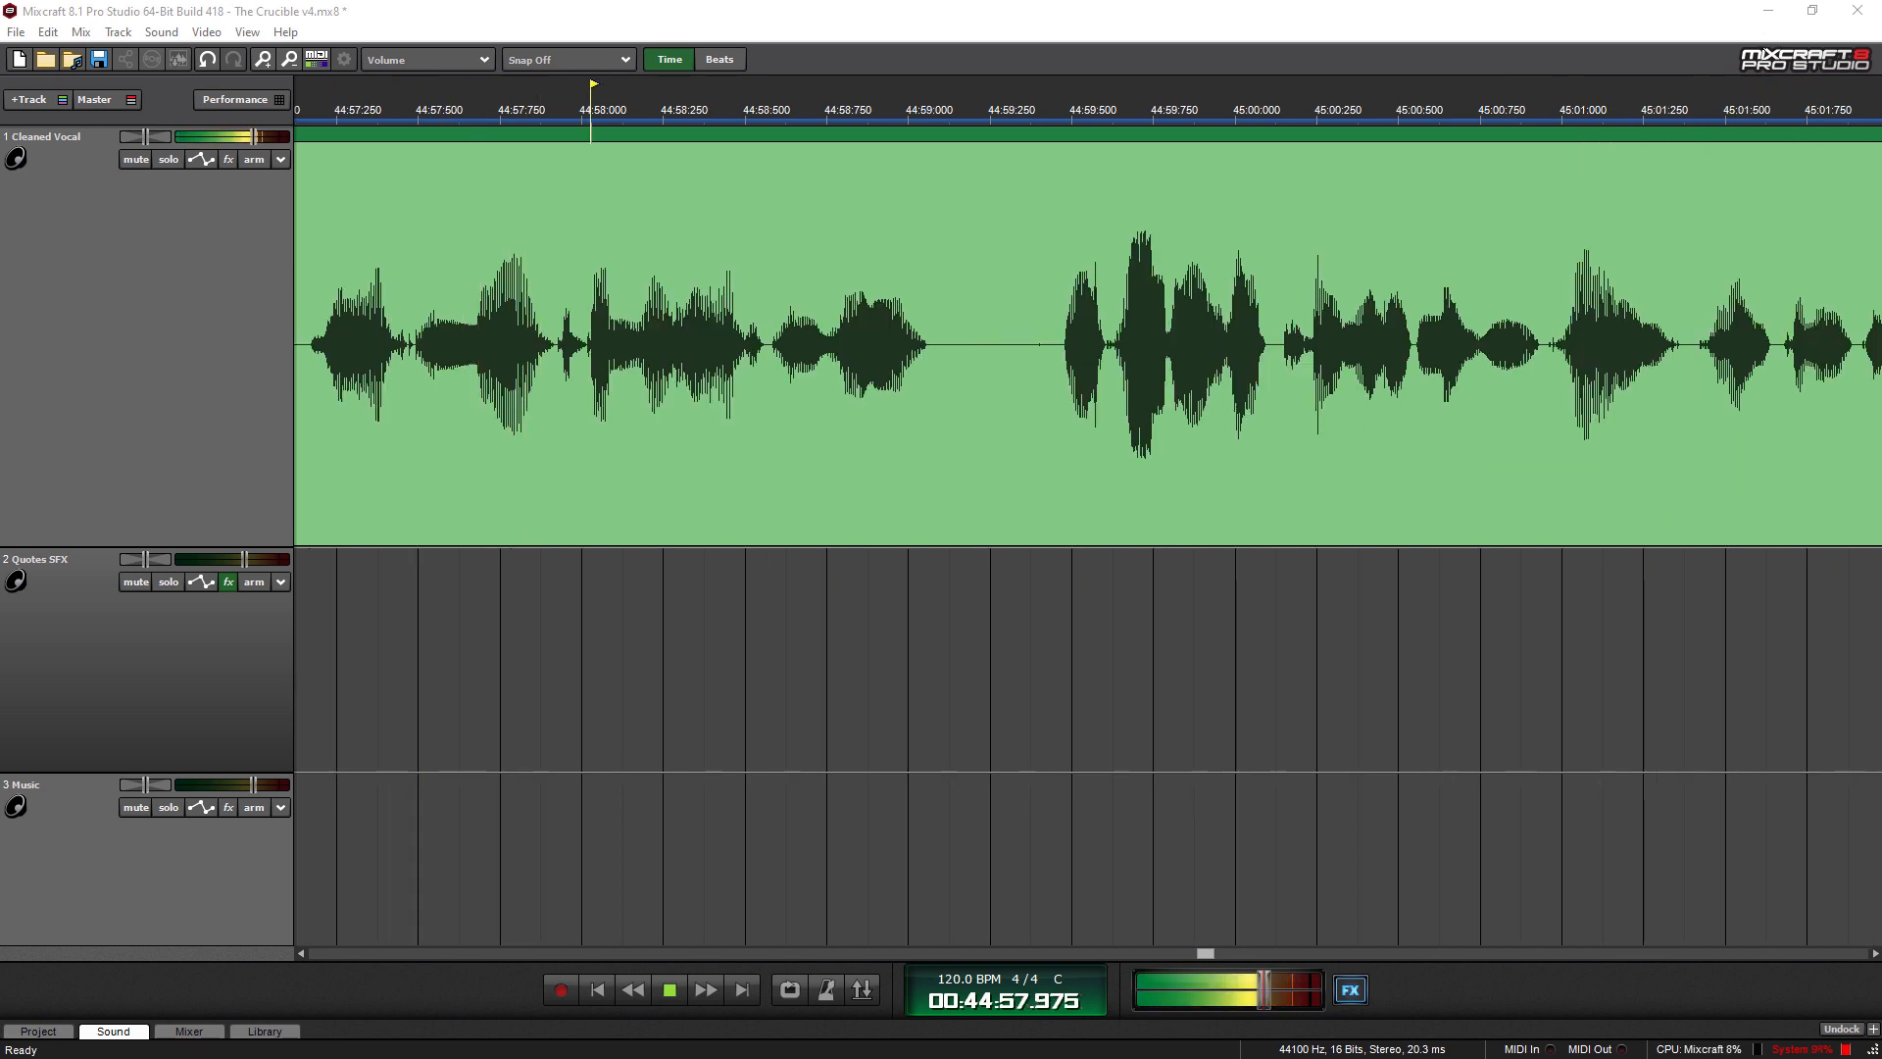
- Let playback advance along the Cleaned Vocal track until the display reads about 00:46:35
click(1231, 108)
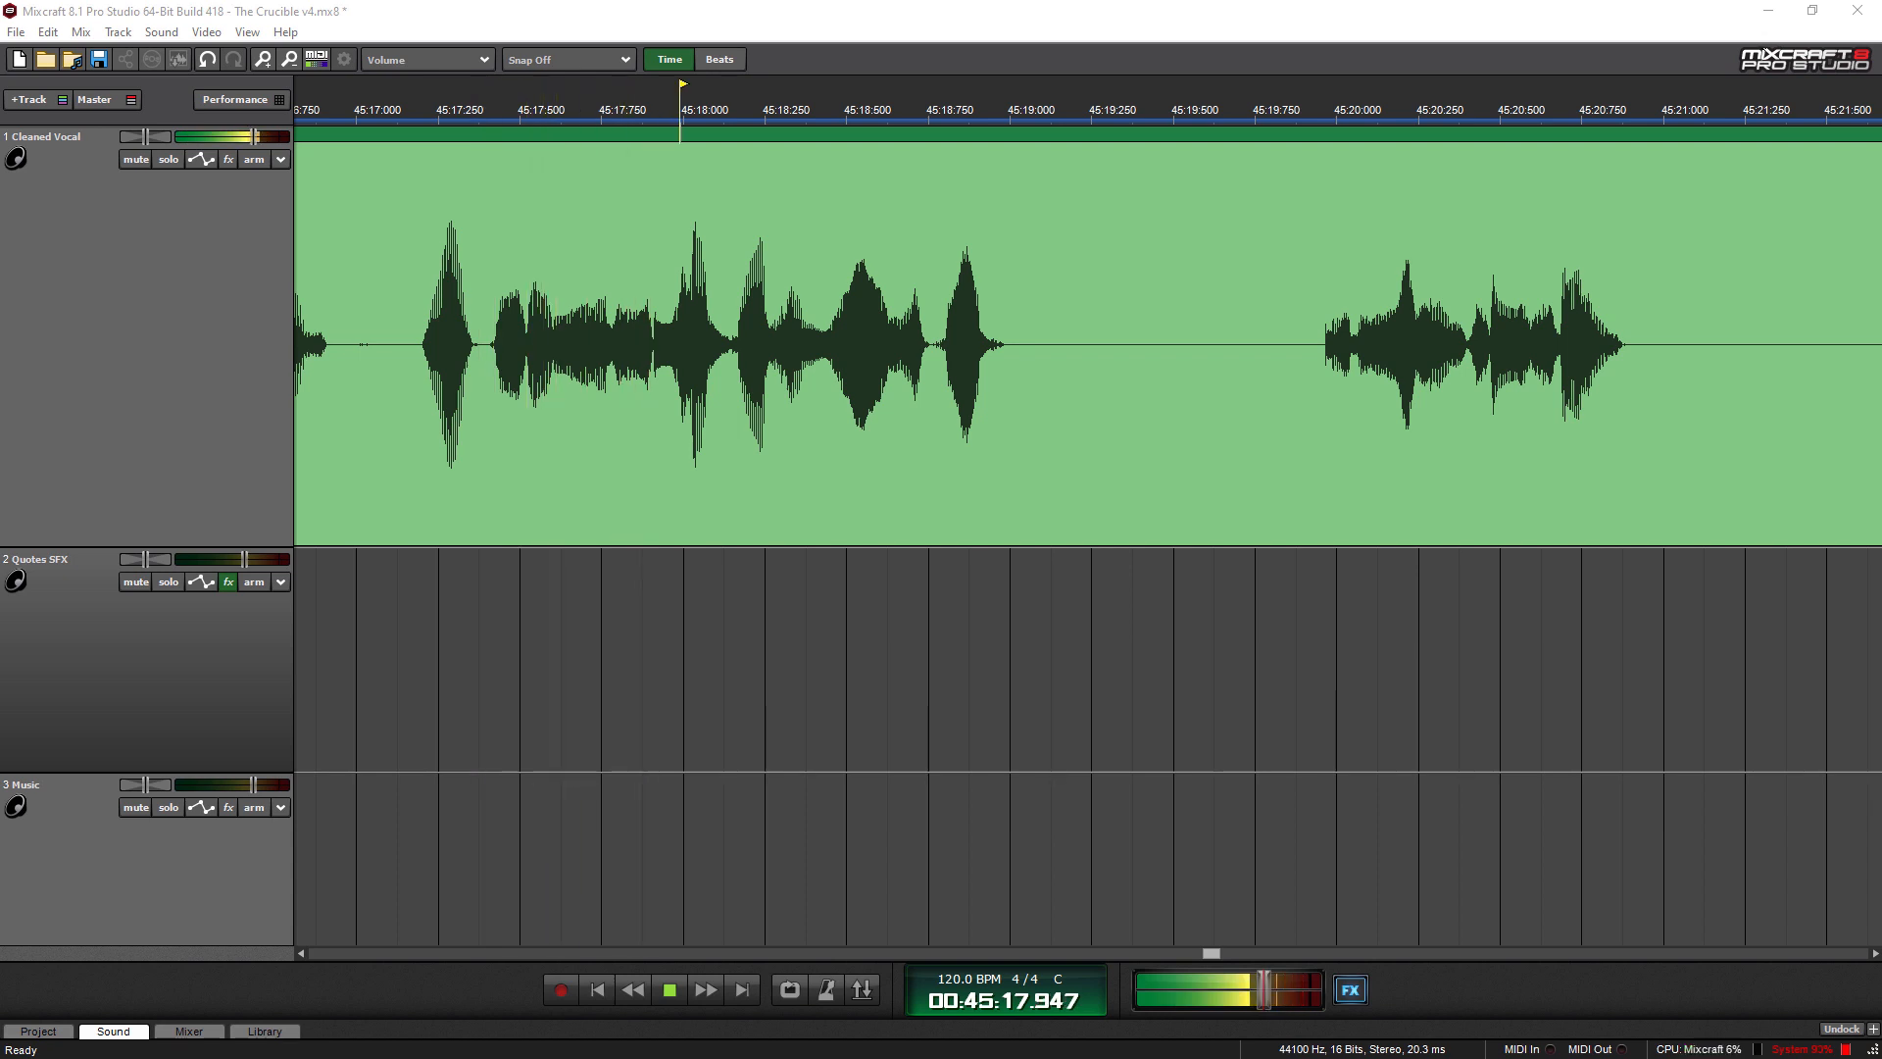
click(1338, 107)
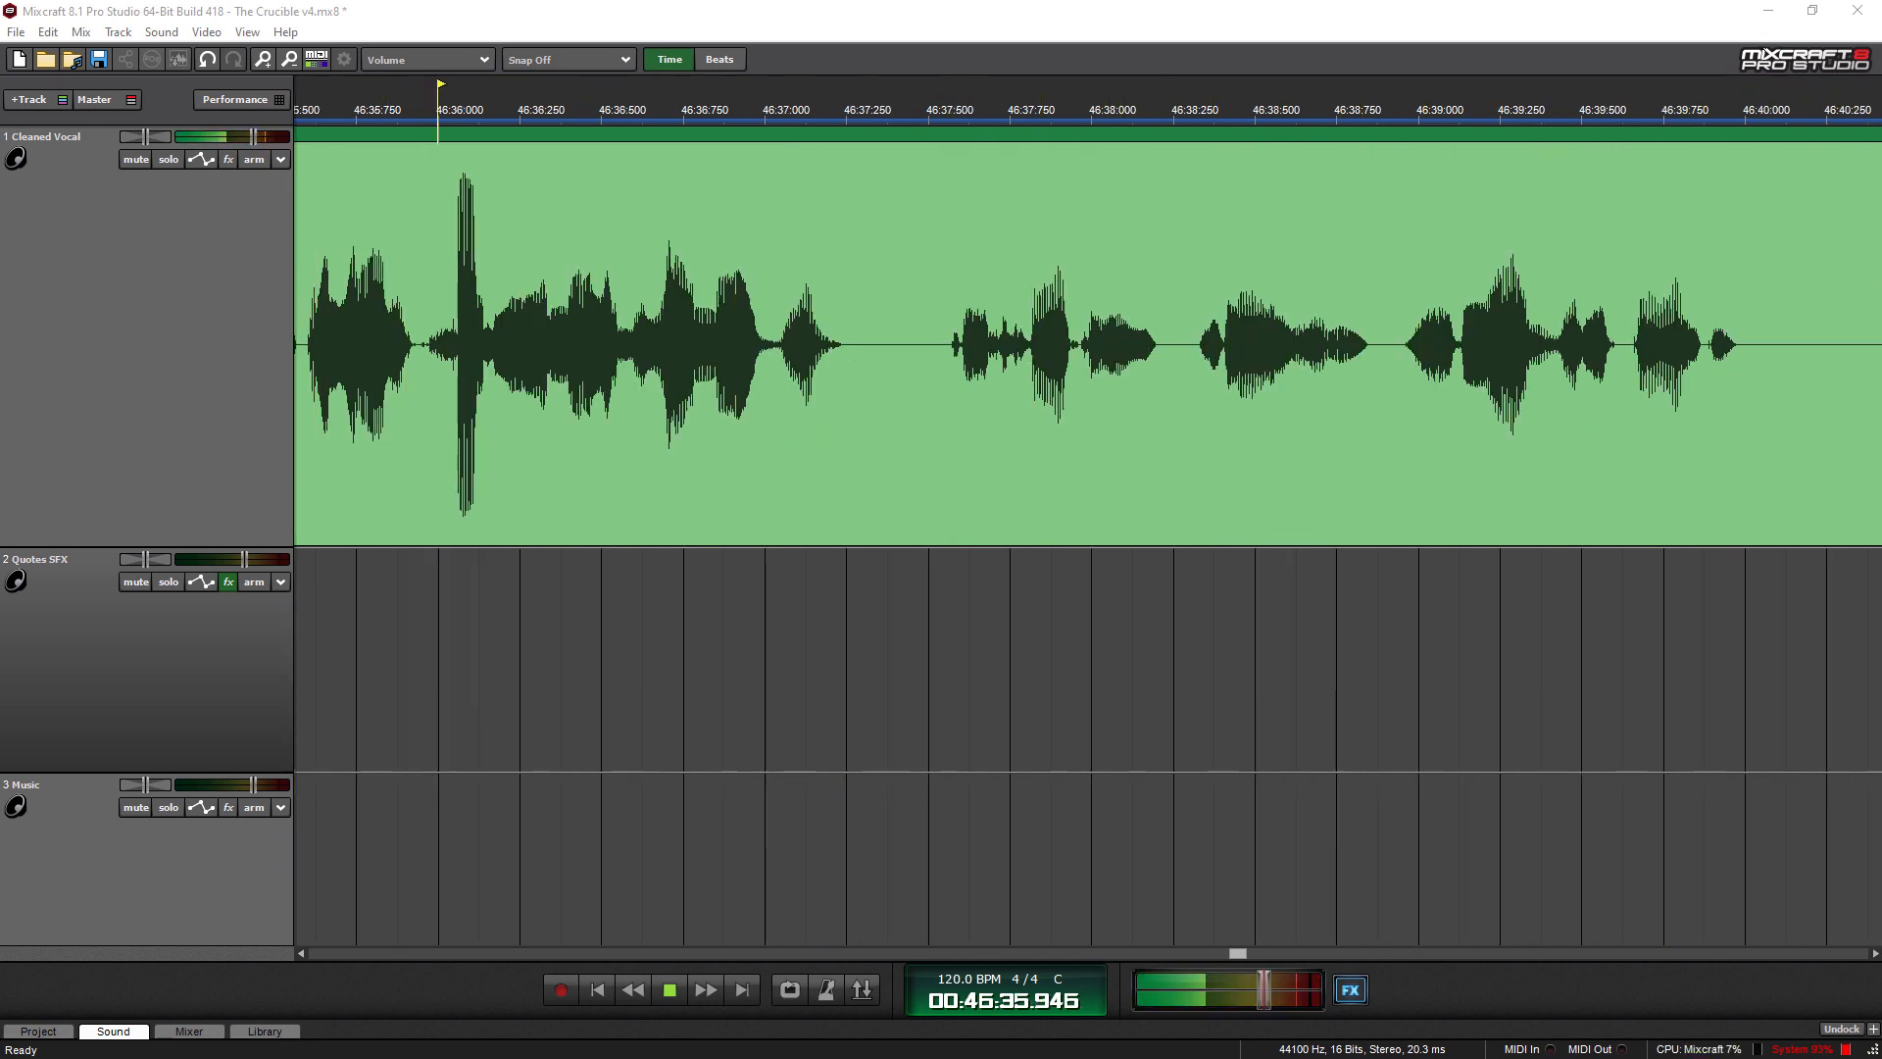
- Play on past 47:19 to about 49:58, where a quotes clip joins the narration
click(1079, 110)
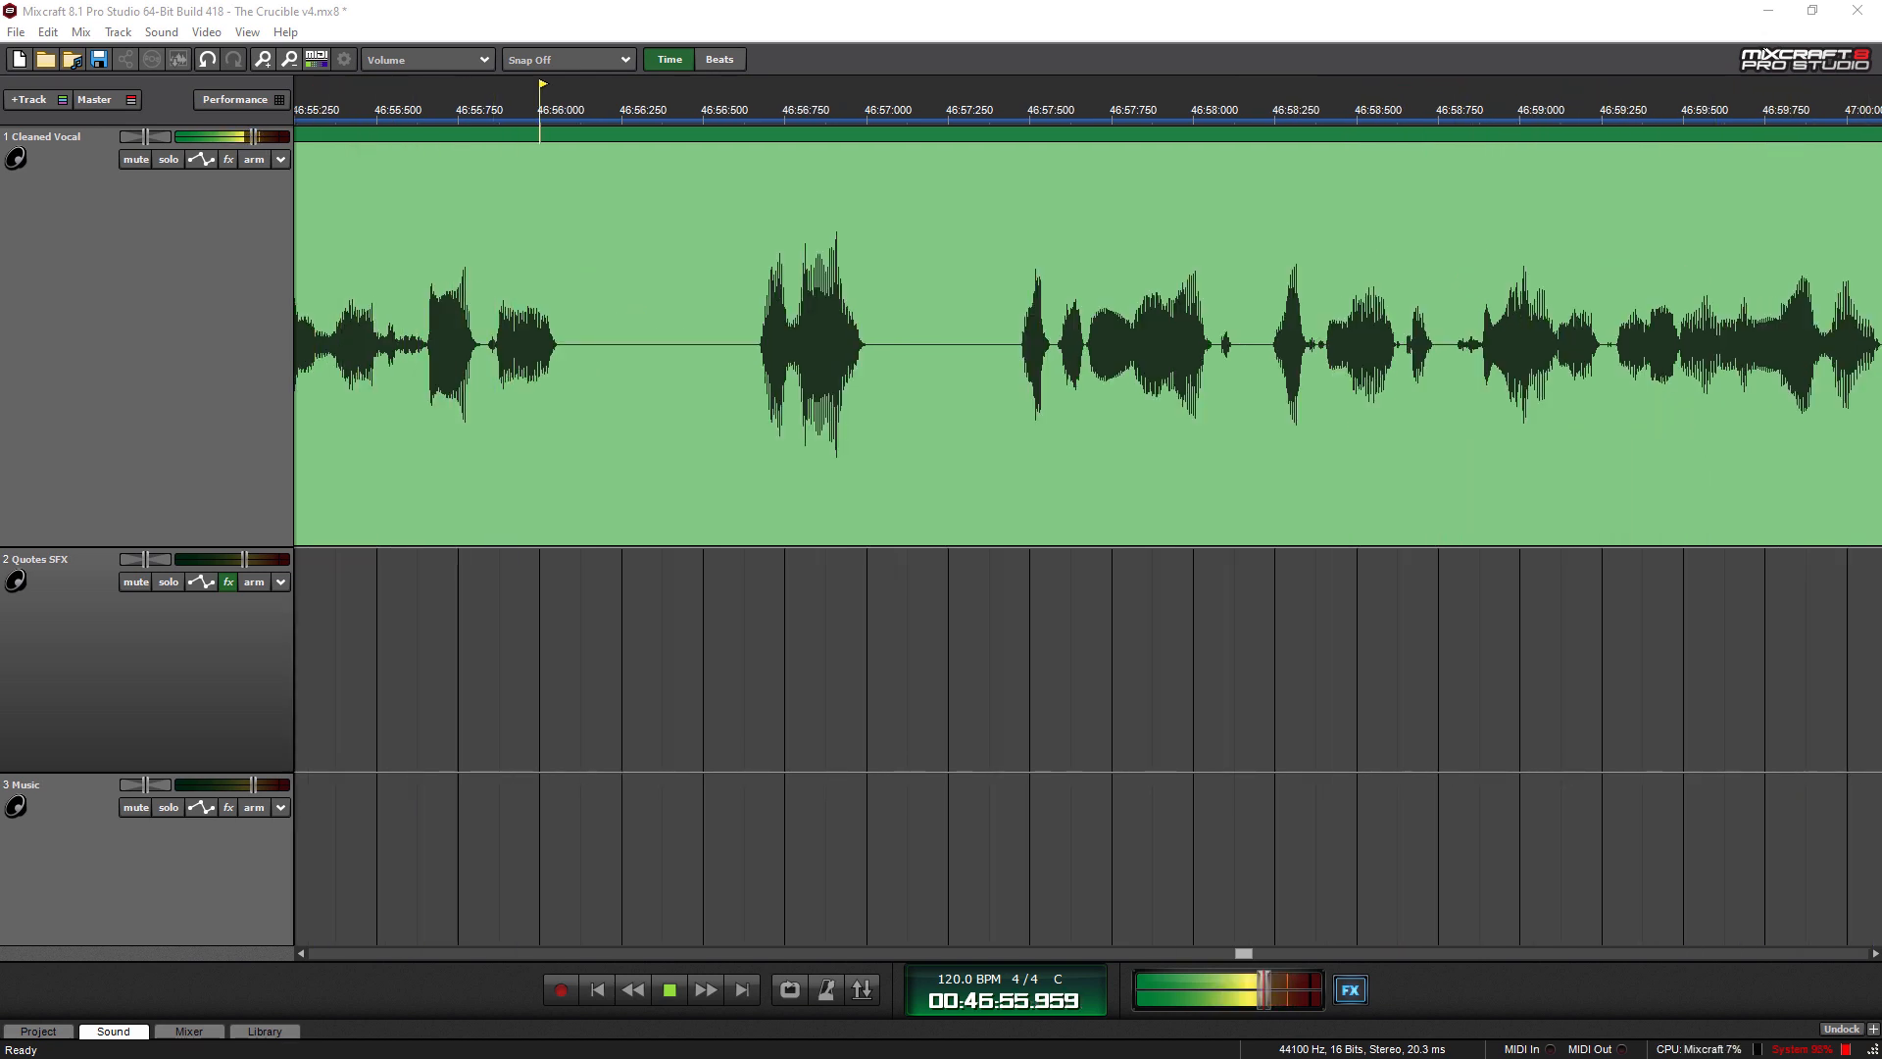
click(1183, 110)
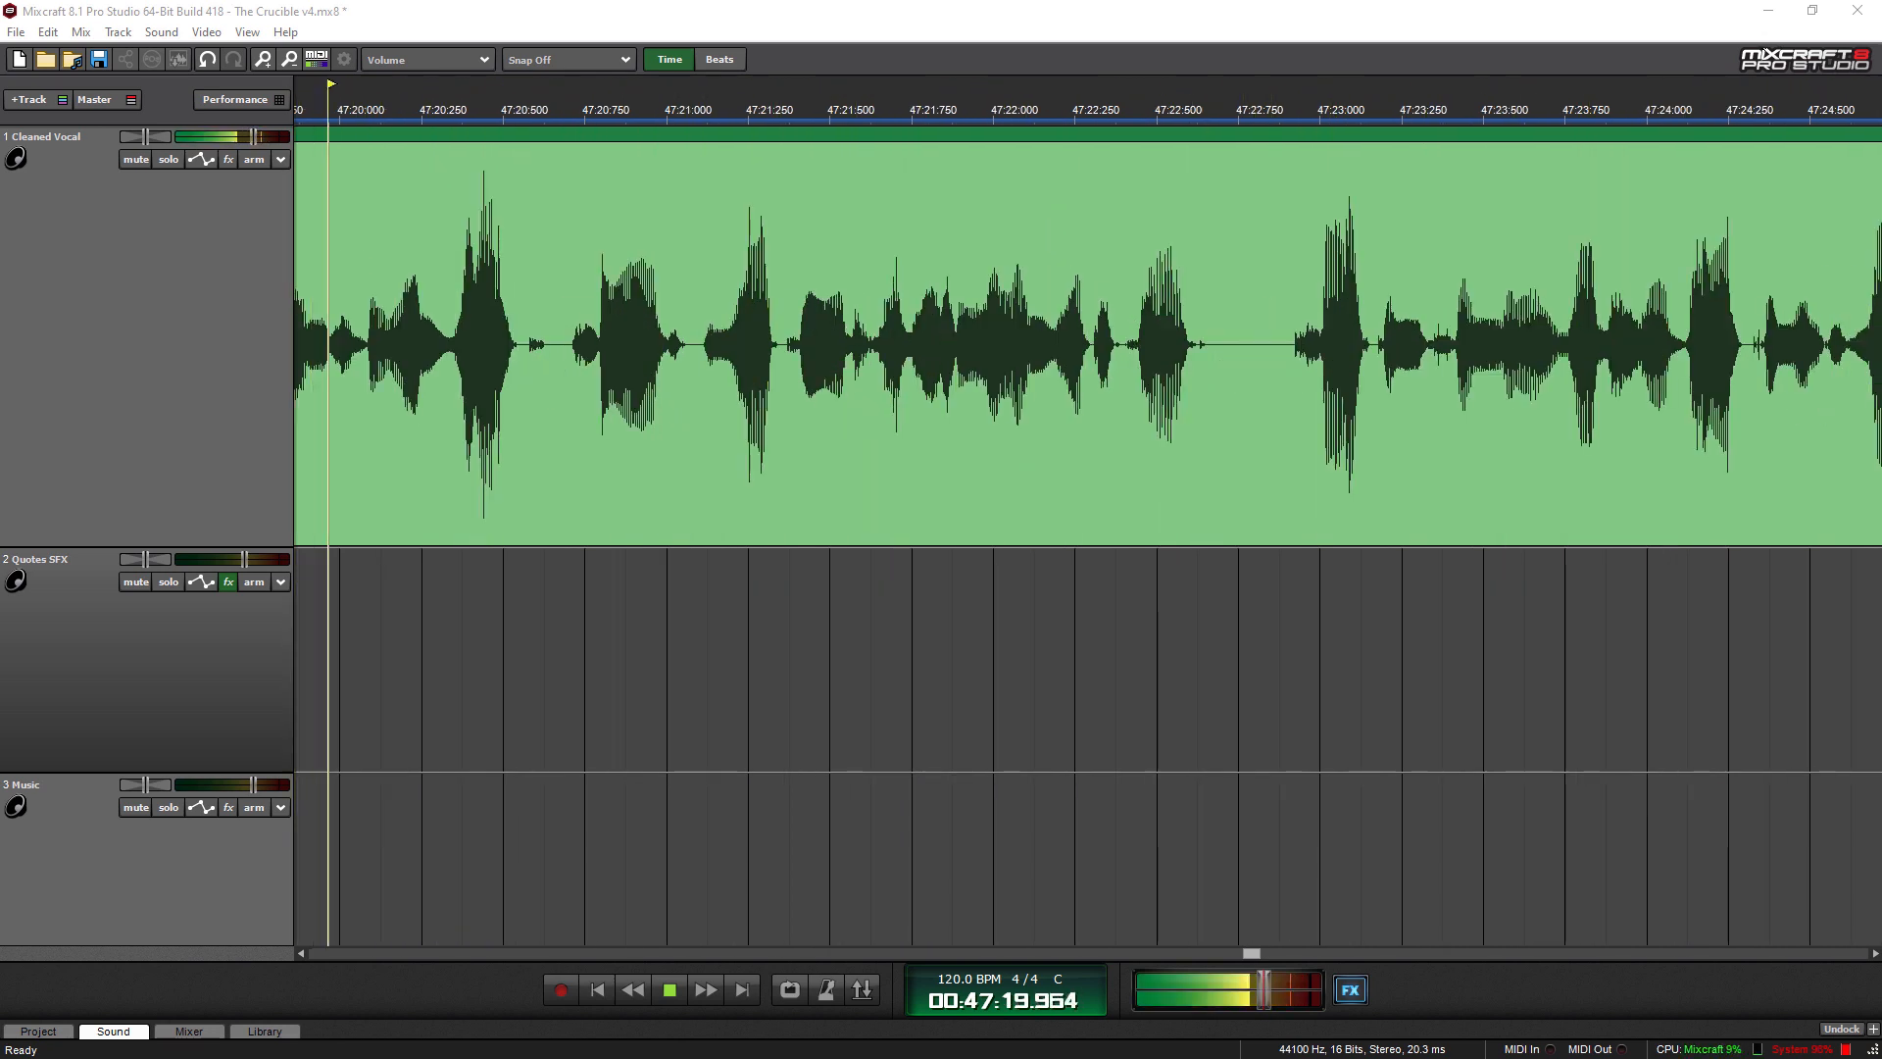
click(987, 109)
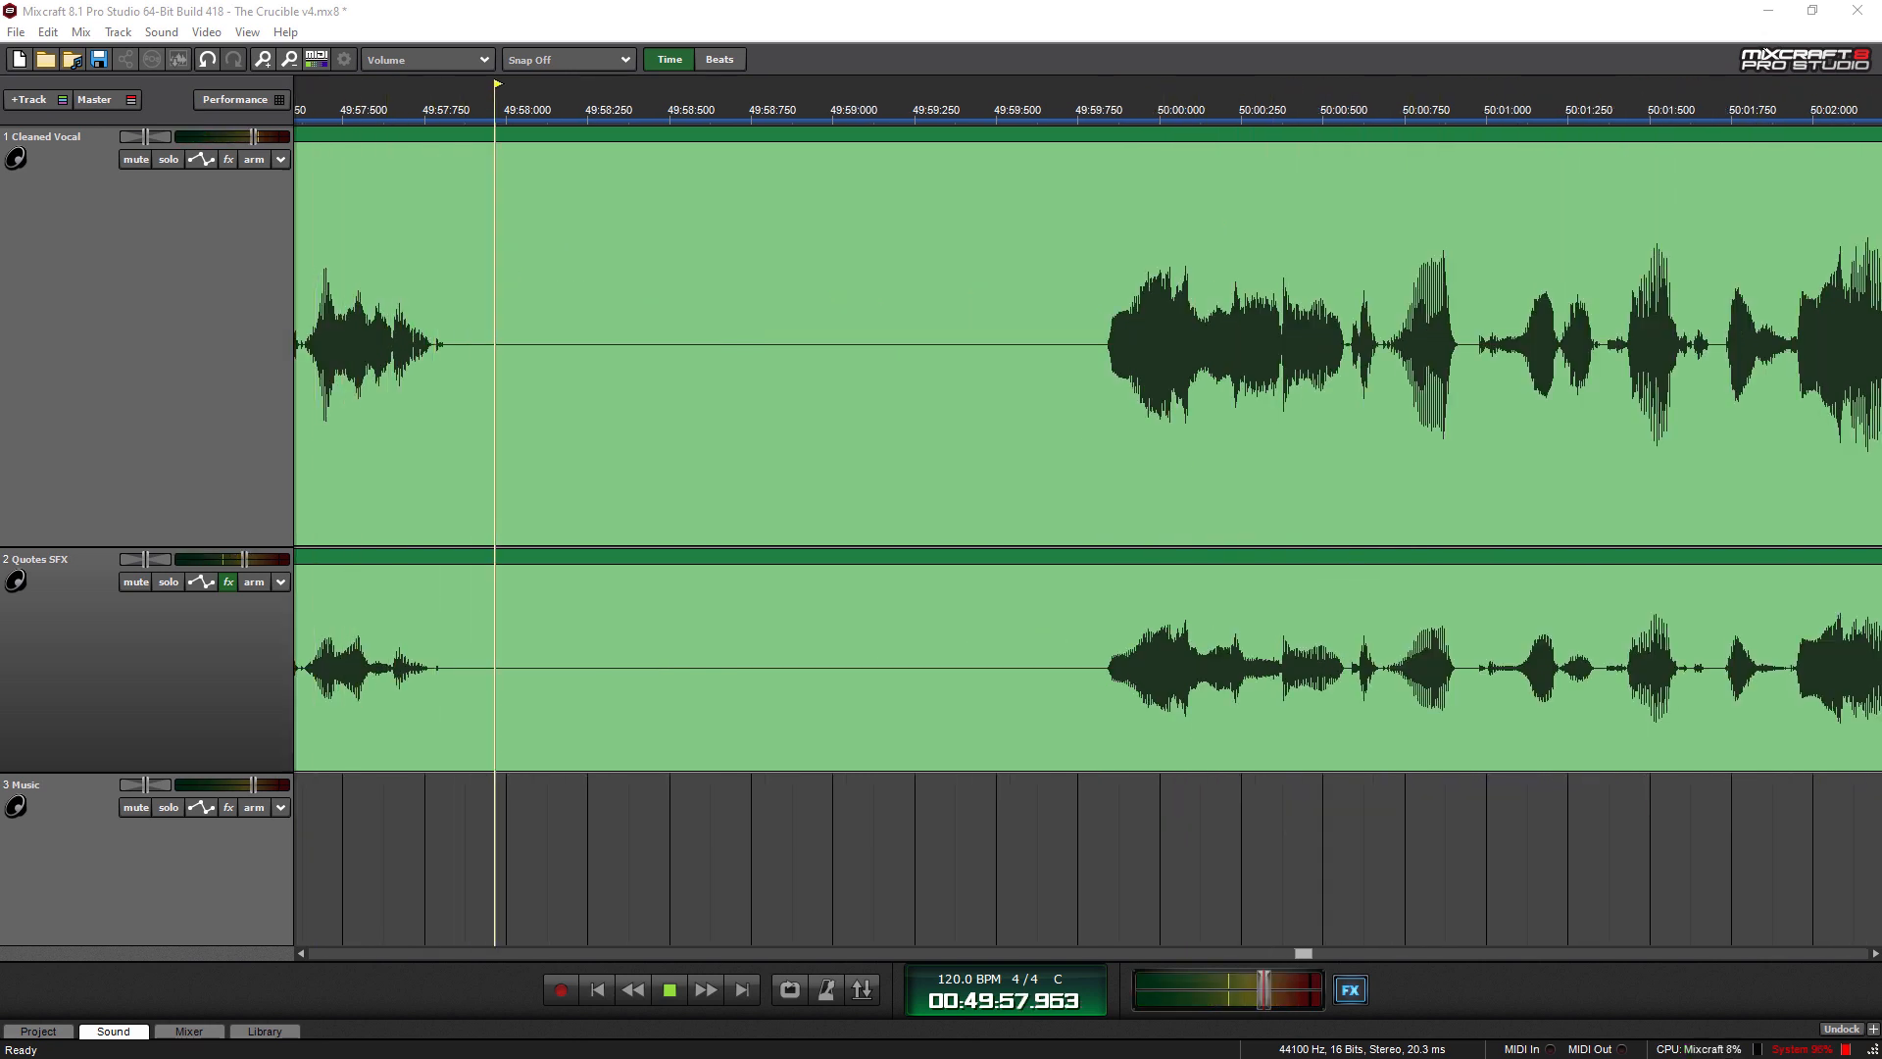
- Keep playback running past 50:32, where the Quotes SFX clip sounds alongside the vocal
click(670, 989)
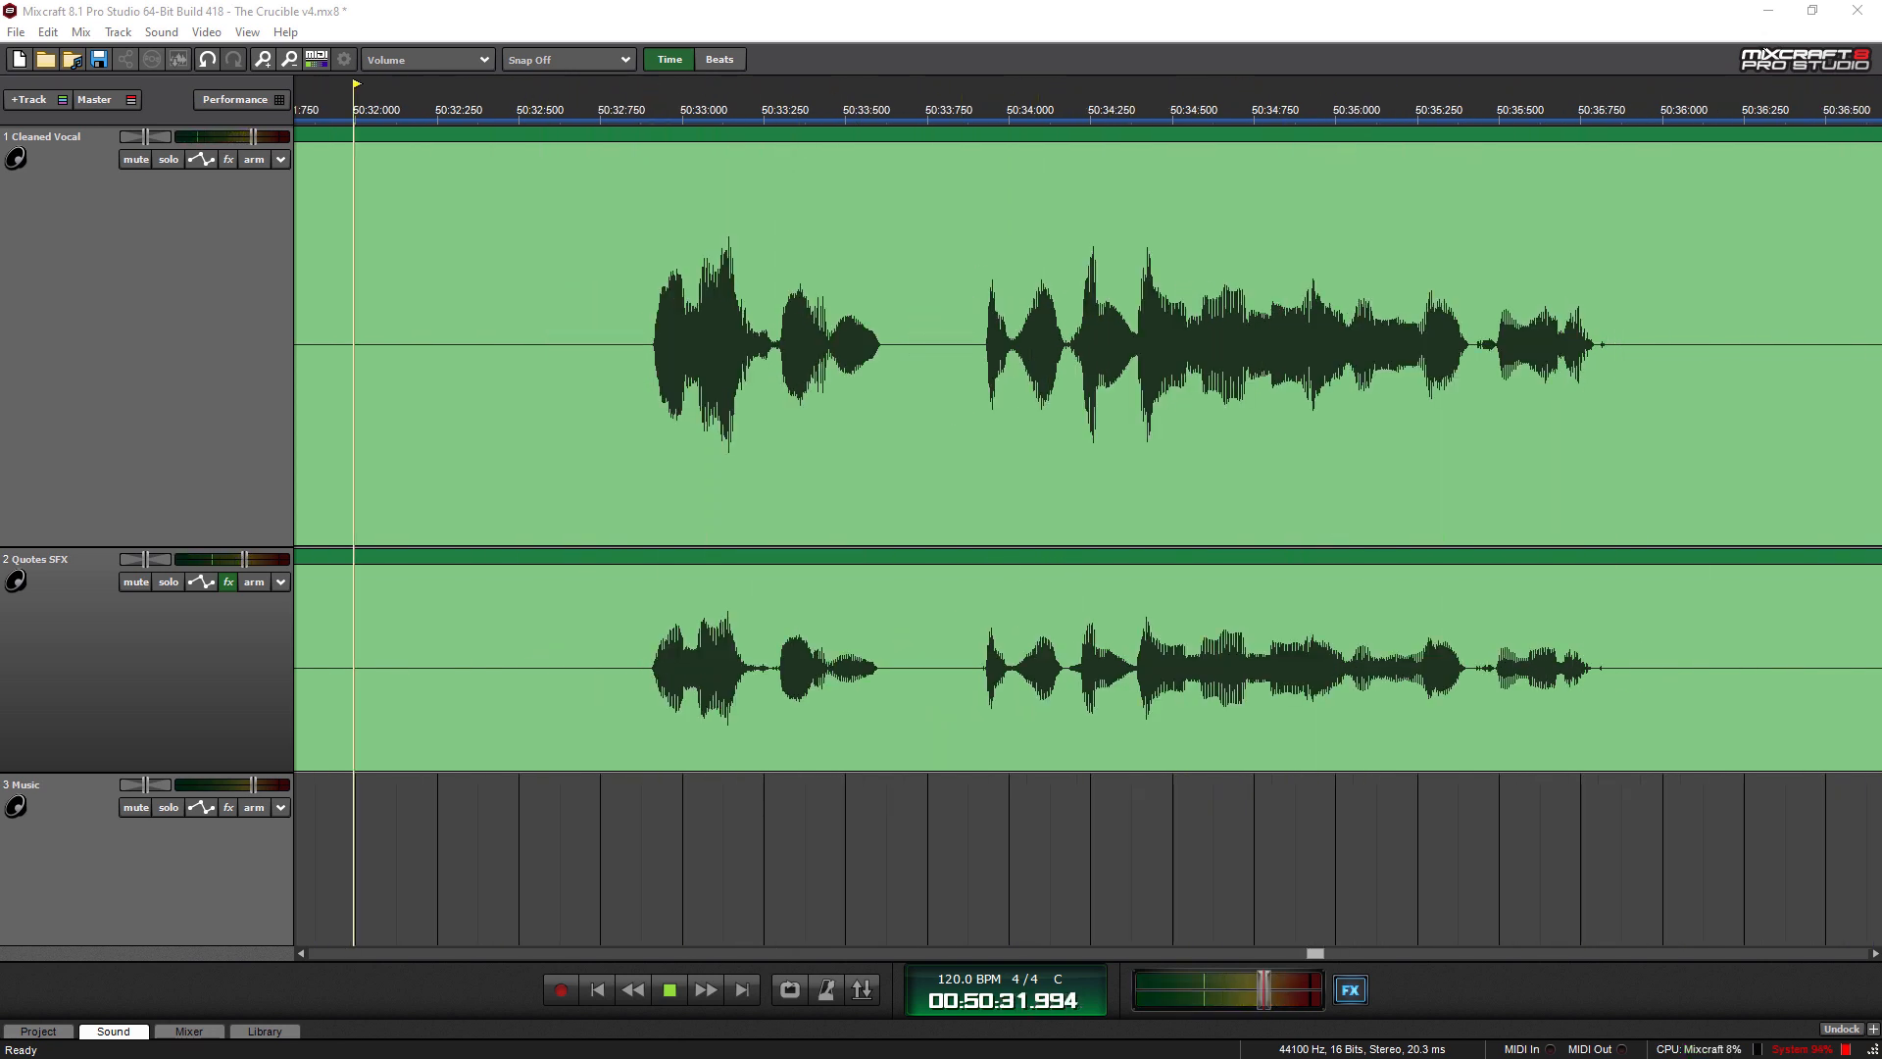
click(670, 990)
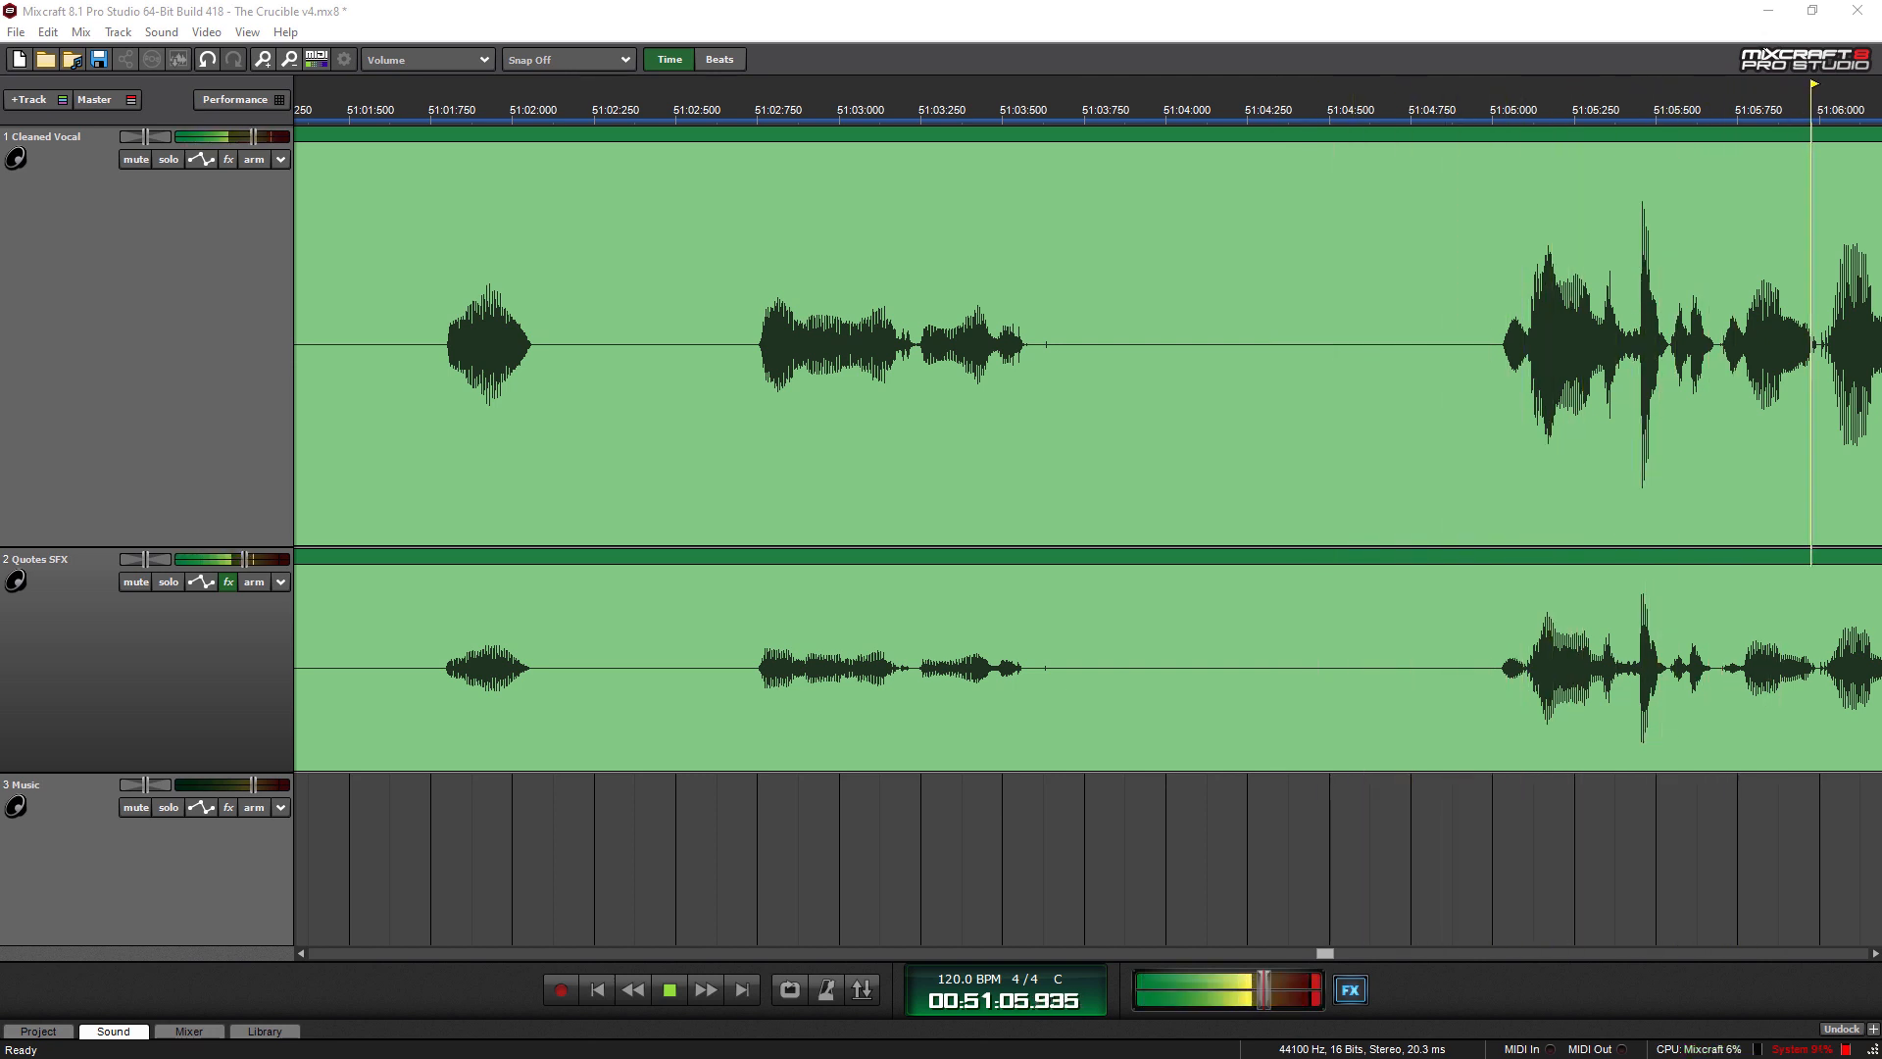
- Scroll the timeline right to follow playback past 51 minutes with vocal and Quotes SFX sounding
scroll(right, 3)
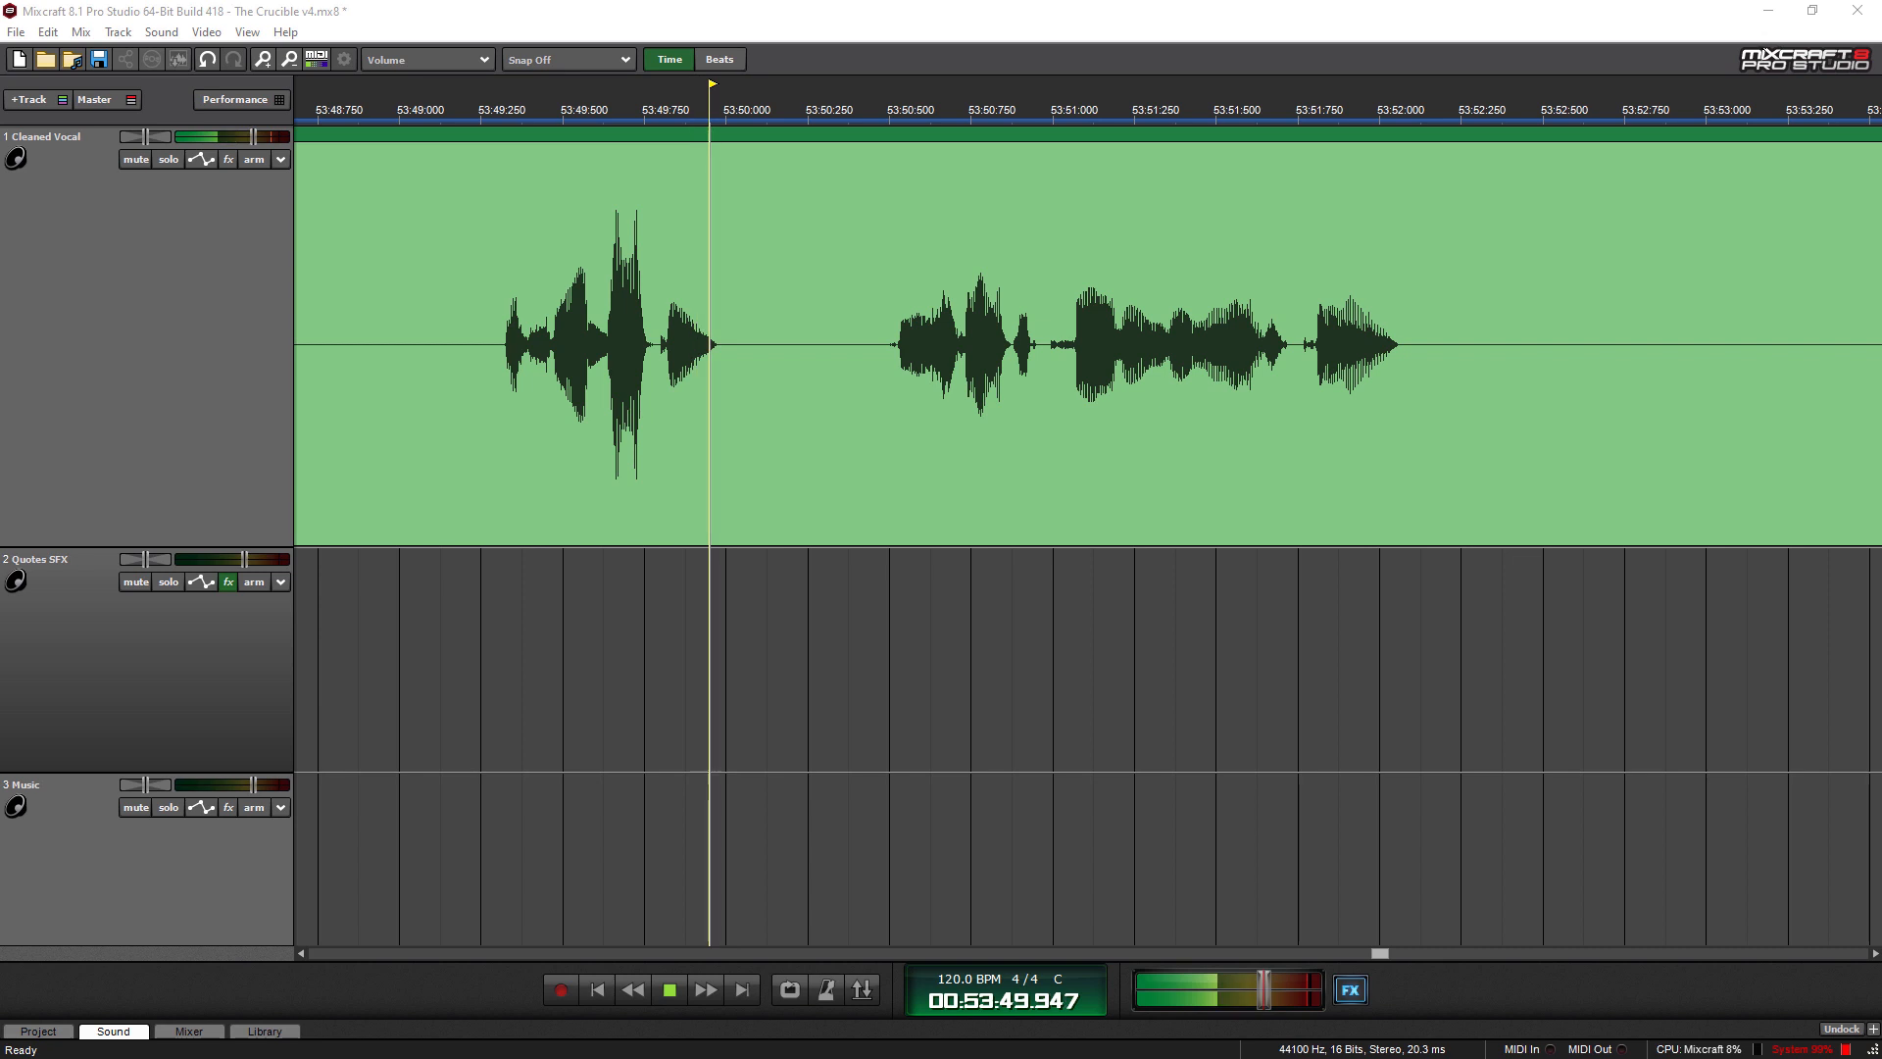
- Let the transport play the narration onward until about 53:50
click(704, 989)
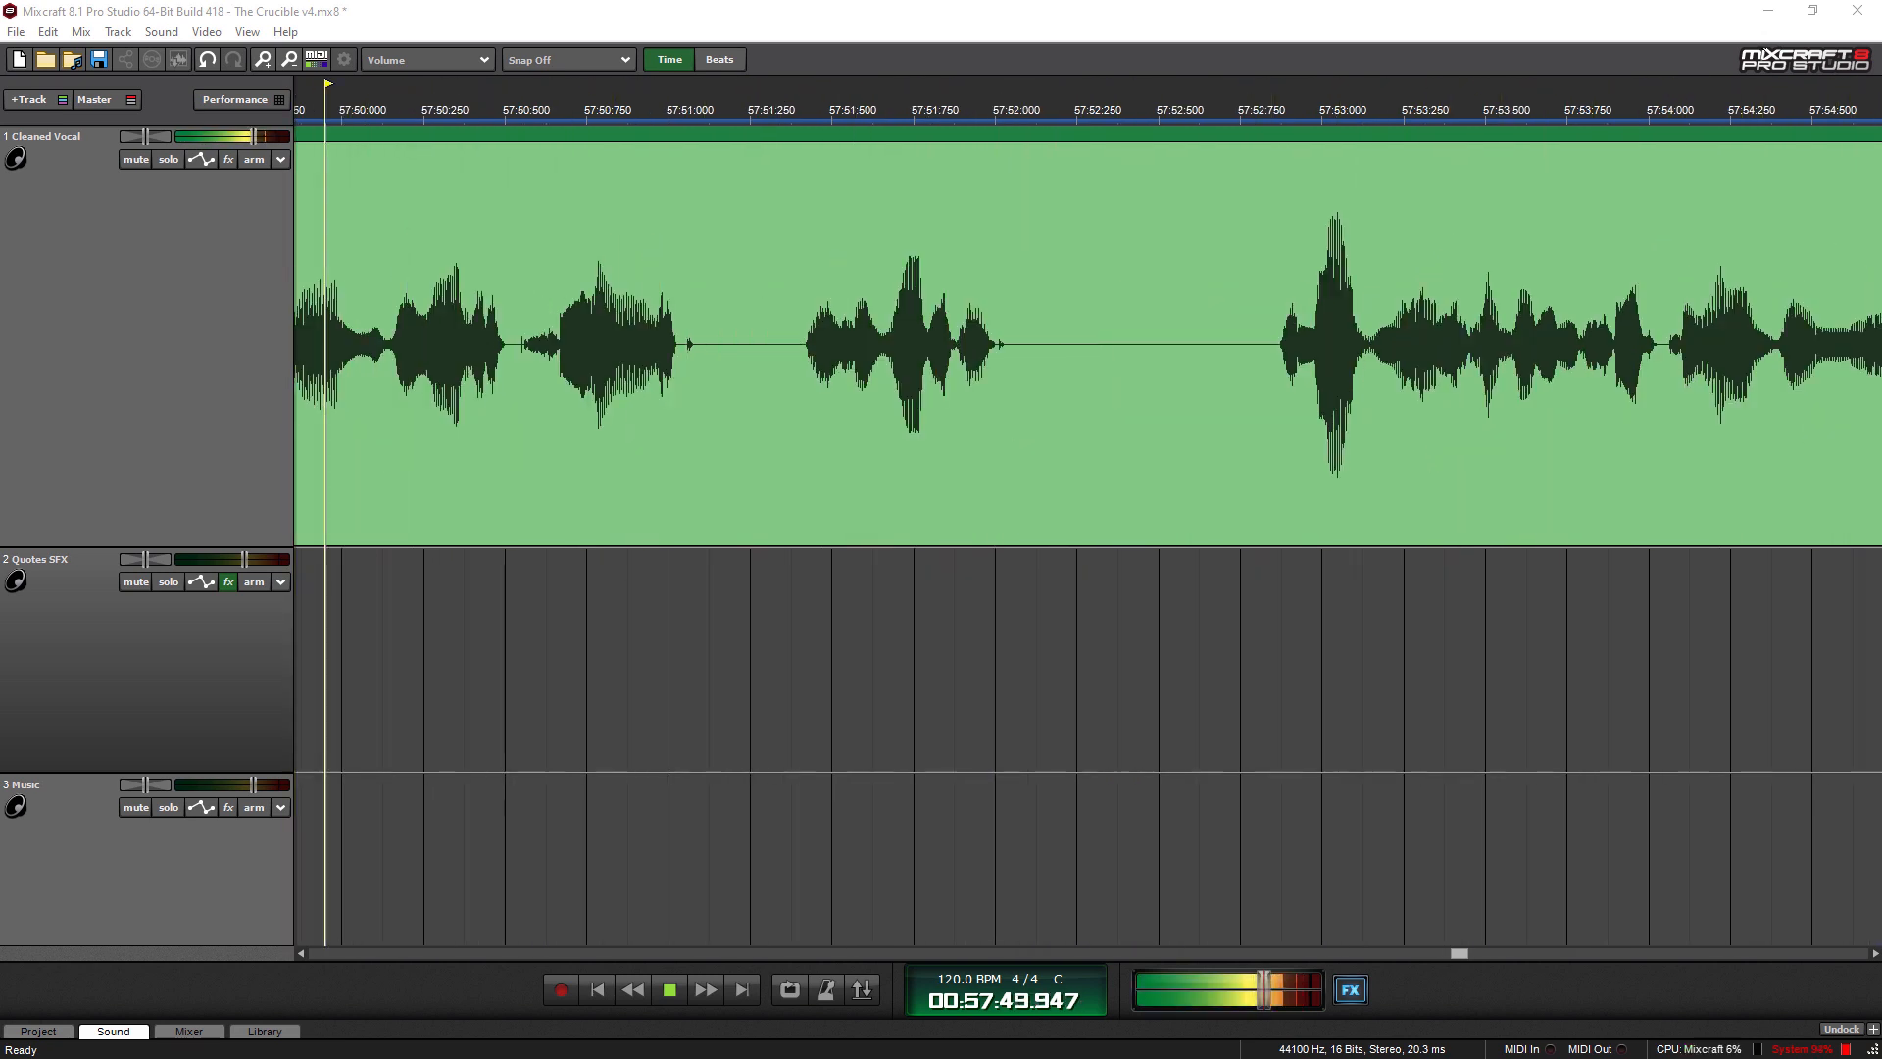
- Keep playback running about four more minutes to roughly 57:50 of the vocal track
click(970, 108)
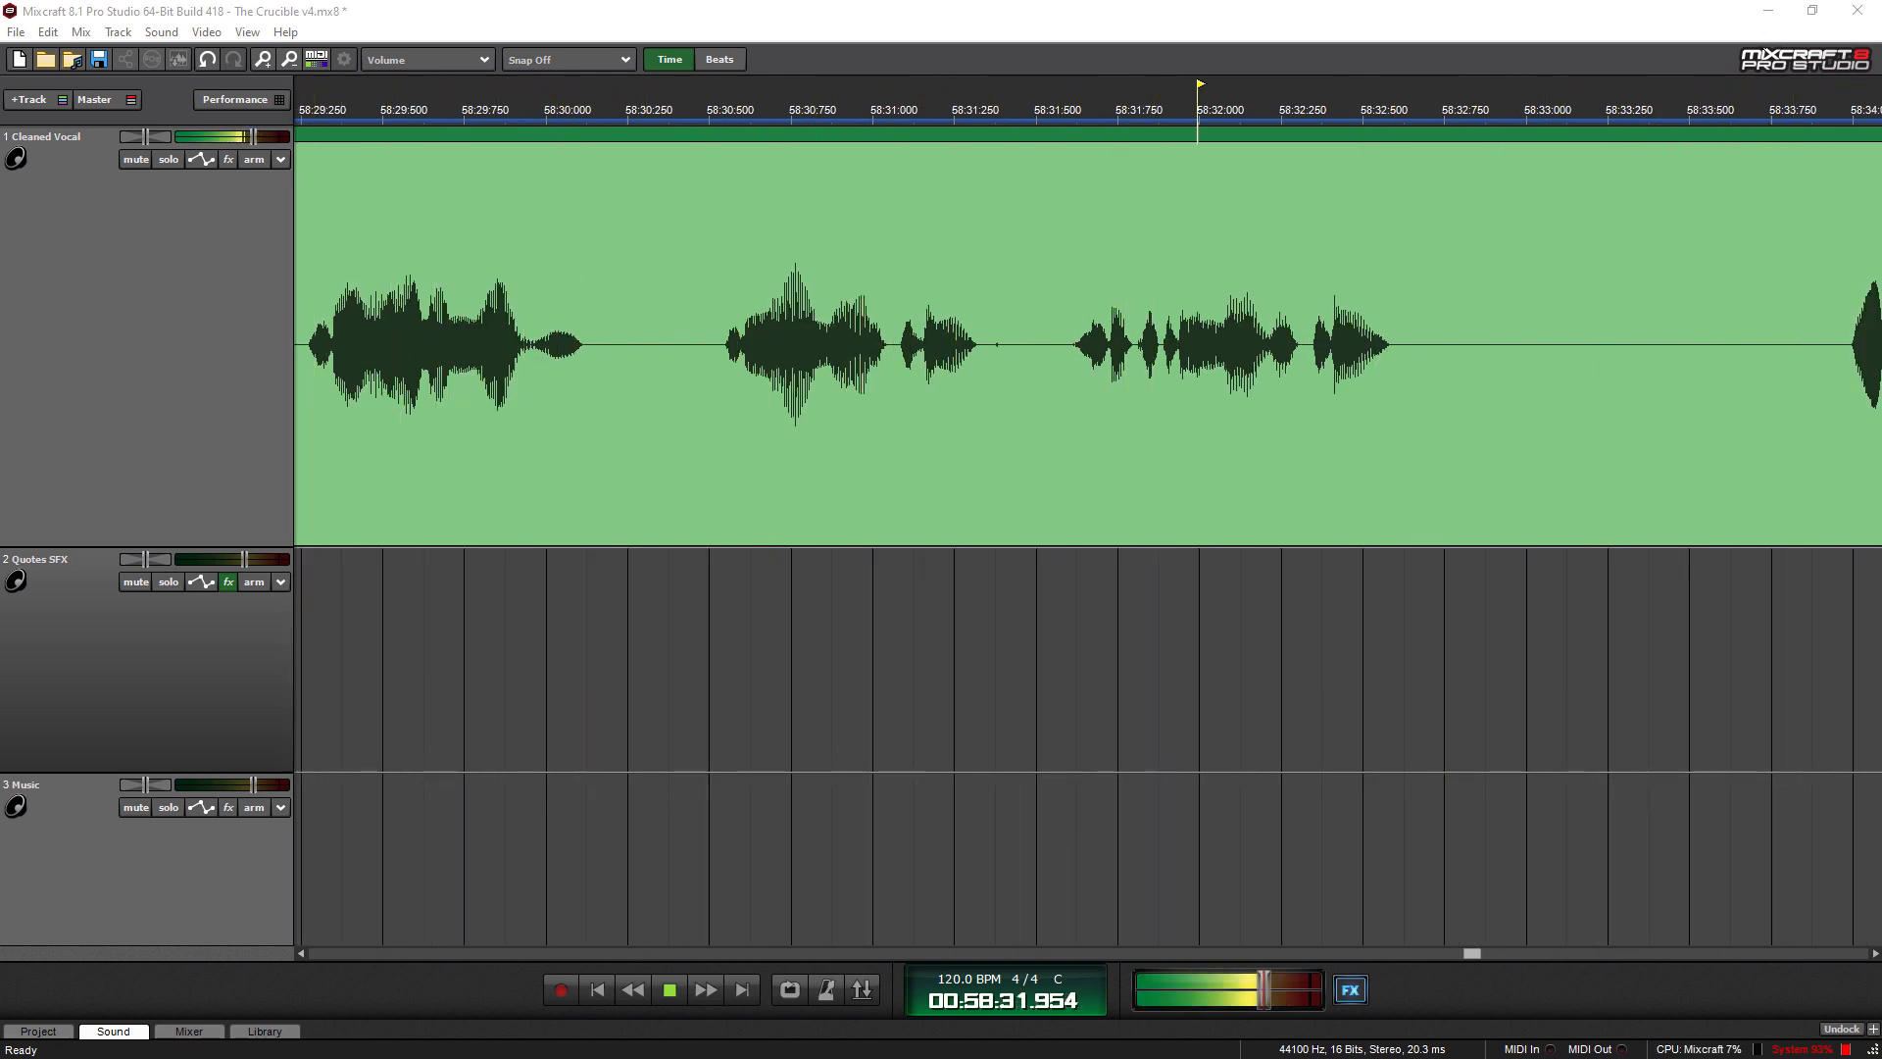
- Continue playback through the one-hour mark to about 1:00:20 of the Cleaned Vocal
click(669, 989)
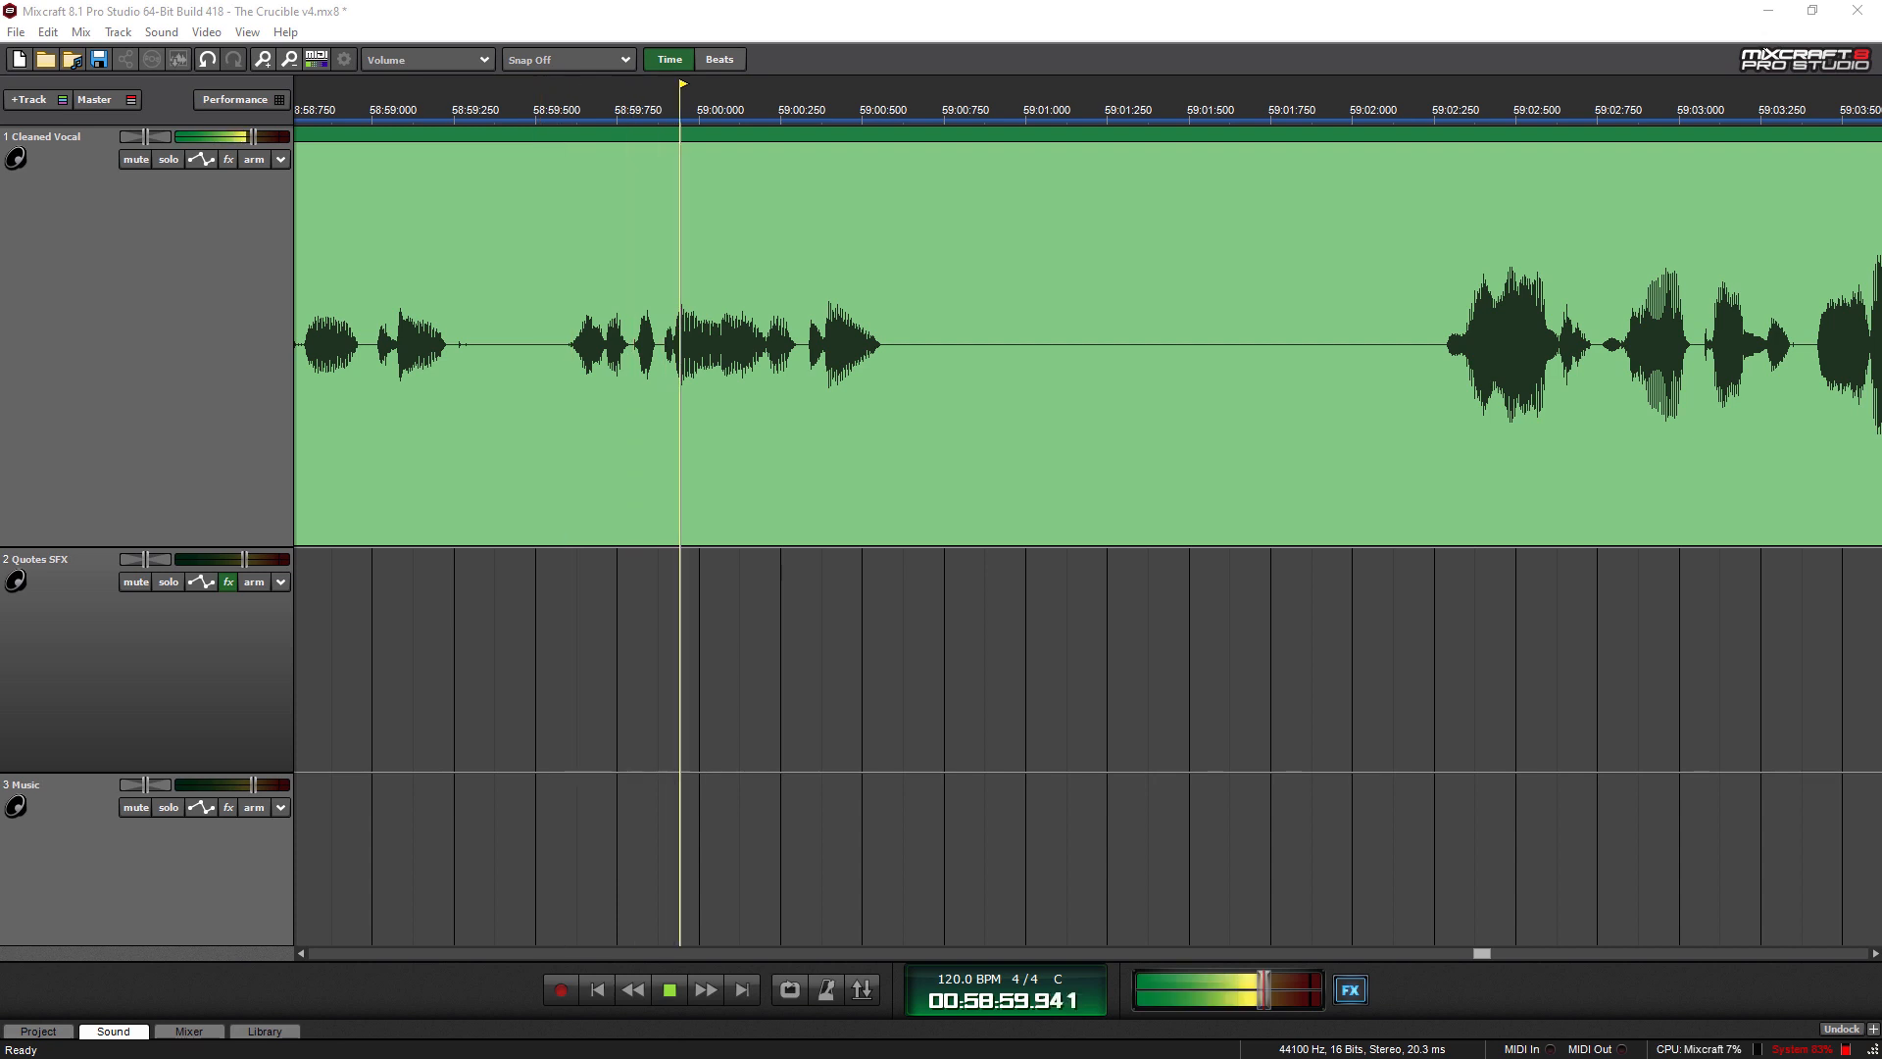
click(705, 989)
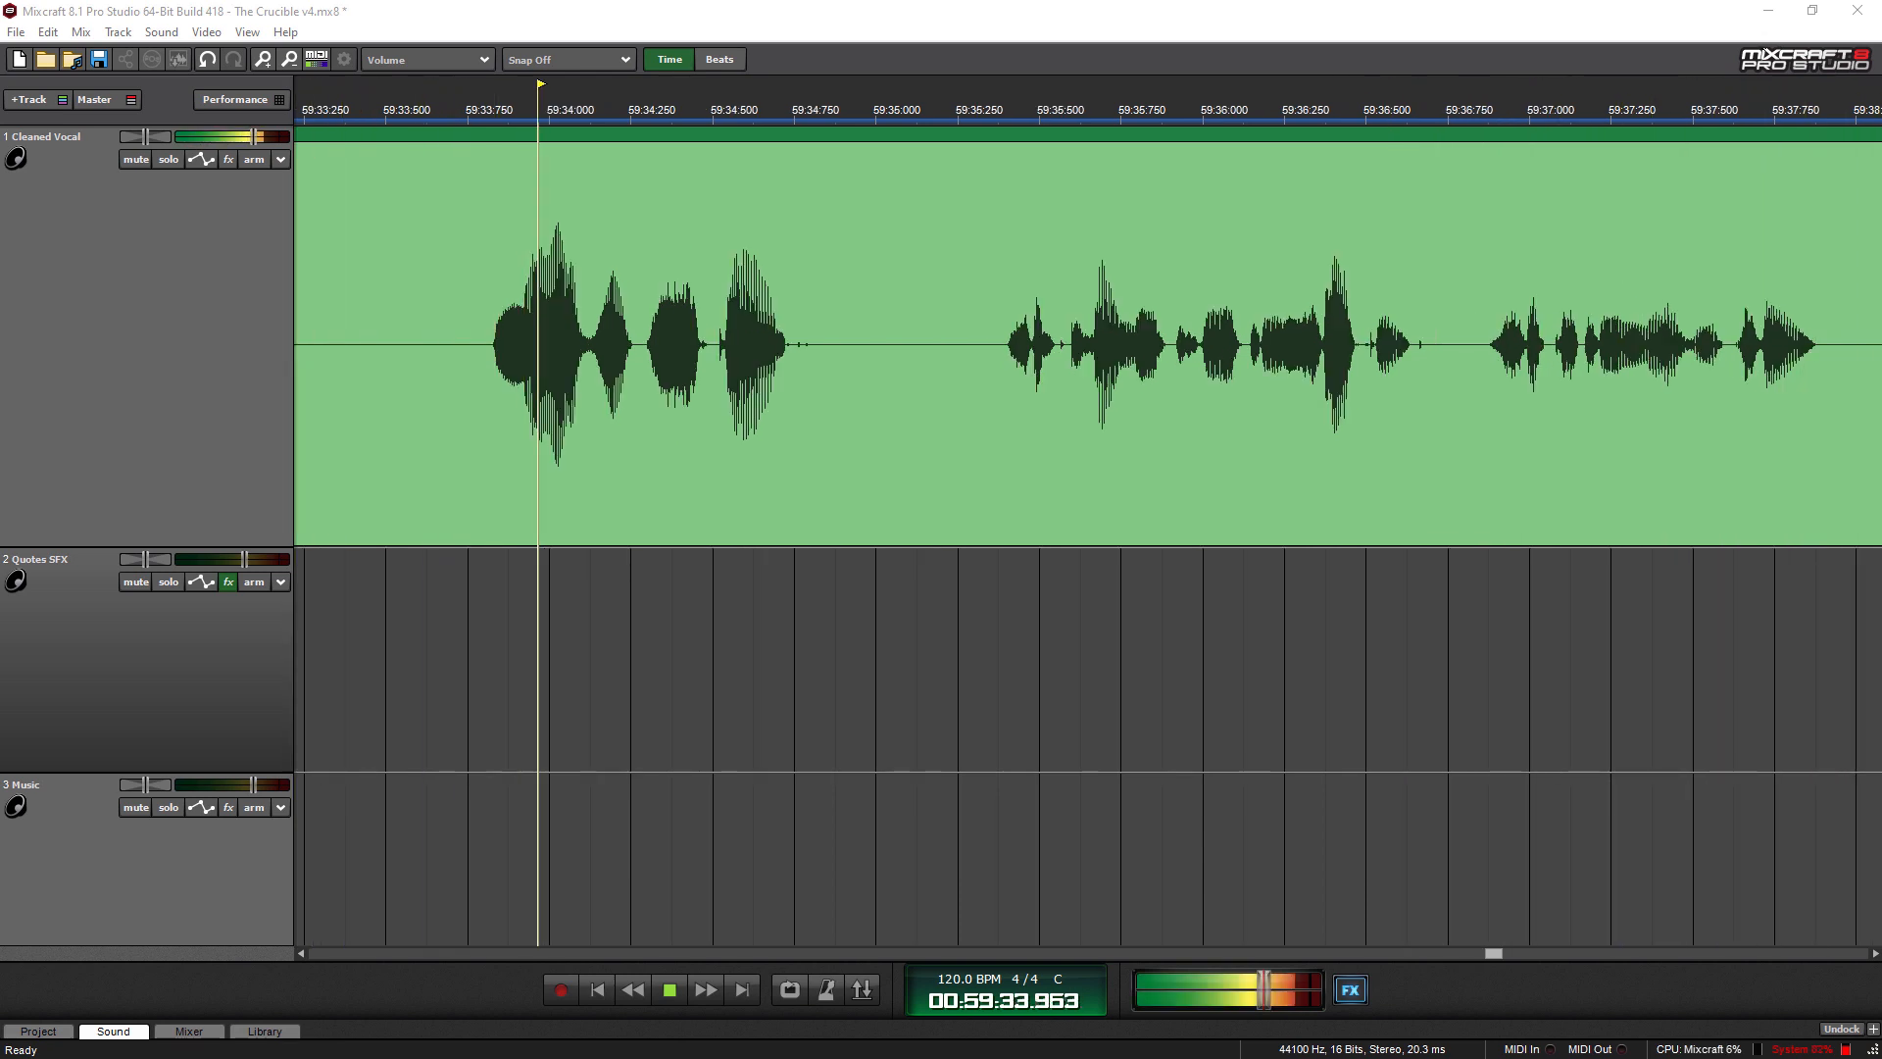
click(1199, 92)
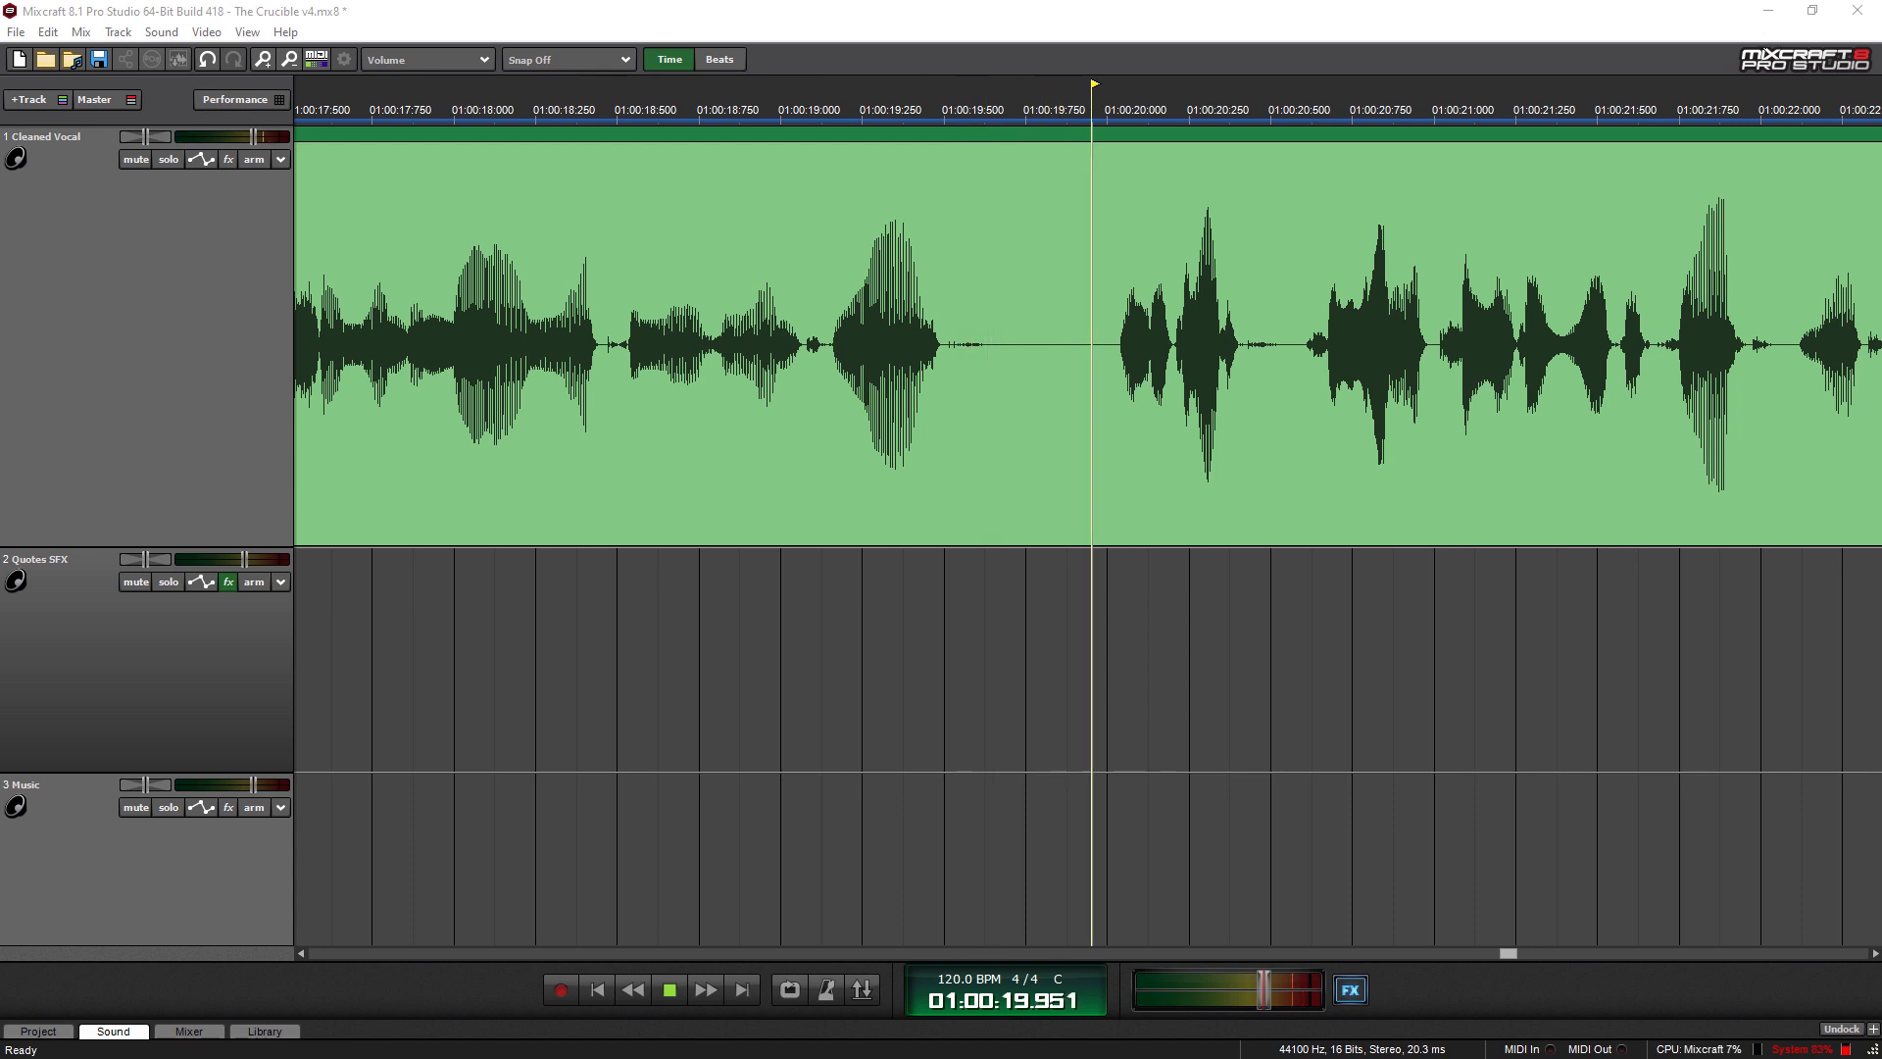
- Keep the transport playing along the Cleaned Vocal waveform to about 1:01:42
click(668, 988)
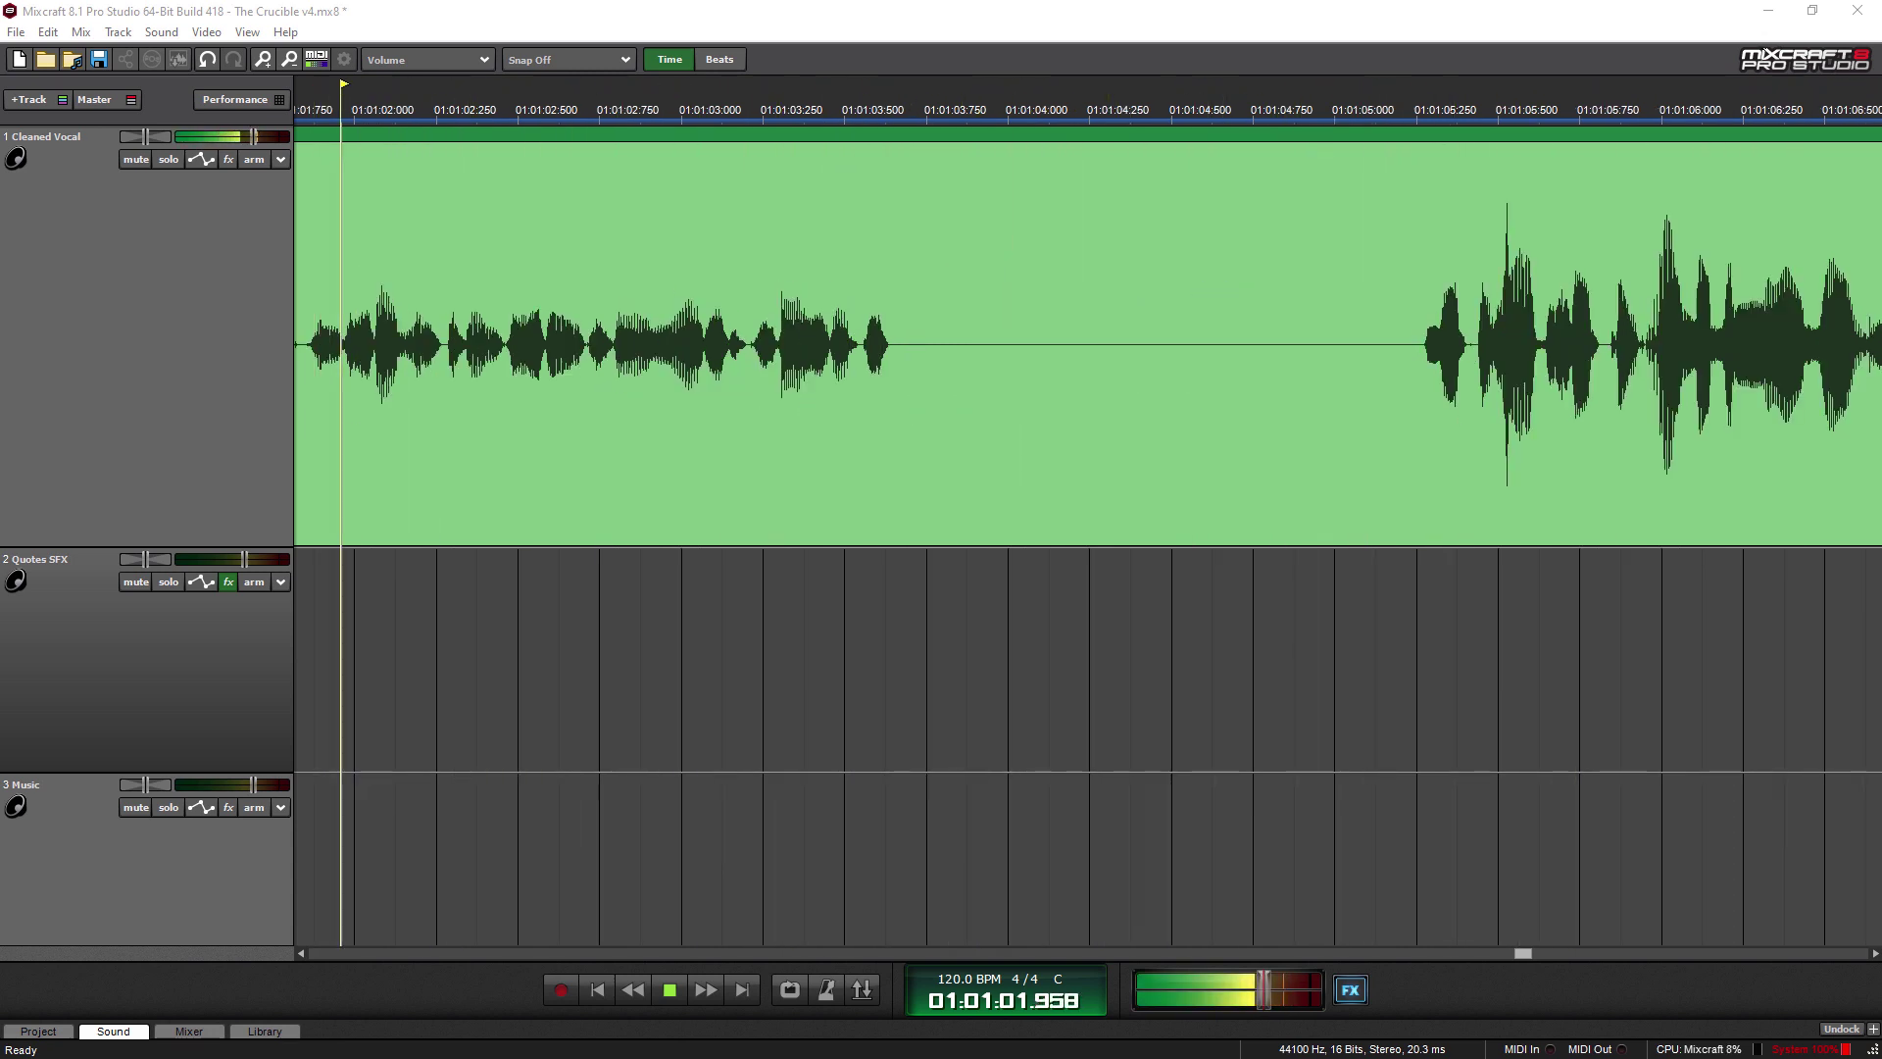
click(998, 113)
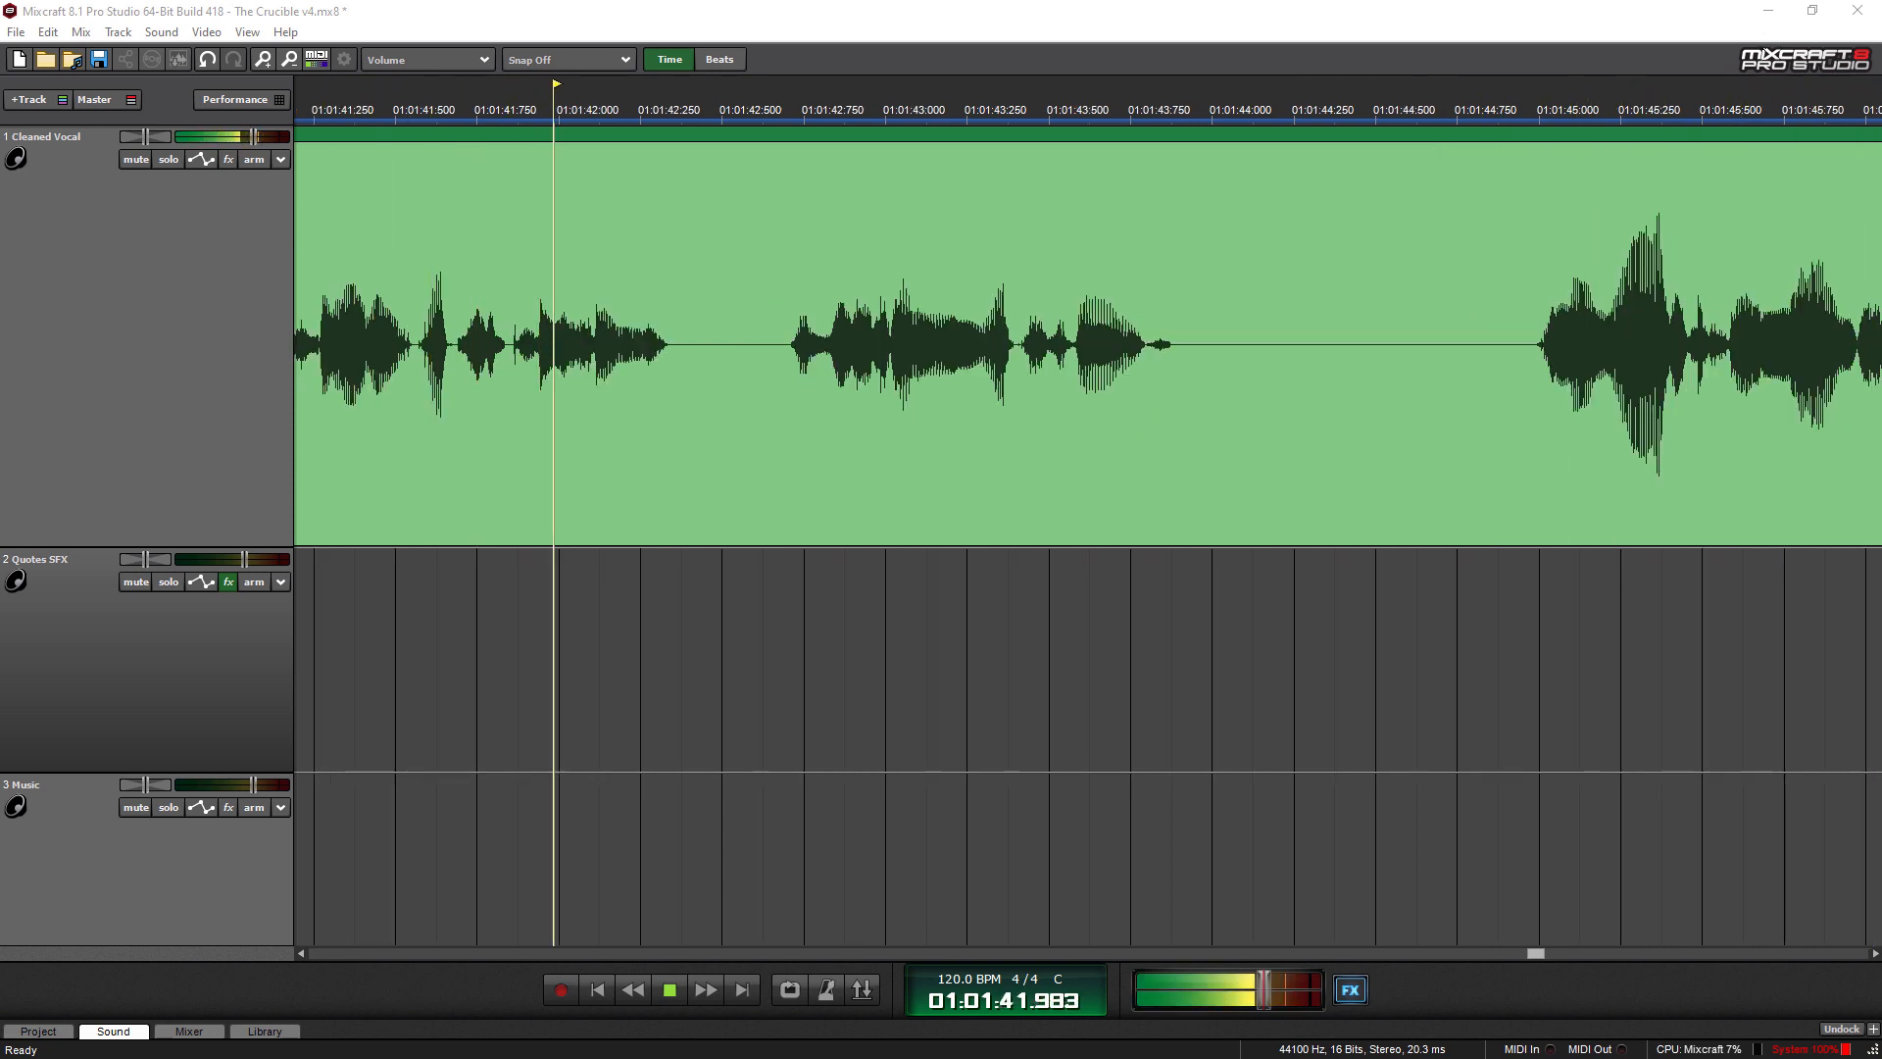
- Play on past the end of the brief Quotes SFX clip to about 1:04:16
click(670, 990)
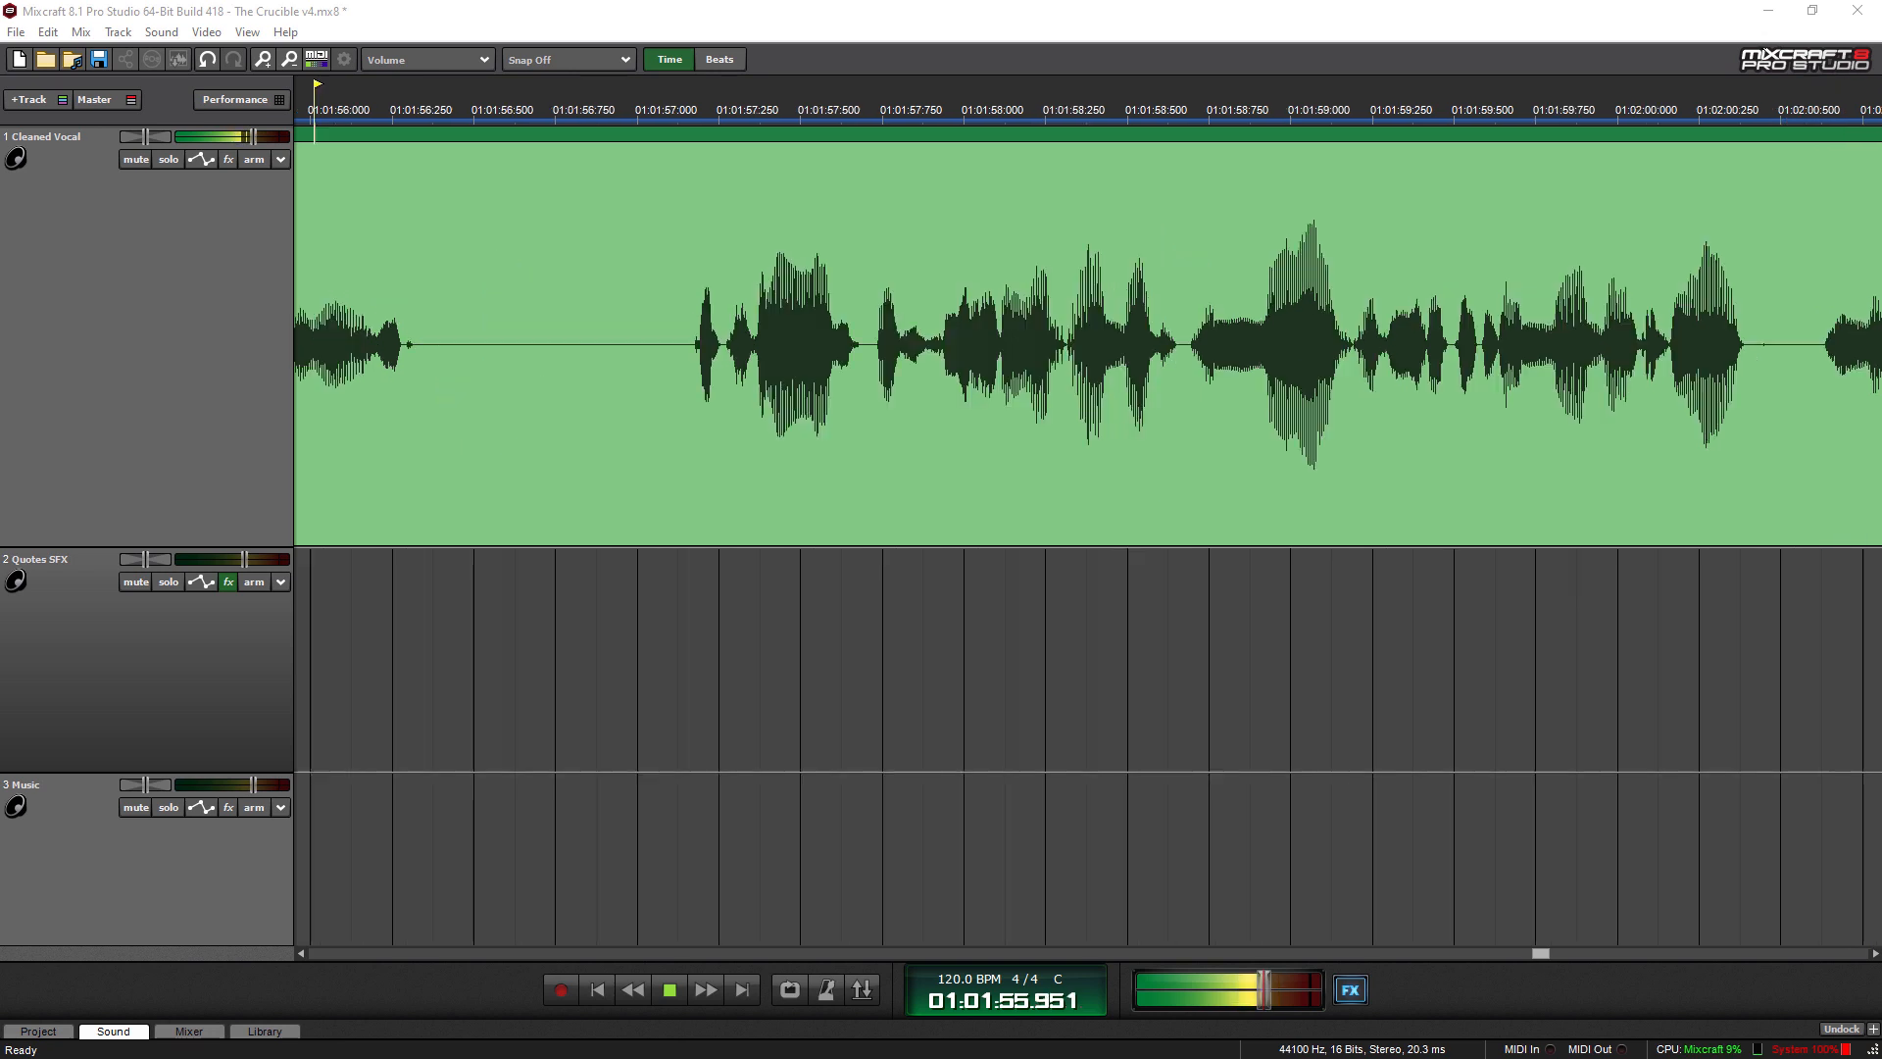
click(954, 115)
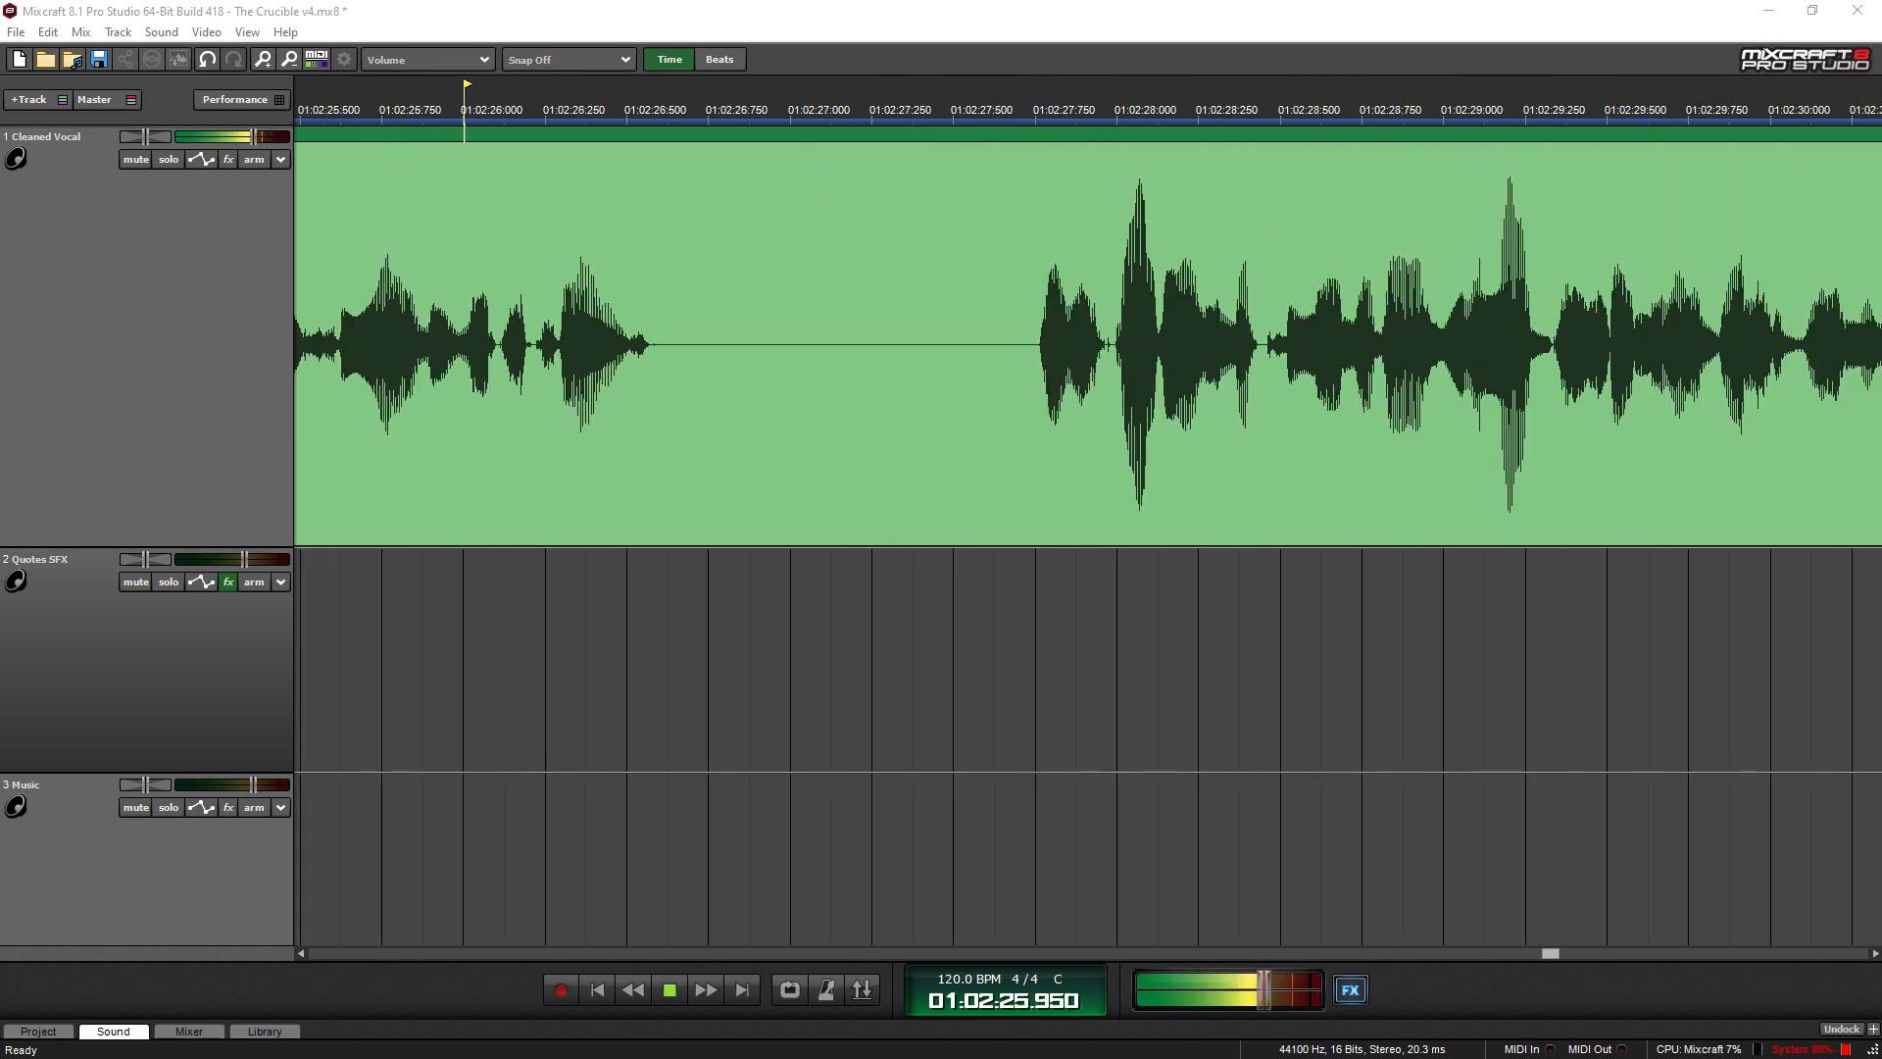
click(1110, 90)
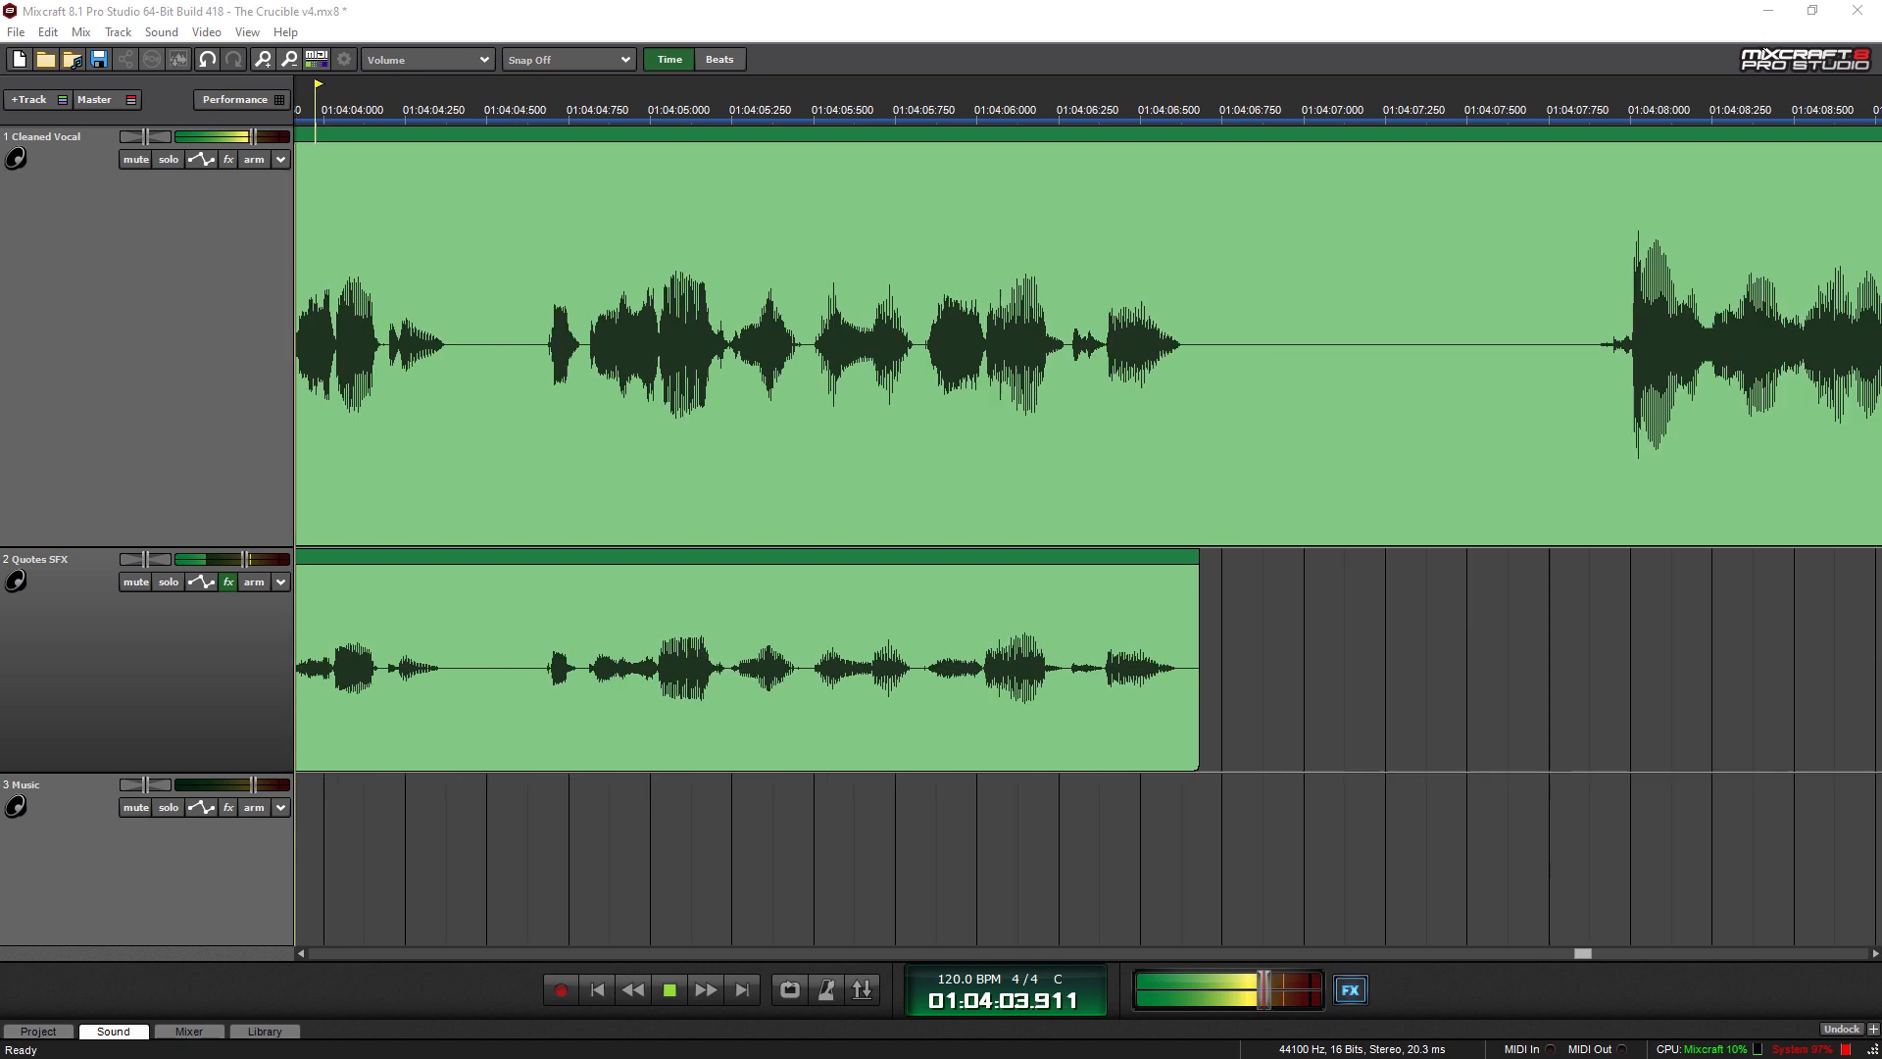
click(954, 109)
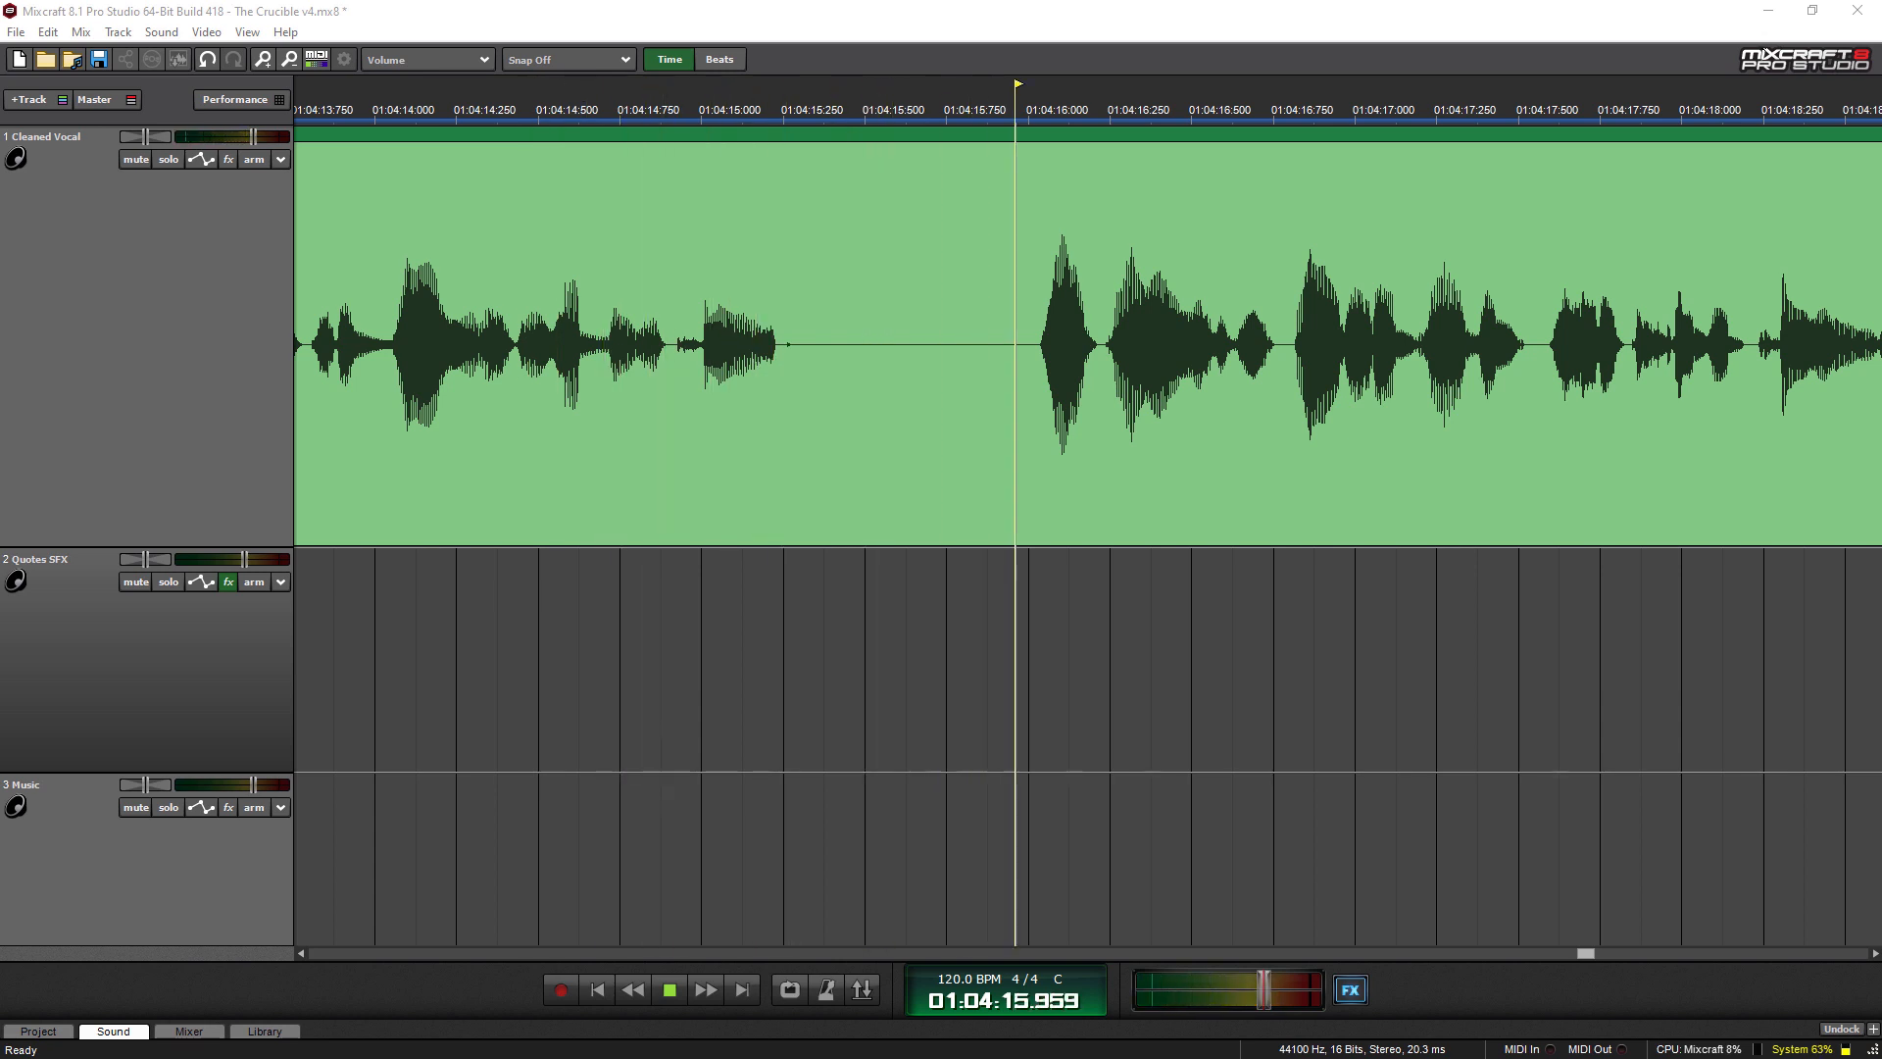
- Continue playback to about 1:06:07 with the Music bed sounding under the vocal
click(668, 989)
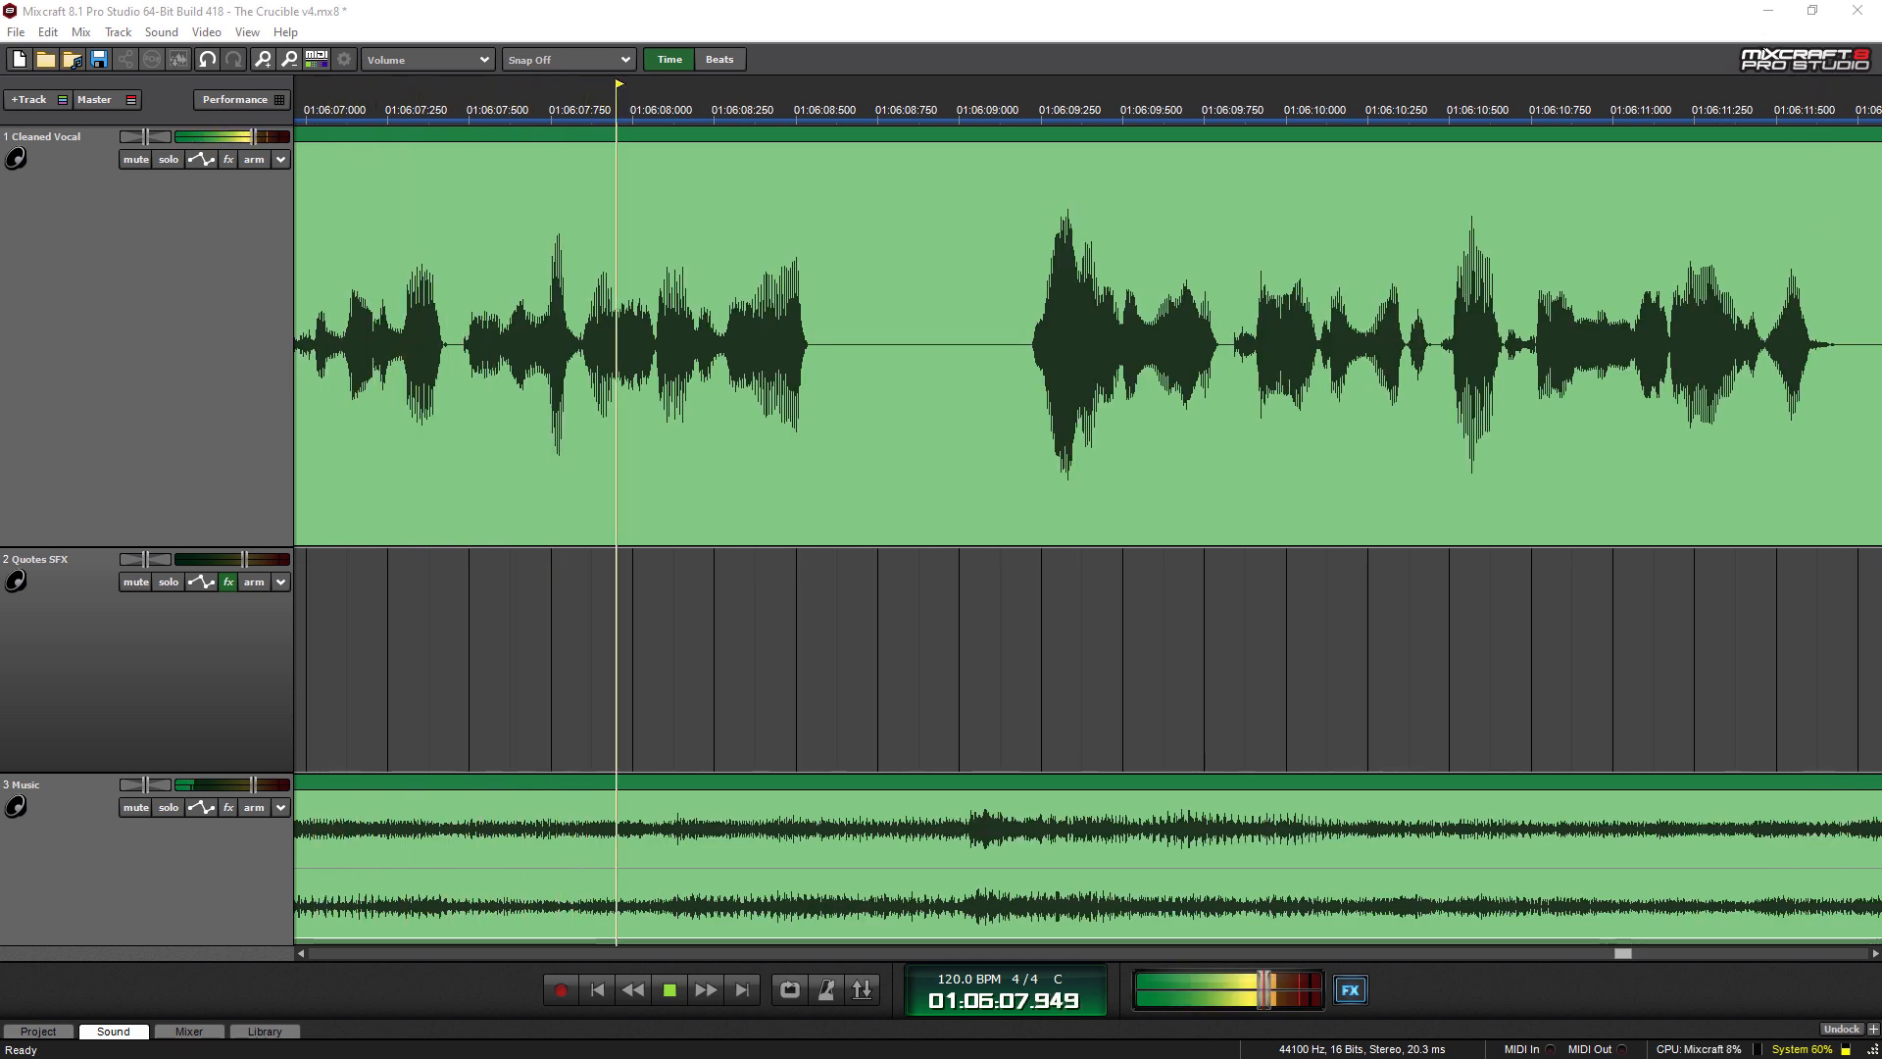
click(669, 990)
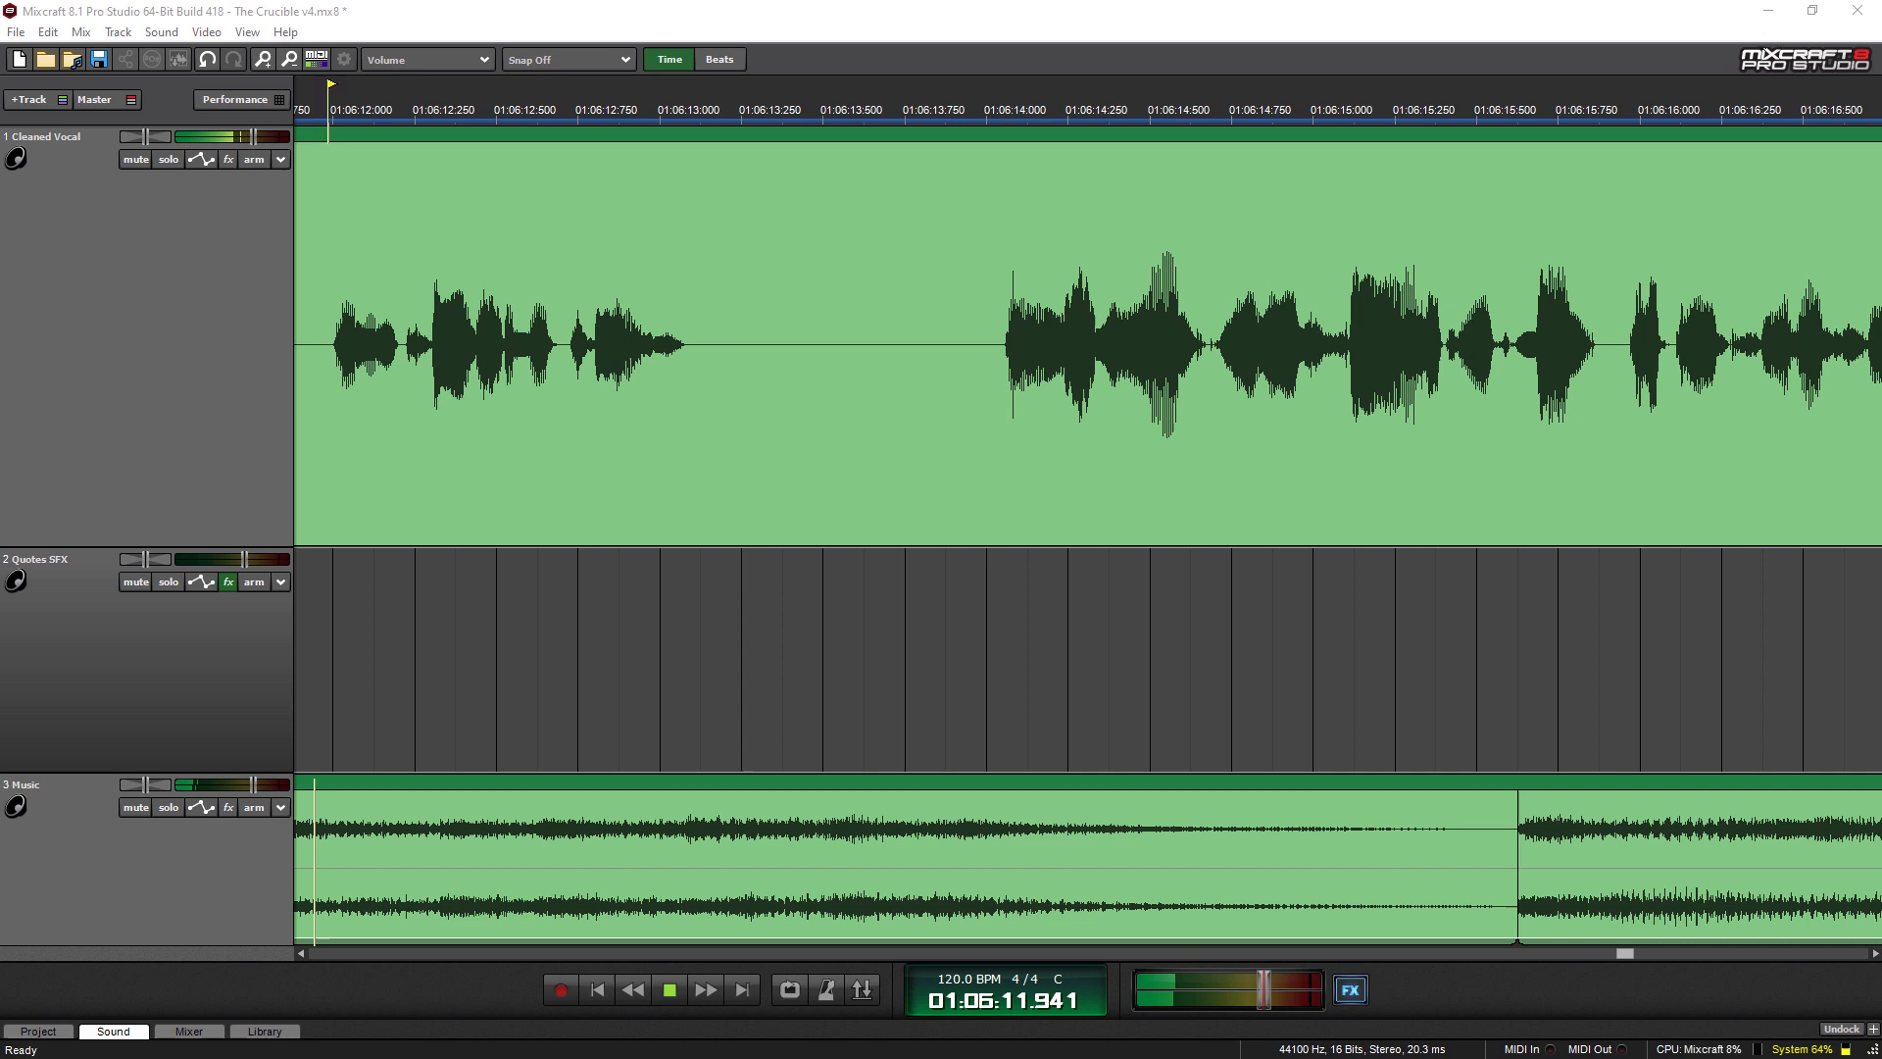
- Play through the Music clip boundary at 1:06:15 onward to about 1:06:24
click(974, 107)
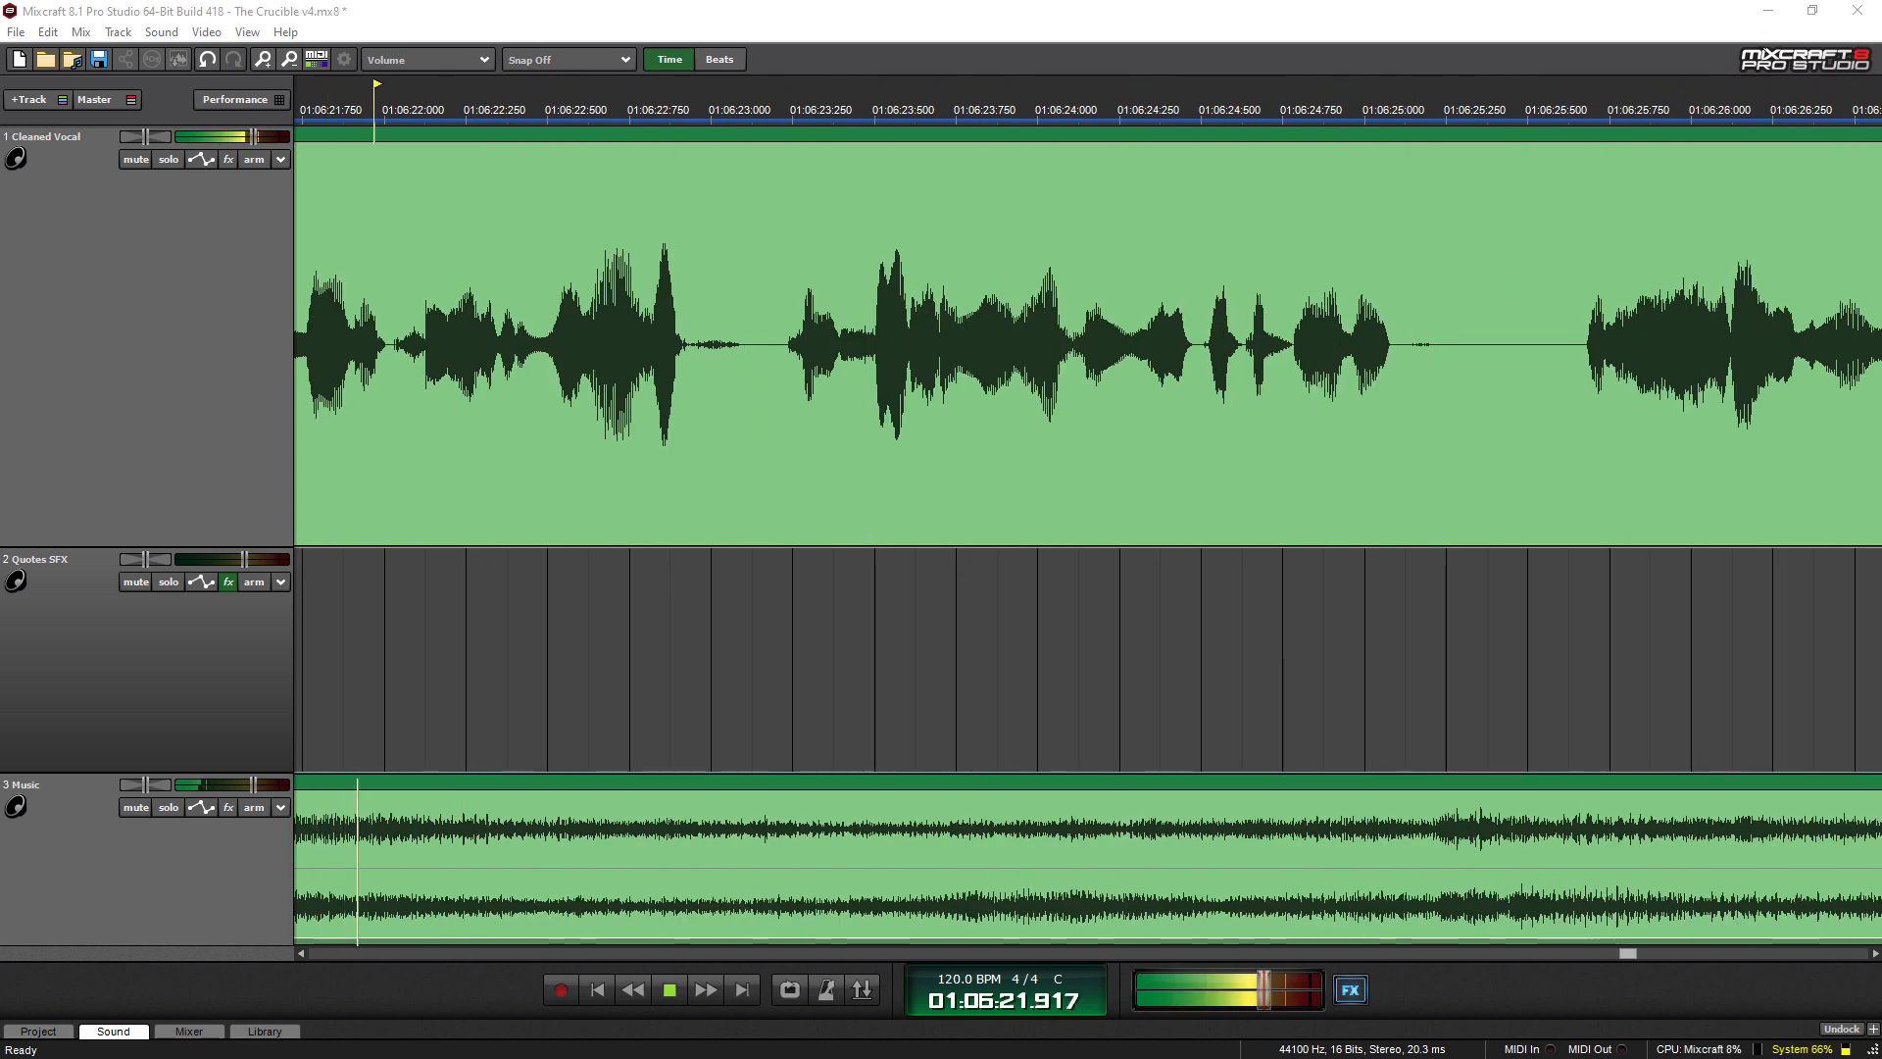
click(1032, 110)
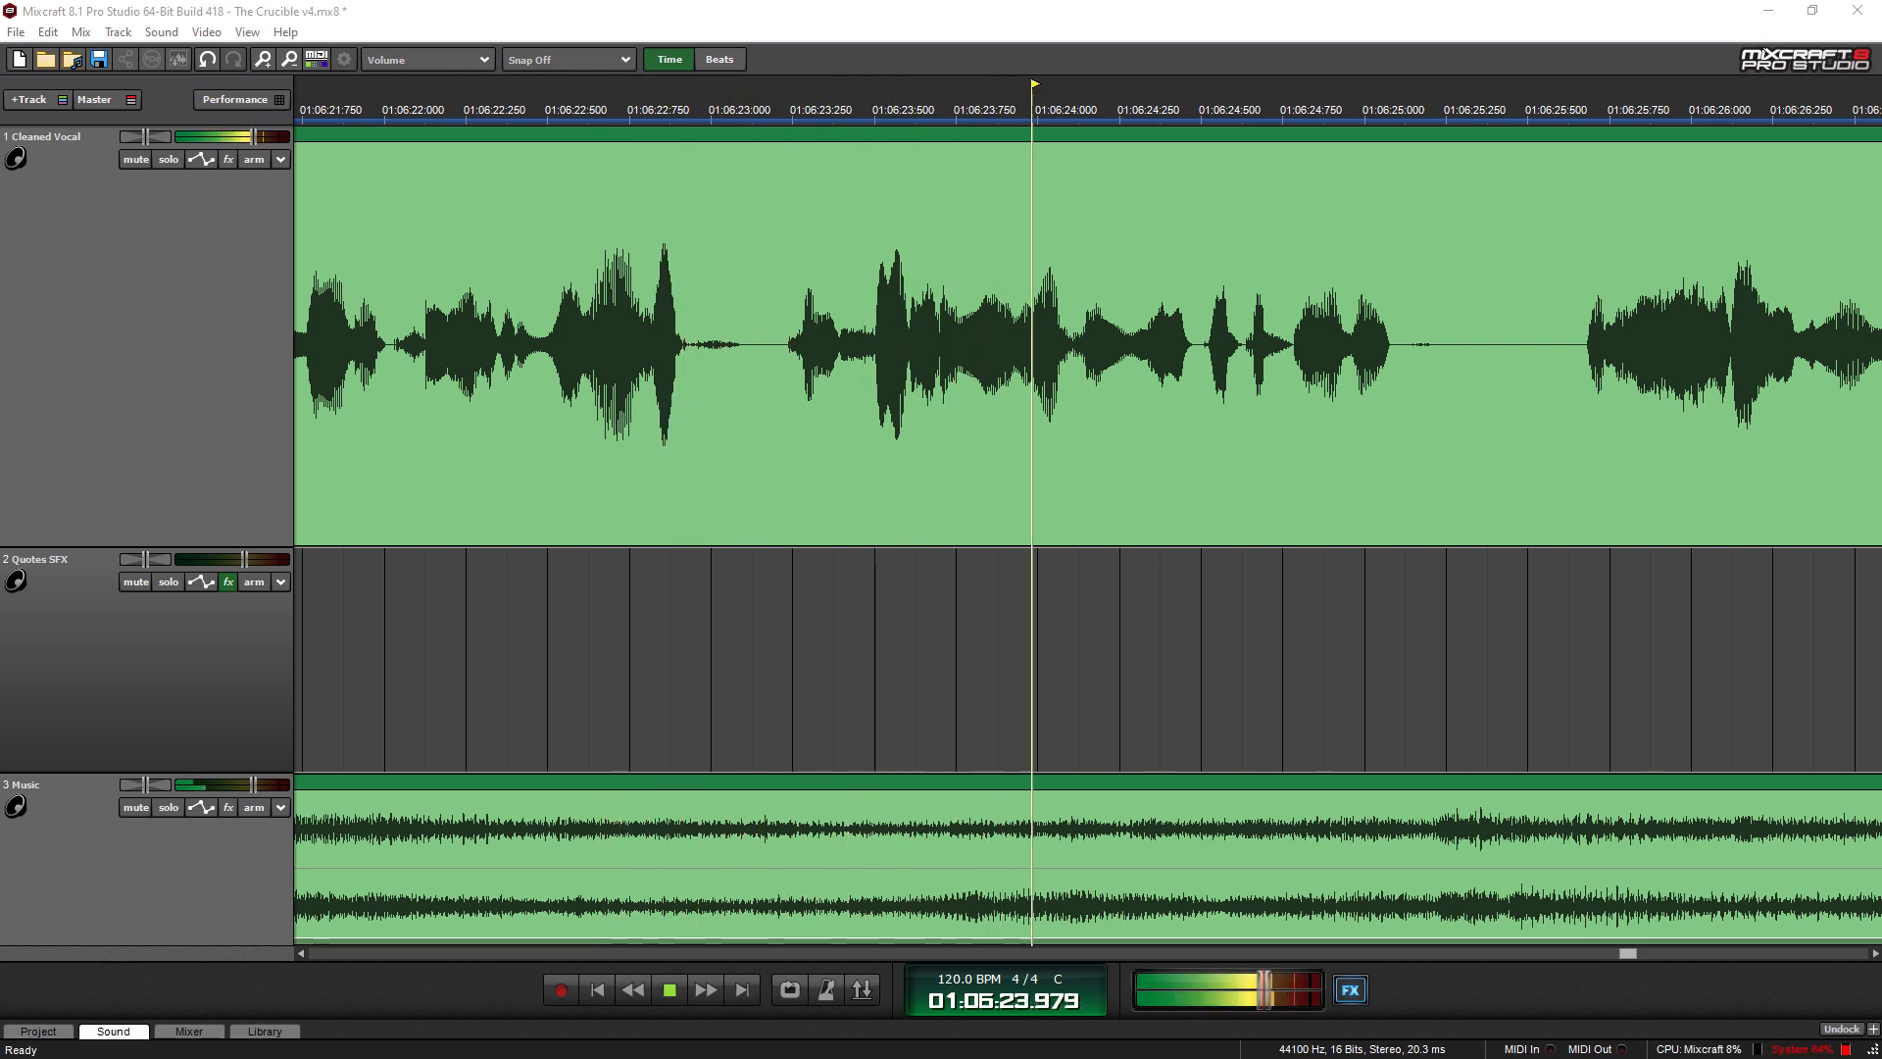